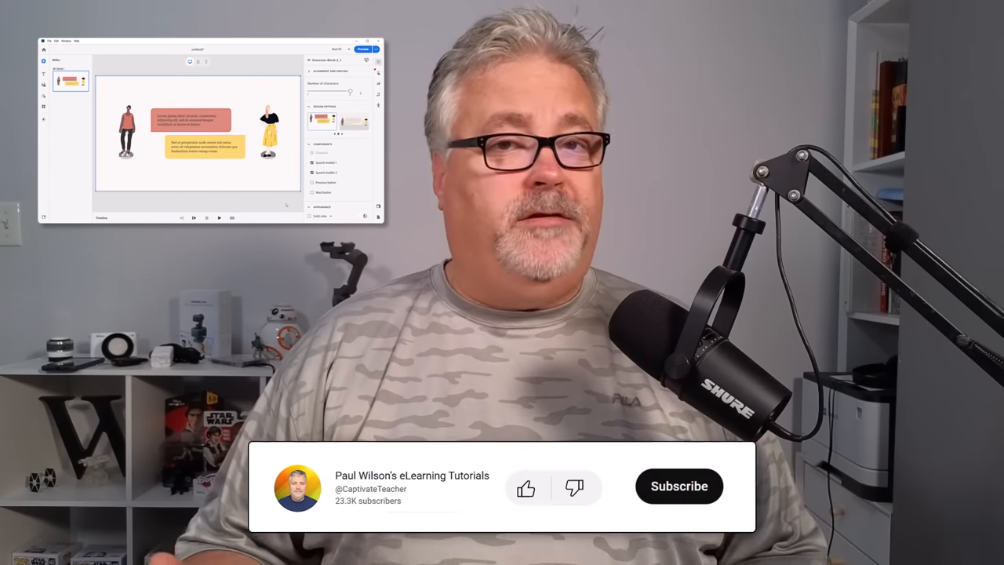
# - Select the slide's title block and bring up its design options
pyautogui.click(527, 487)
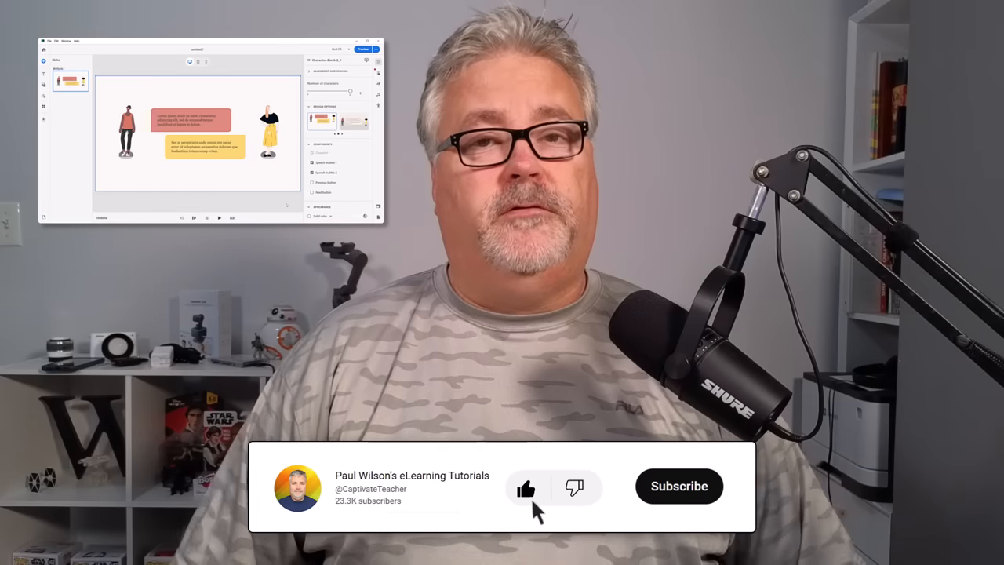
pyautogui.click(678, 486)
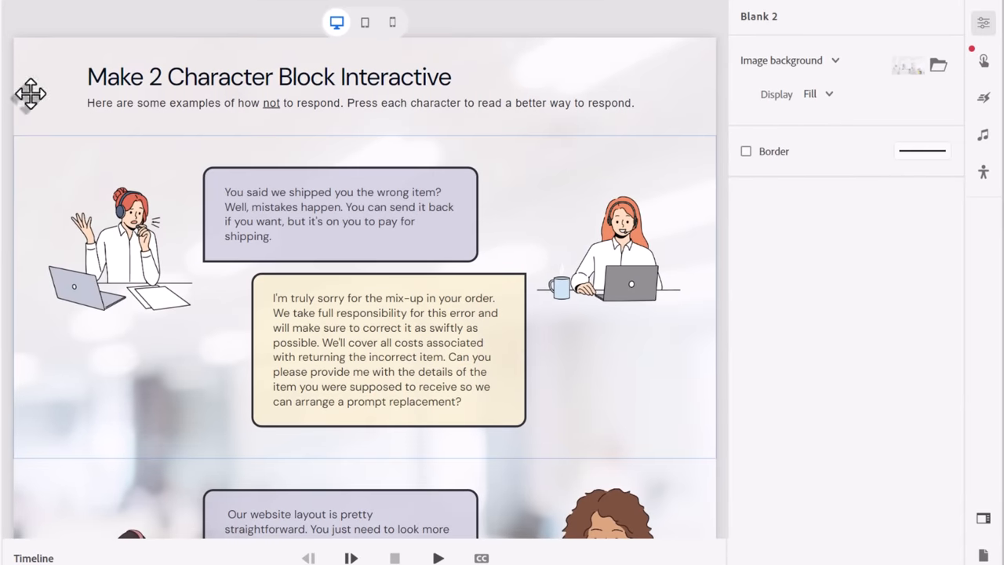
pyautogui.click(267, 86)
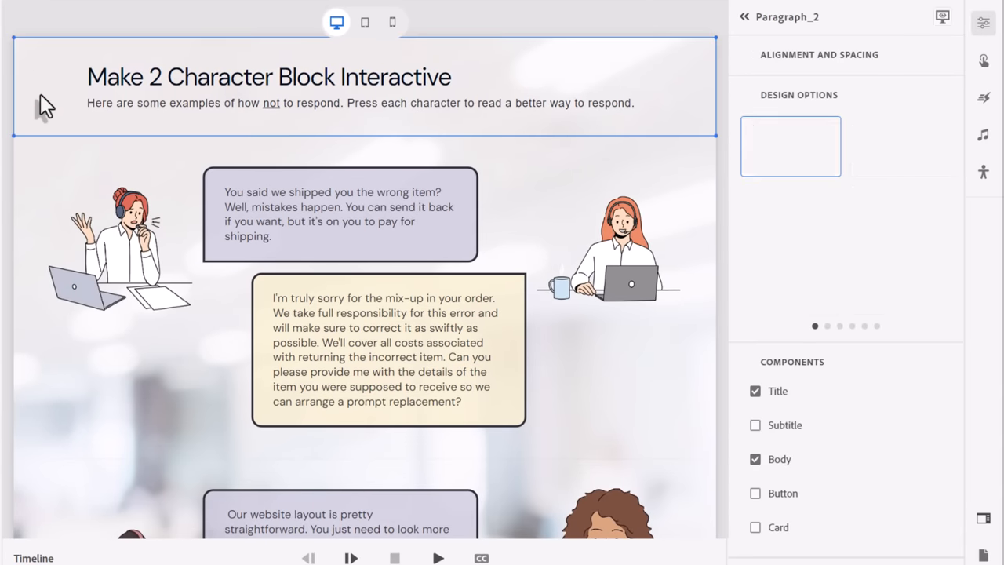
pyautogui.click(798, 94)
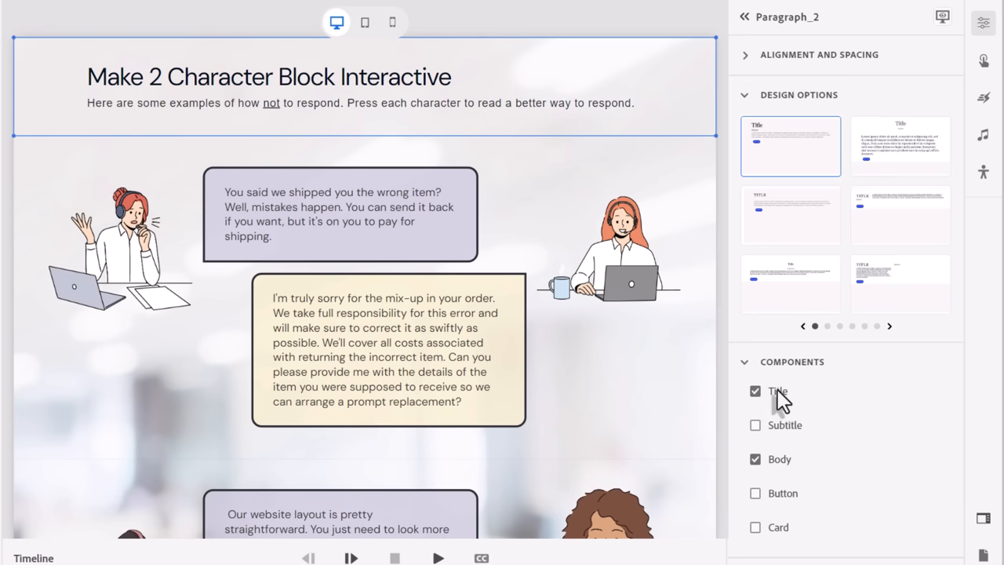
pyautogui.moveTo(427, 102)
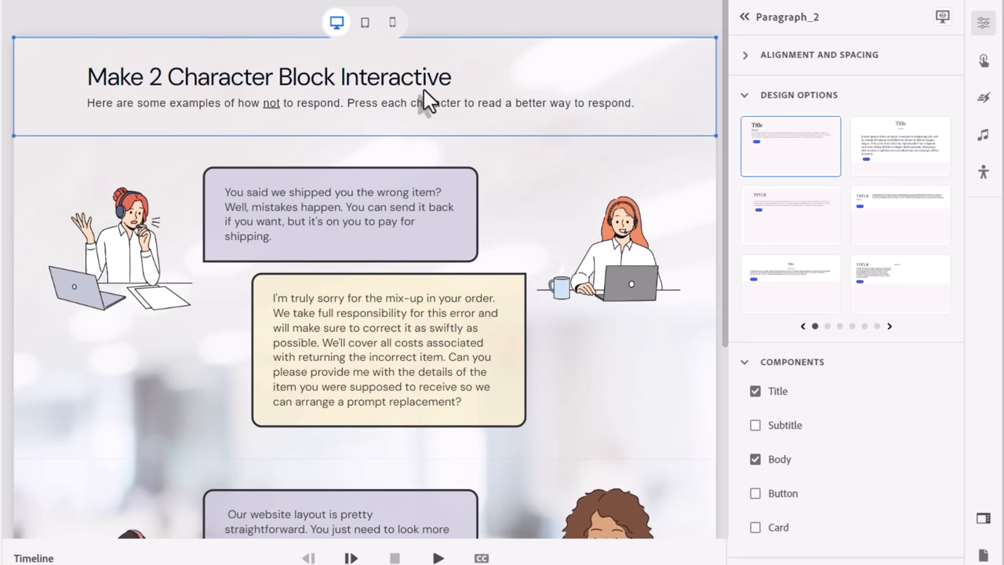
pyautogui.moveTo(478, 74)
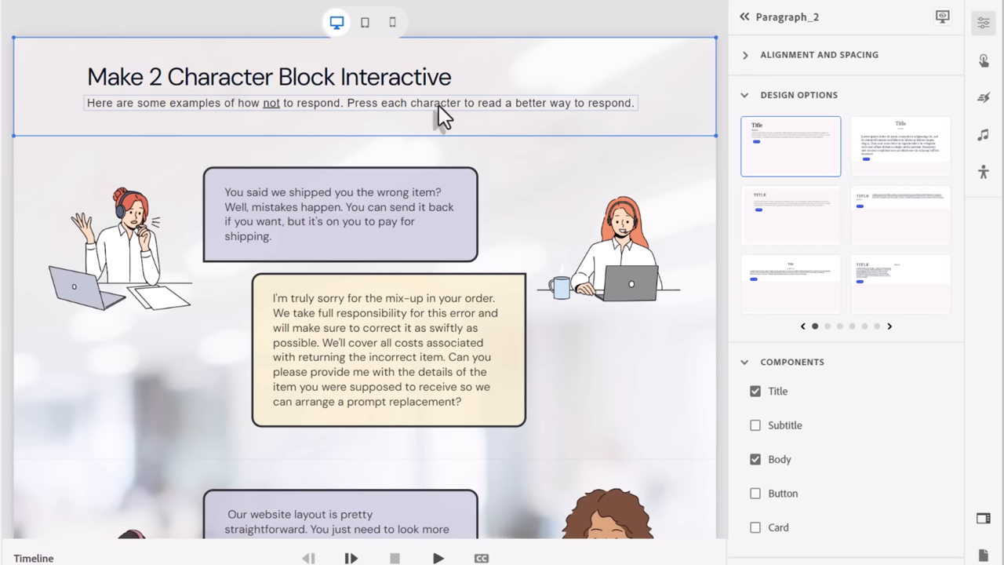
pyautogui.moveTo(174, 118)
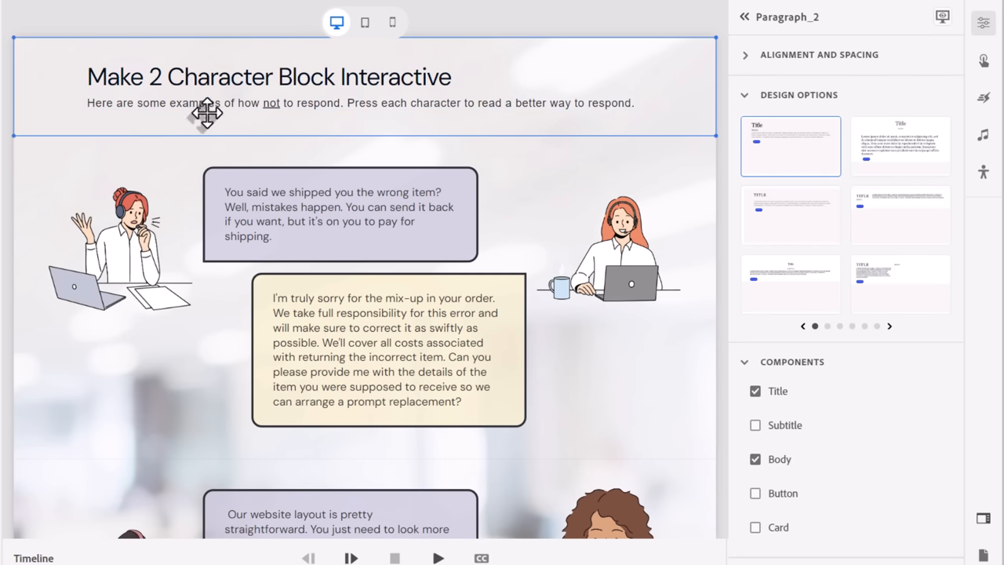
pyautogui.moveTo(550, 122)
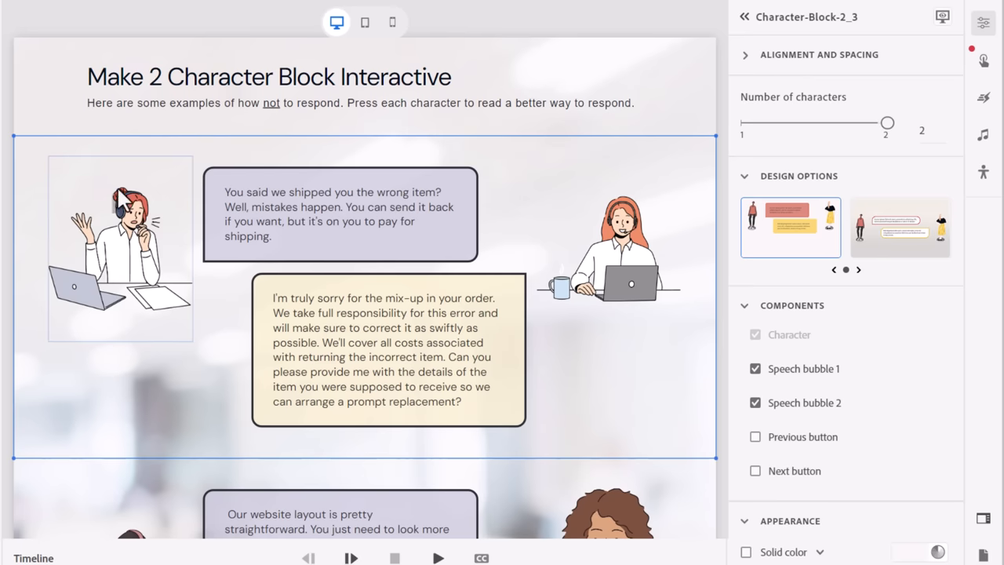
pyautogui.moveTo(643, 294)
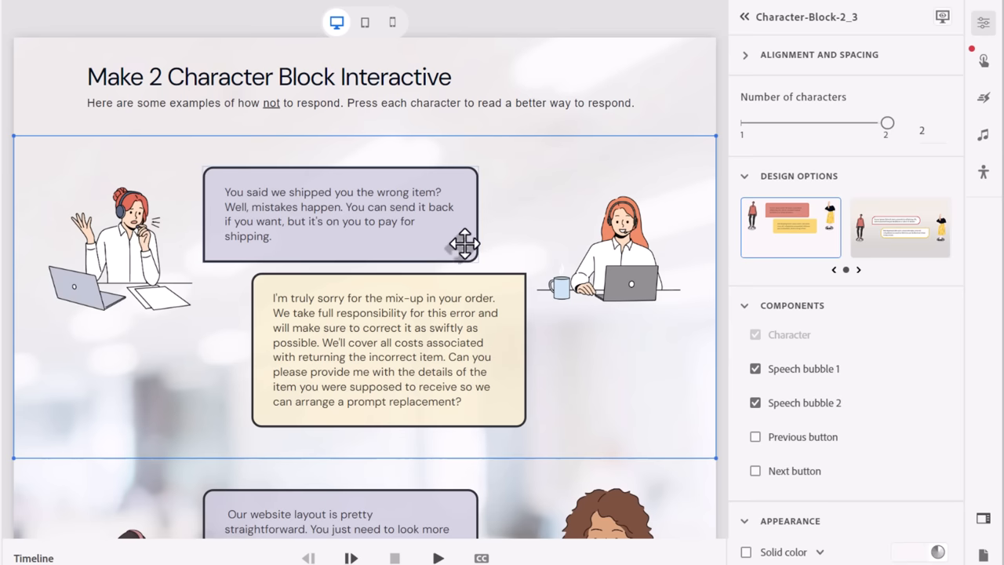
pyautogui.moveTo(568, 331)
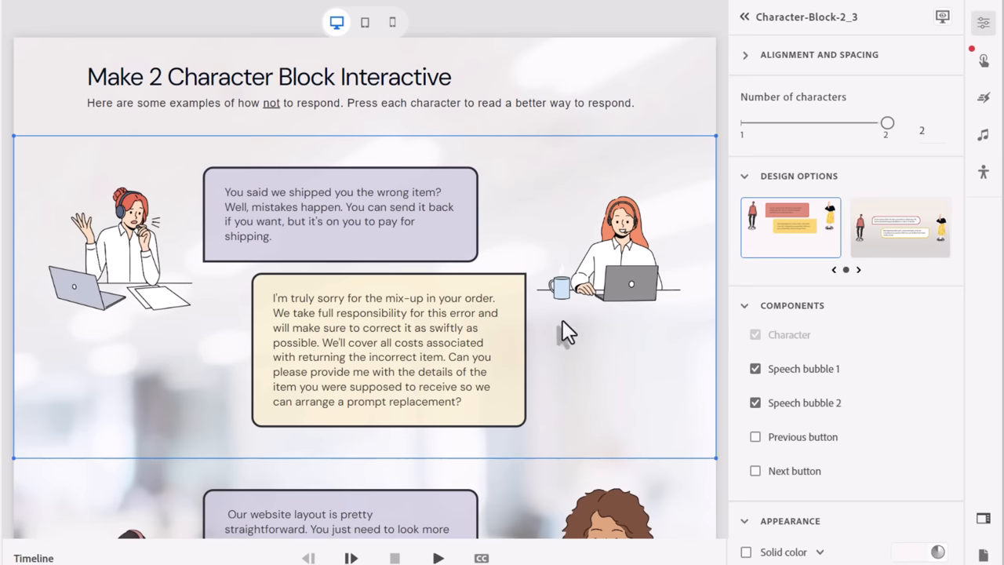
pyautogui.moveTo(643, 361)
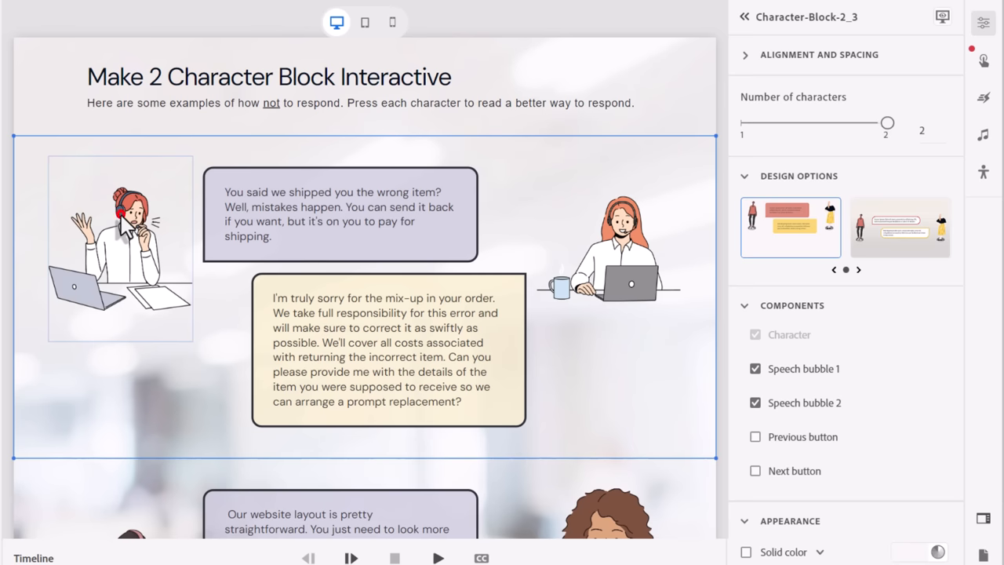
# - Switch the first character to its grayed 'disabled 1' pose, then select the second character
pyautogui.click(119, 247)
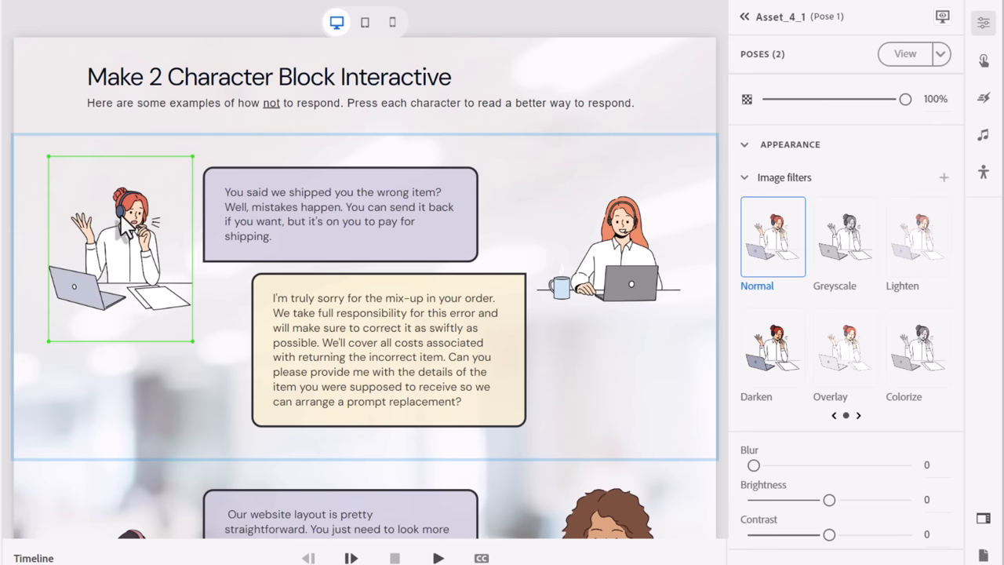
pyautogui.click(905, 53)
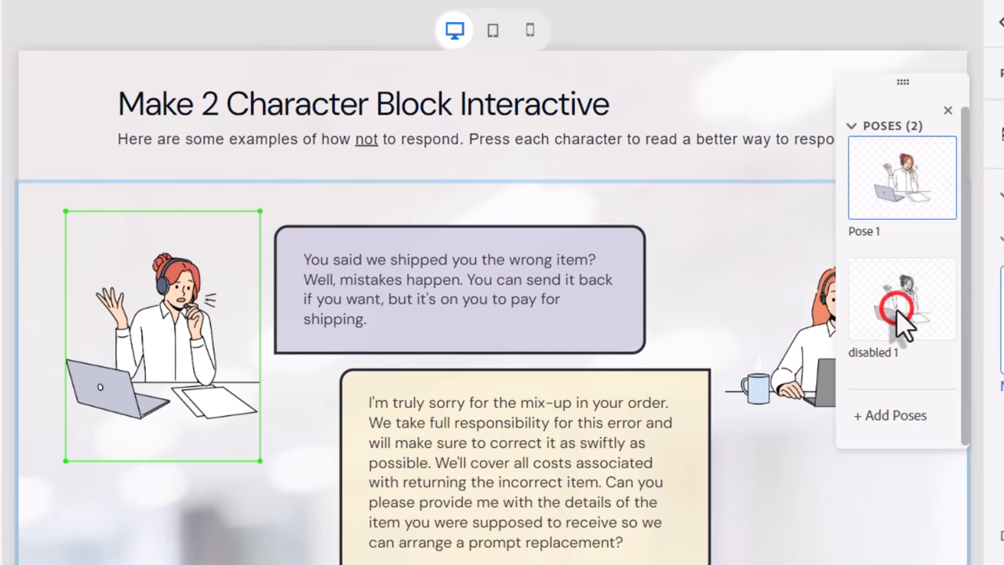
pyautogui.click(900, 298)
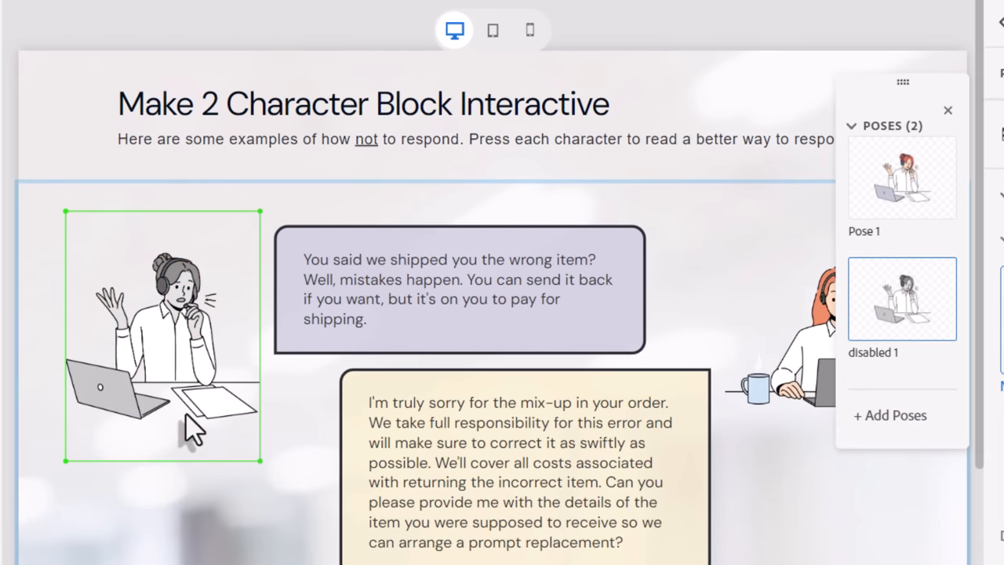
pyautogui.moveTo(235, 295)
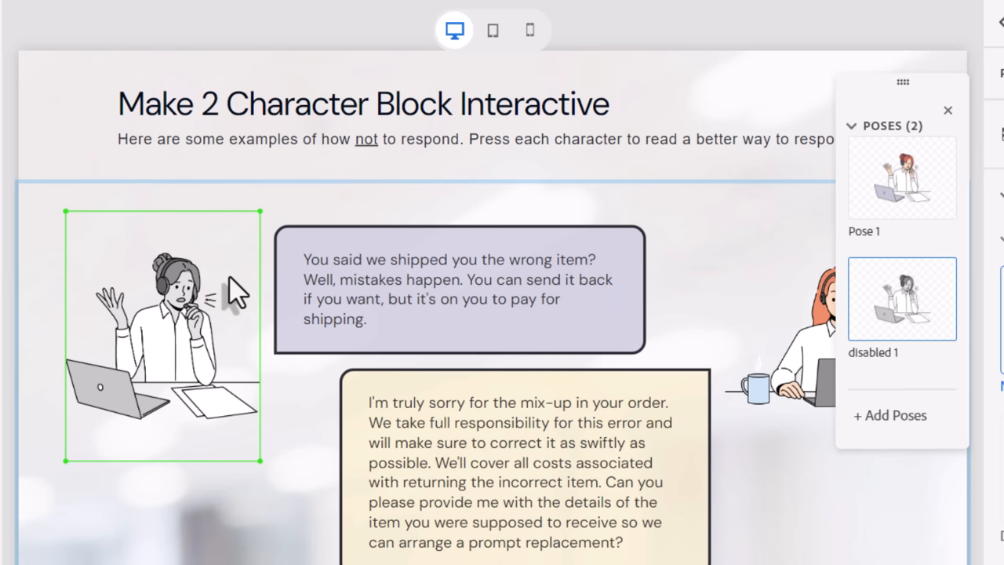
pyautogui.moveTo(200, 301)
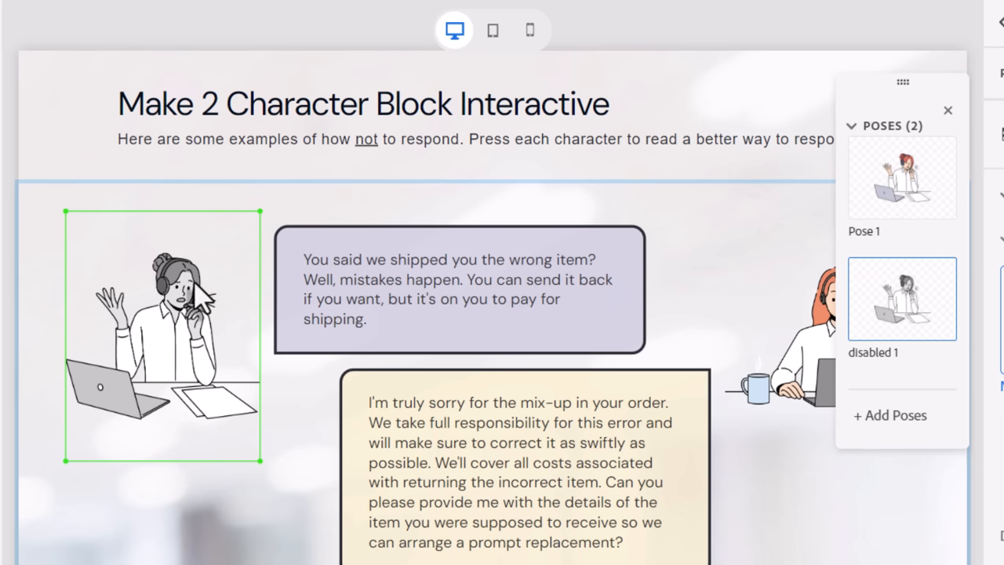
pyautogui.click(947, 110)
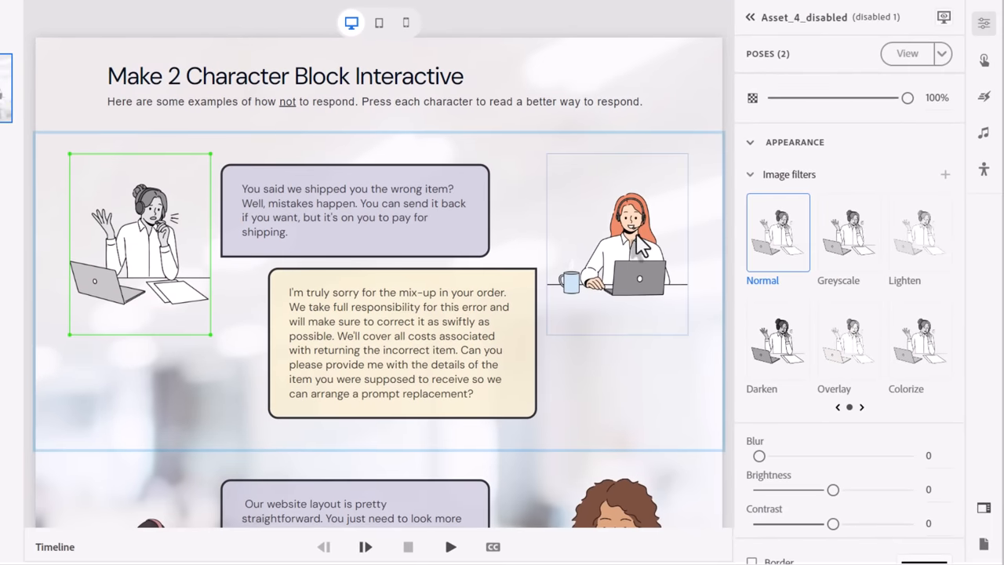
pyautogui.click(616, 242)
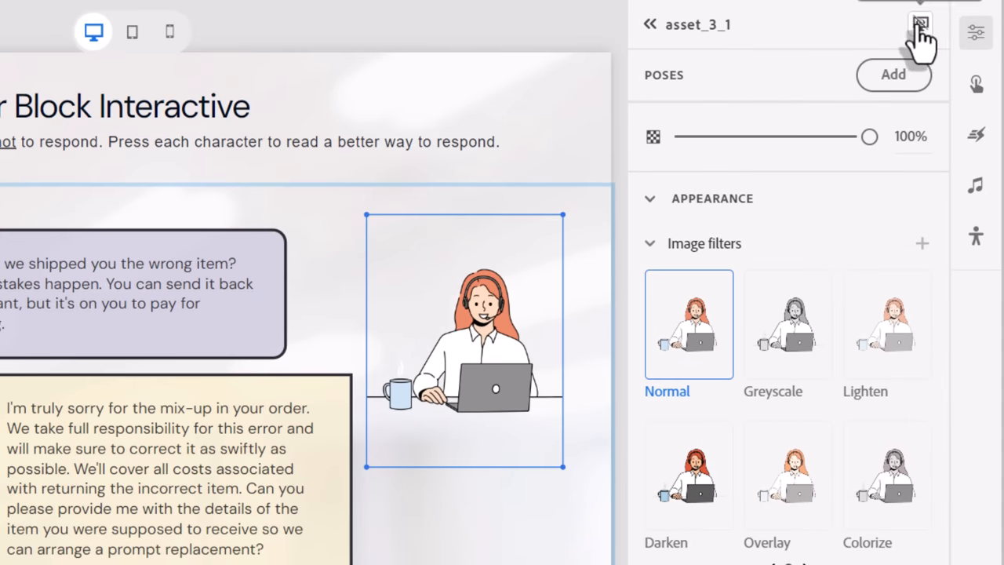
pyautogui.click(919, 23)
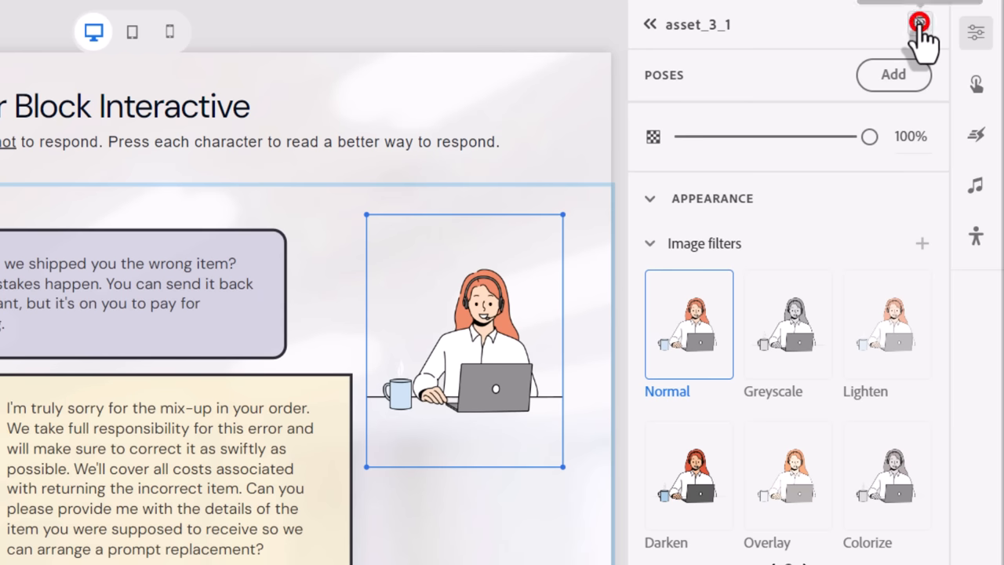
pyautogui.click(919, 23)
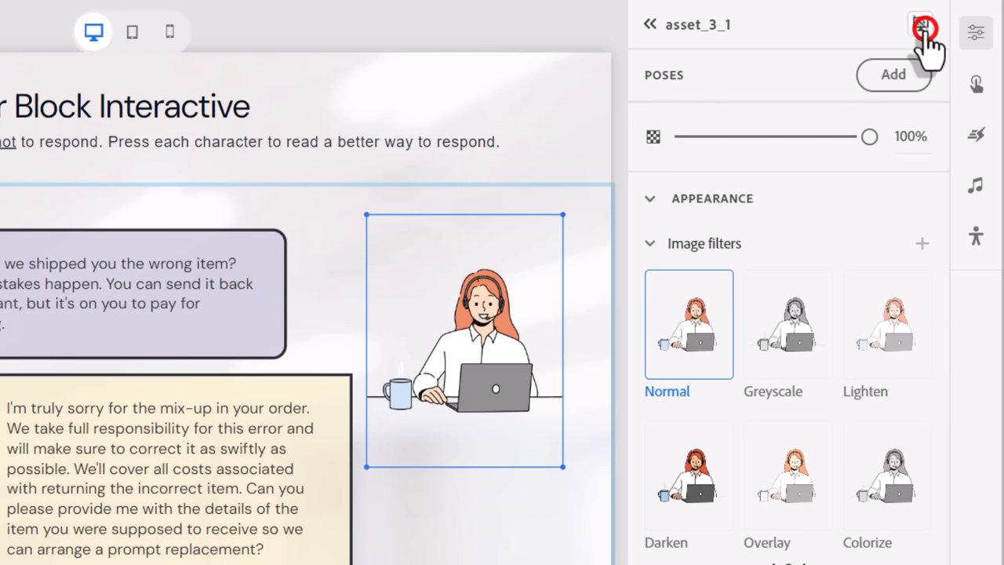
pyautogui.click(920, 23)
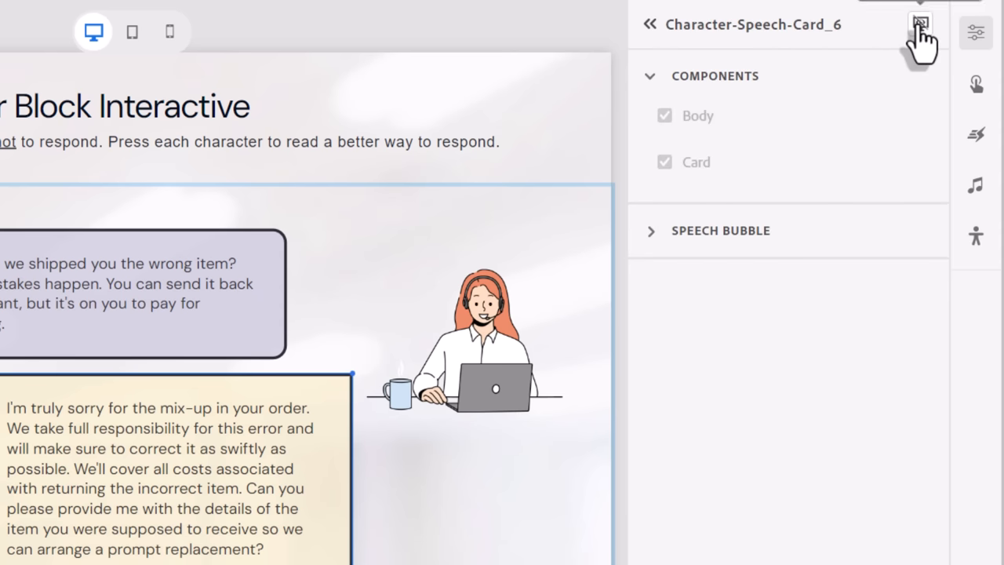
pyautogui.moveTo(445, 546)
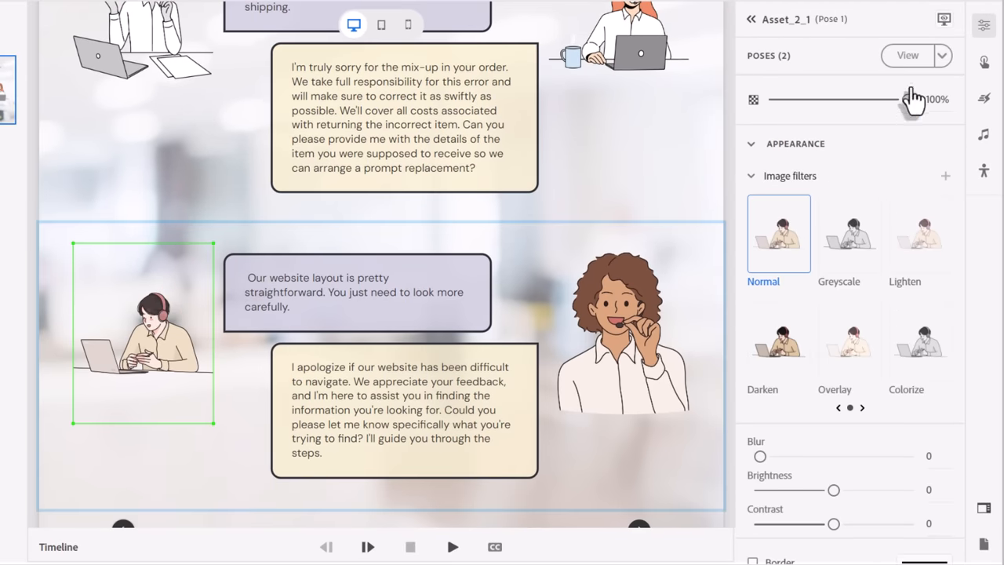
pyautogui.click(906, 55)
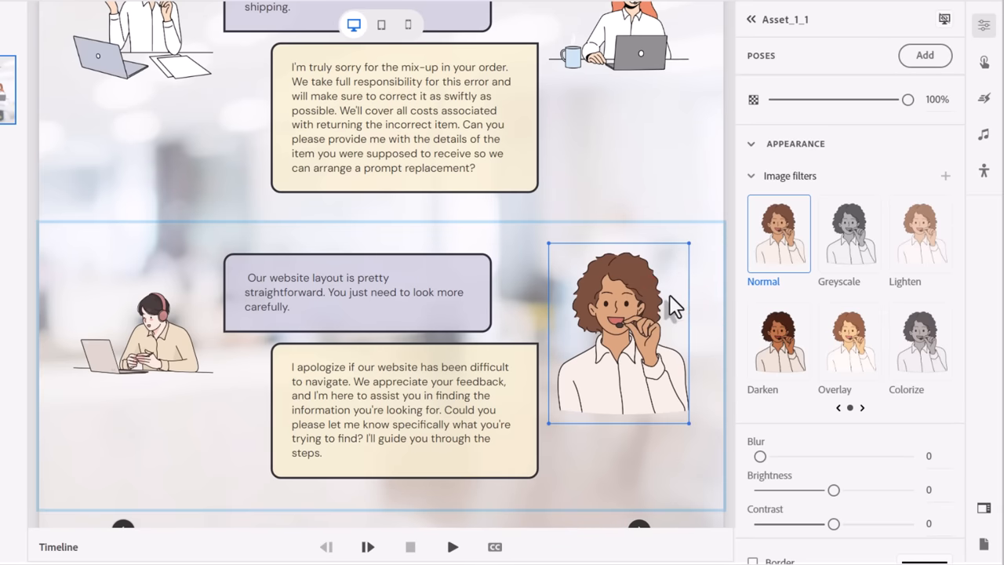
pyautogui.moveTo(619, 333)
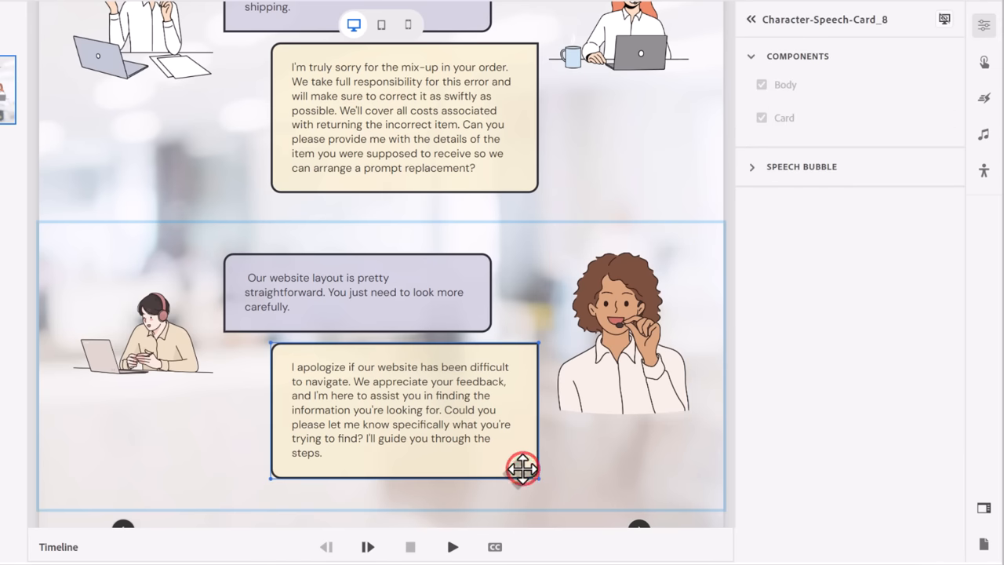
pyautogui.moveTo(563, 292)
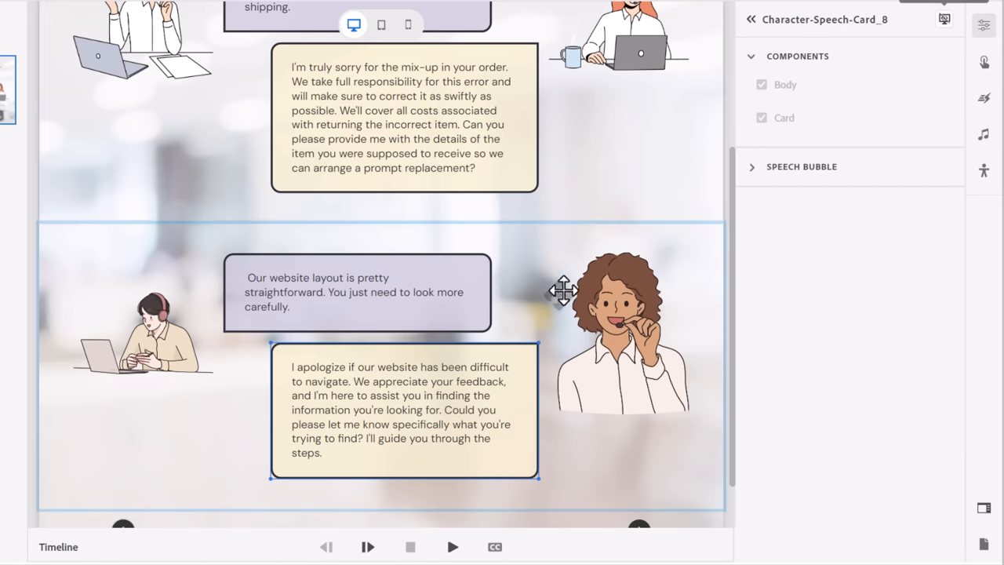
pyautogui.scroll(-3)
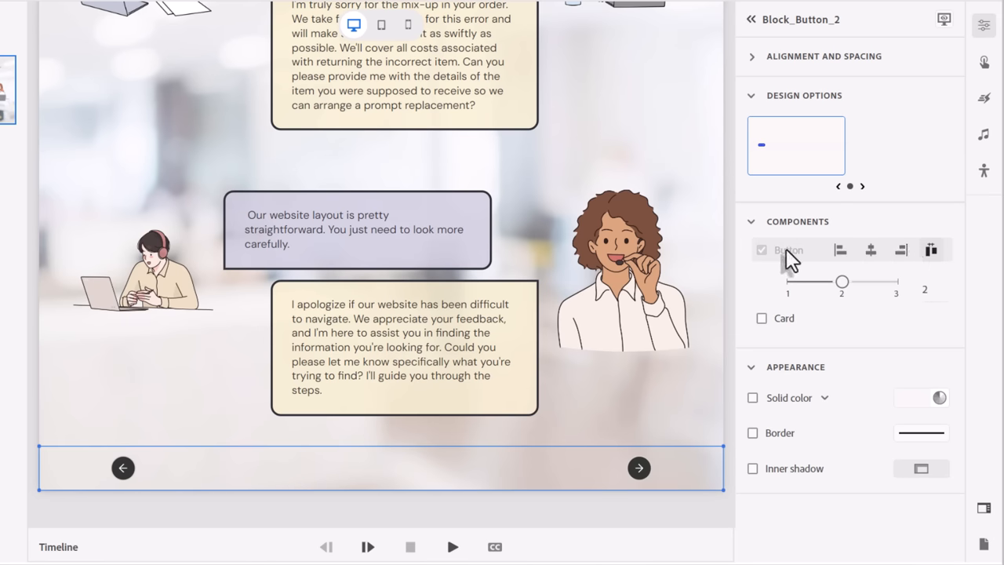
pyautogui.moveTo(931, 251)
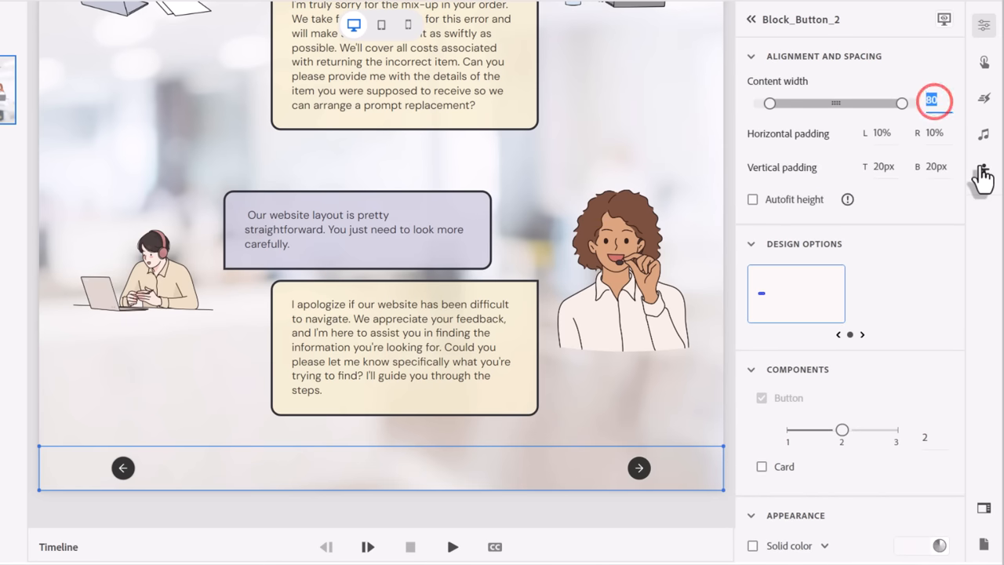
# - Set Block_Button_2's content width to 60 and select the next arrow button
pyautogui.write('60')
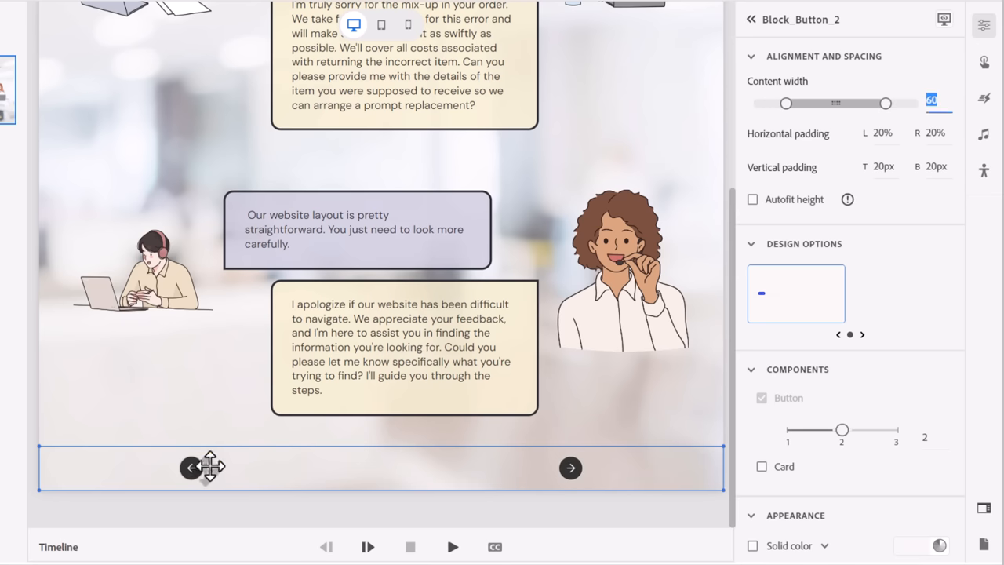
pyautogui.moveTo(502, 484)
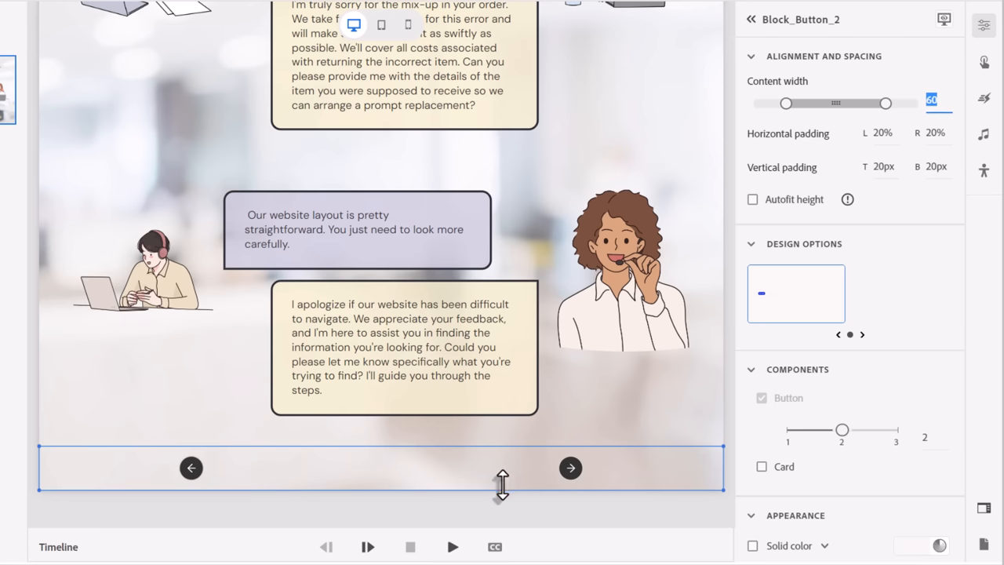
pyautogui.click(571, 467)
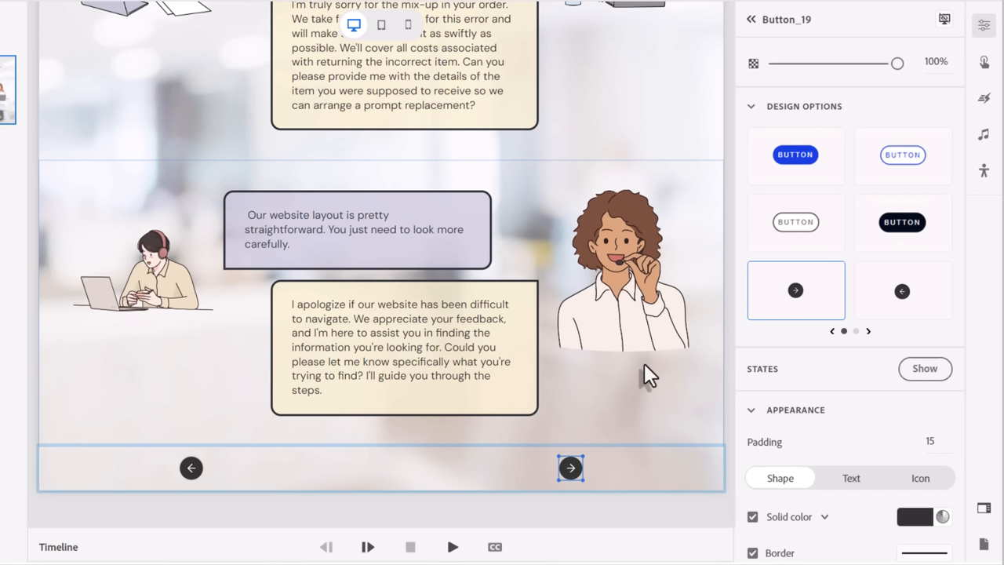
pyautogui.moveTo(596, 483)
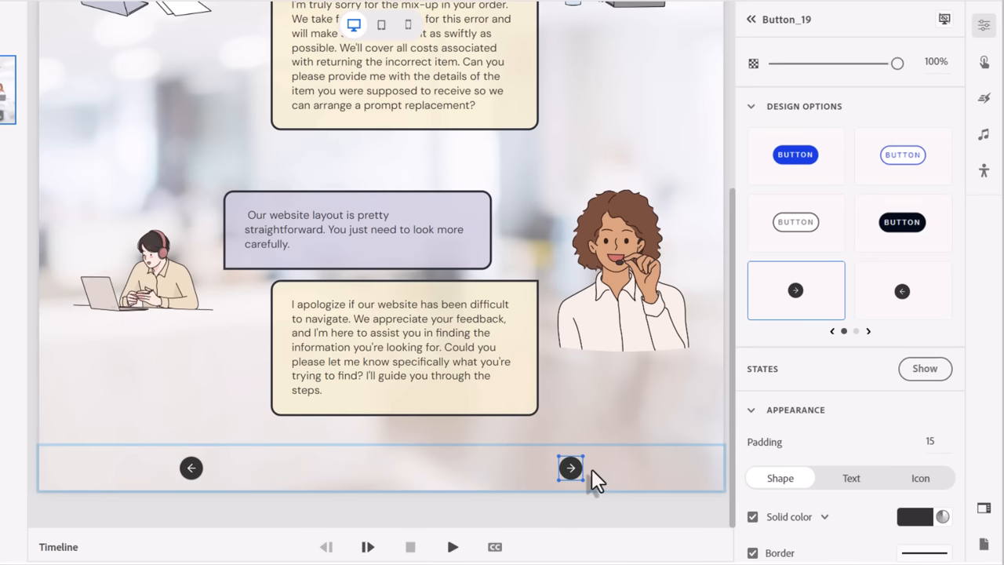
pyautogui.moveTo(254, 478)
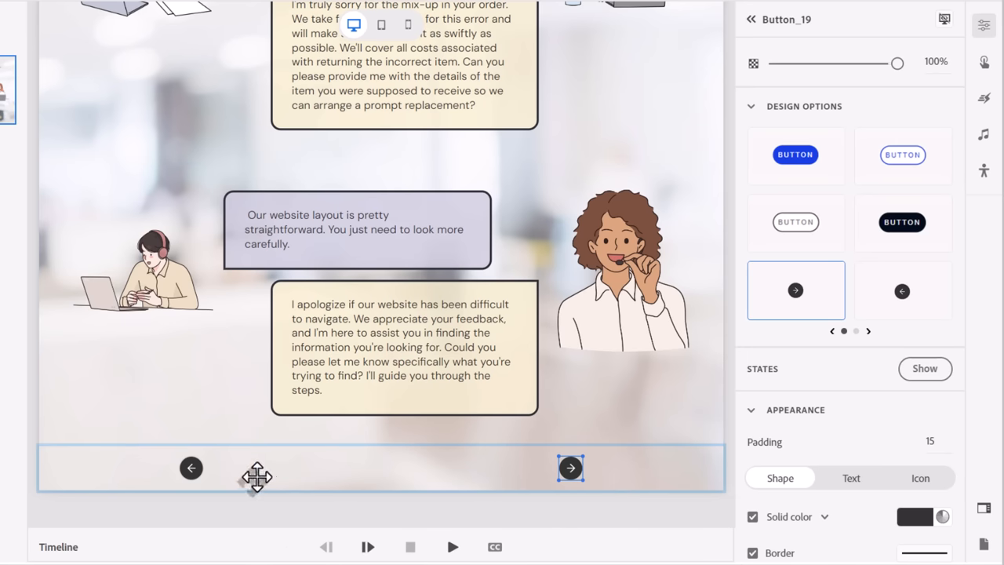
pyautogui.moveTo(570, 473)
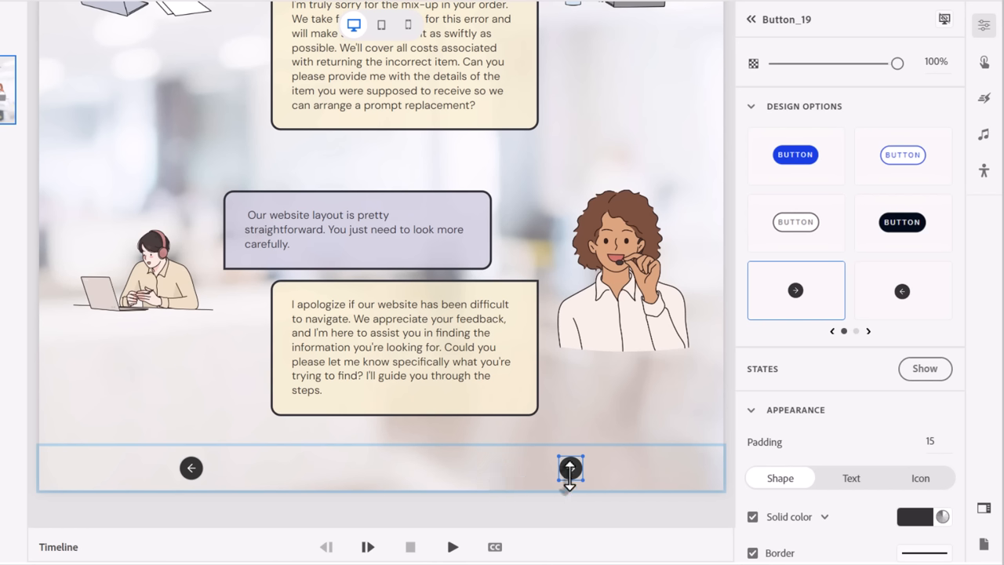
pyautogui.click(191, 468)
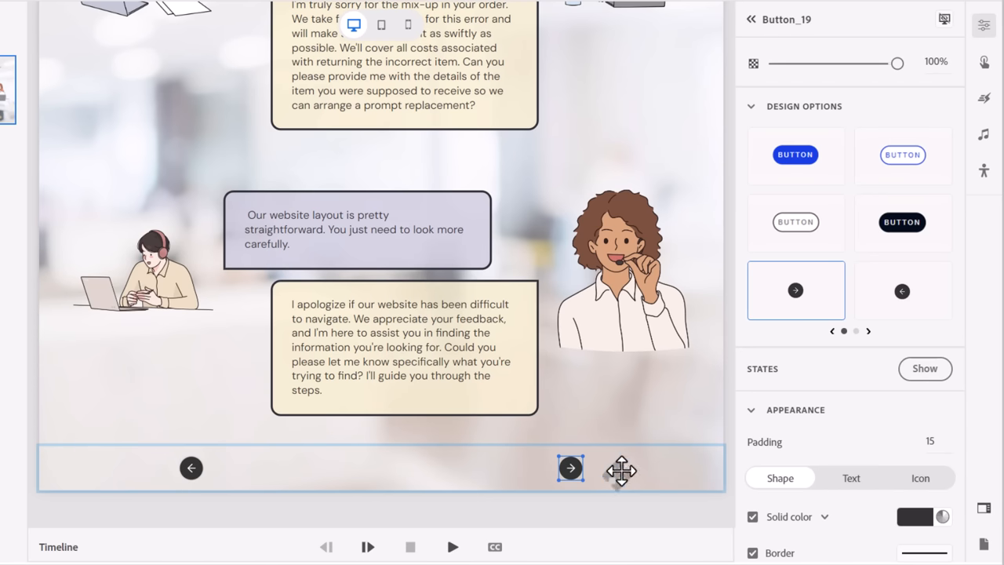
pyautogui.moveTo(983, 75)
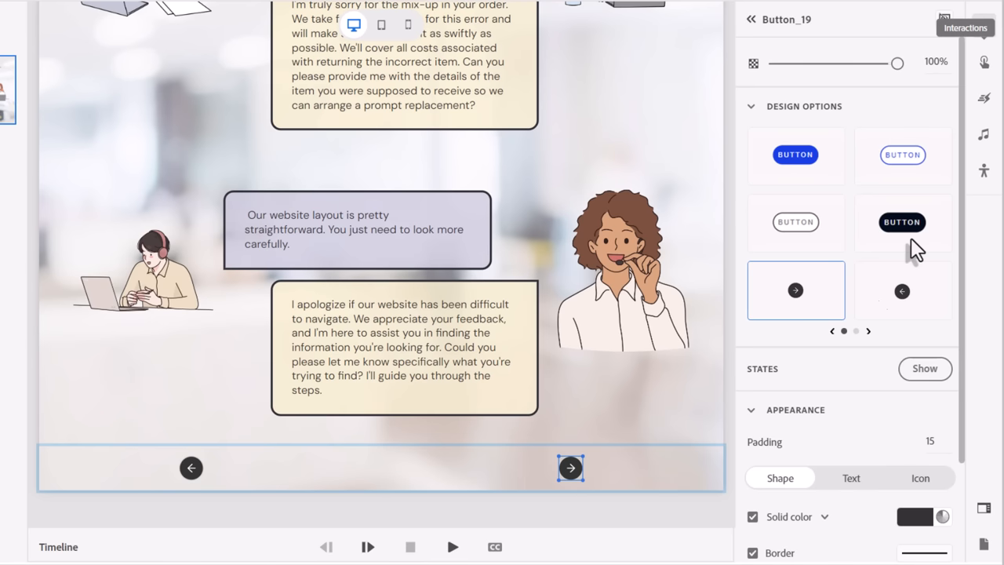
pyautogui.moveTo(690, 517)
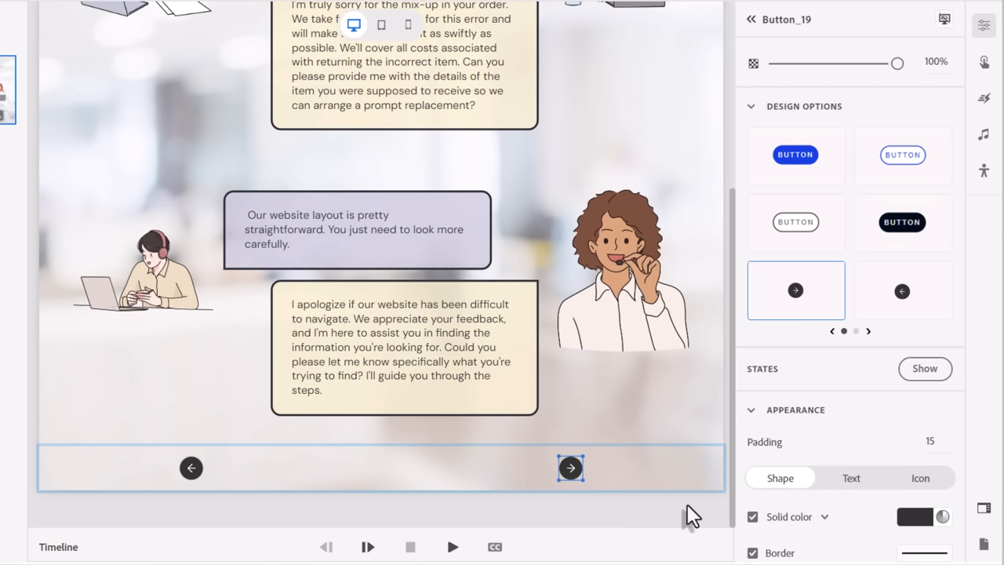
pyautogui.moveTo(986, 521)
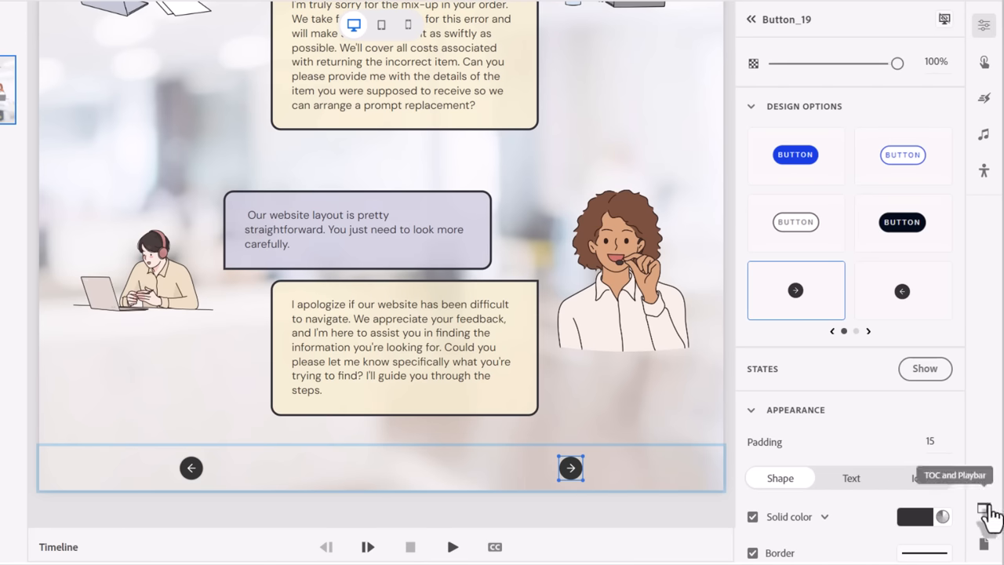
pyautogui.click(982, 509)
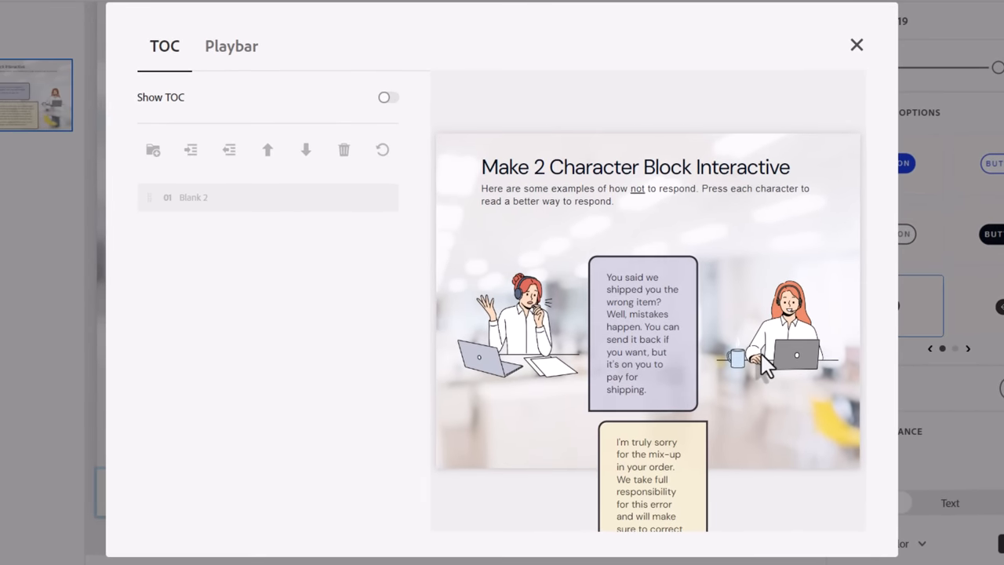
pyautogui.moveTo(243, 65)
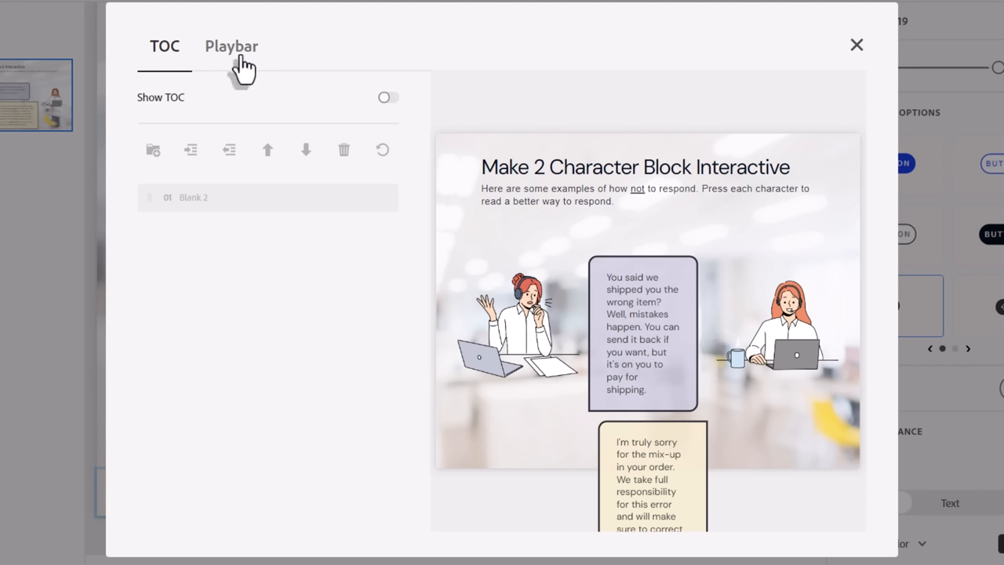
pyautogui.click(231, 45)
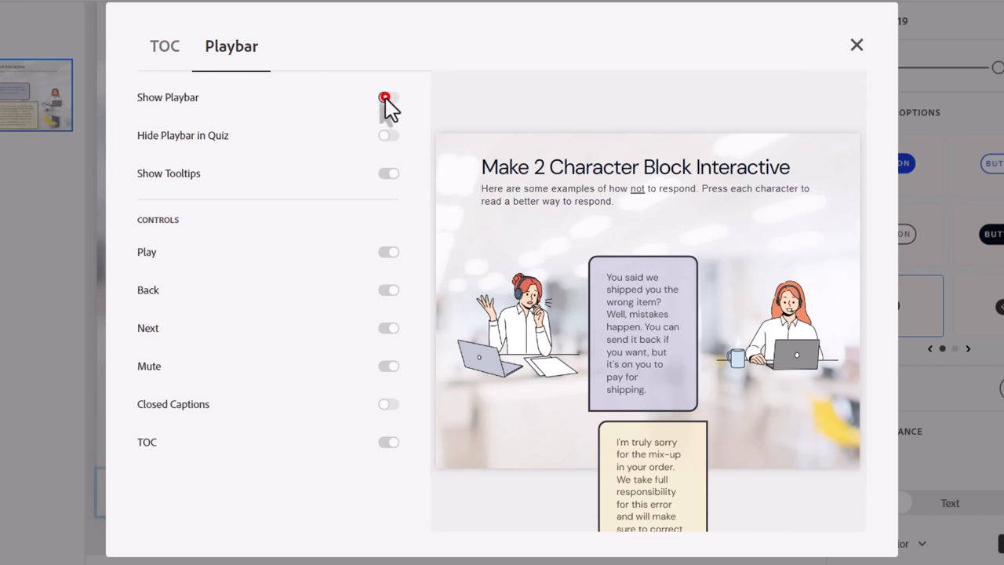
pyautogui.click(389, 97)
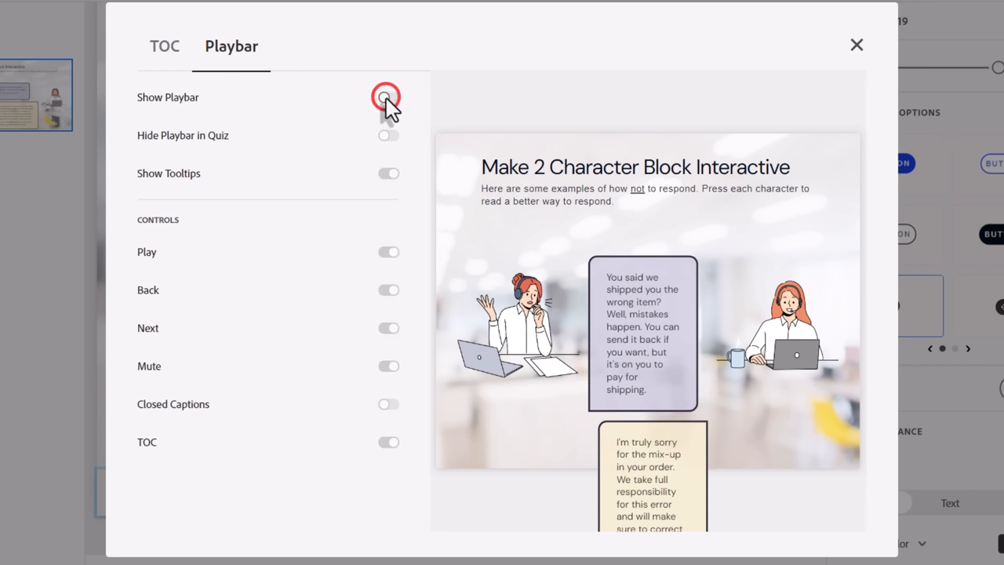
pyautogui.click(389, 98)
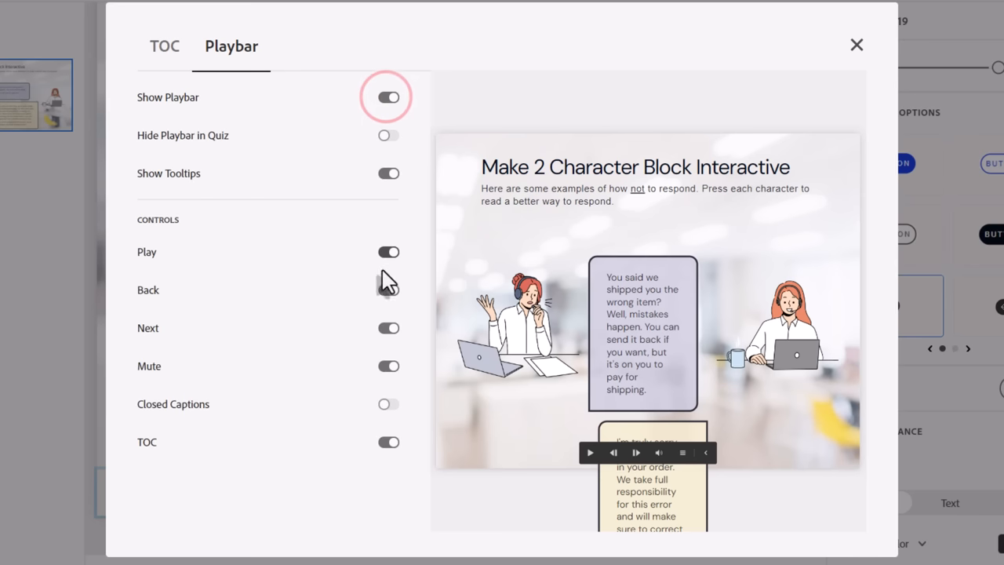
pyautogui.click(389, 328)
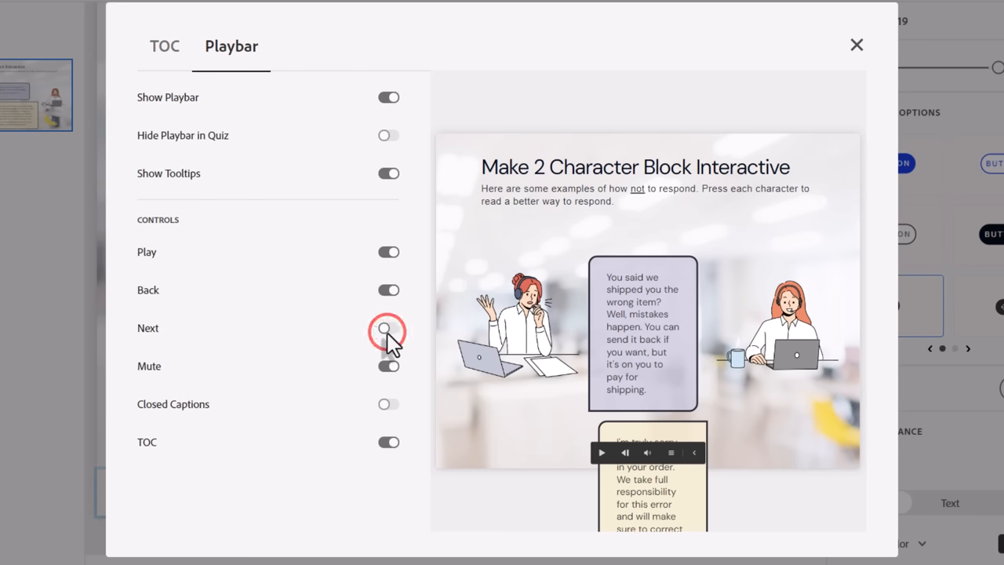
pyautogui.click(389, 327)
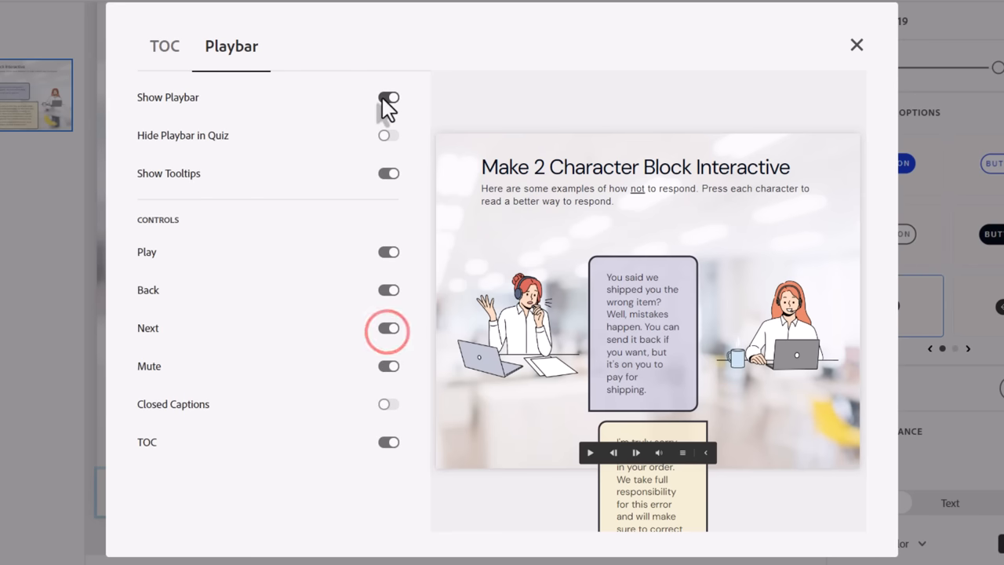
pyautogui.click(389, 97)
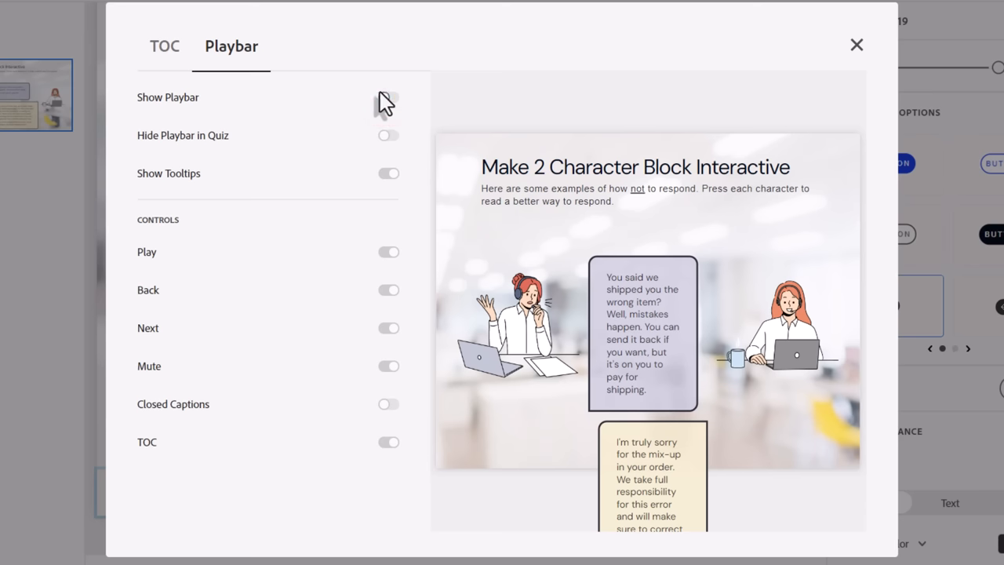
pyautogui.click(389, 97)
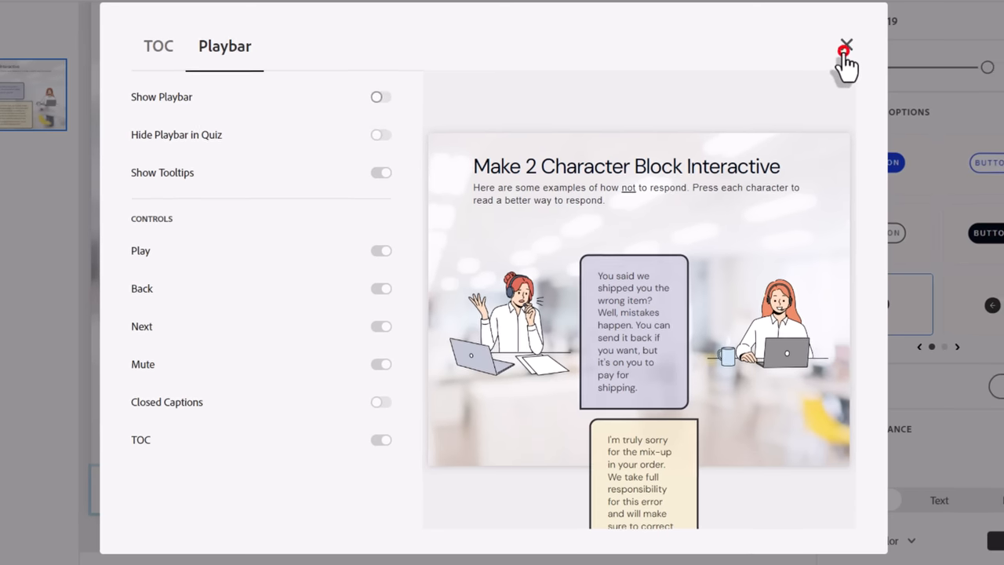
pyautogui.click(844, 43)
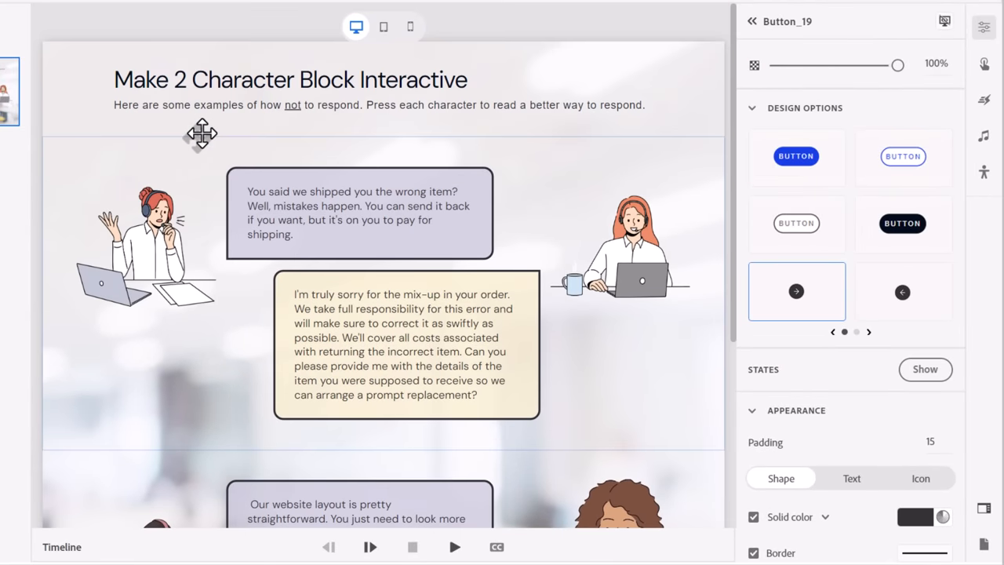
pyautogui.moveTo(225, 238)
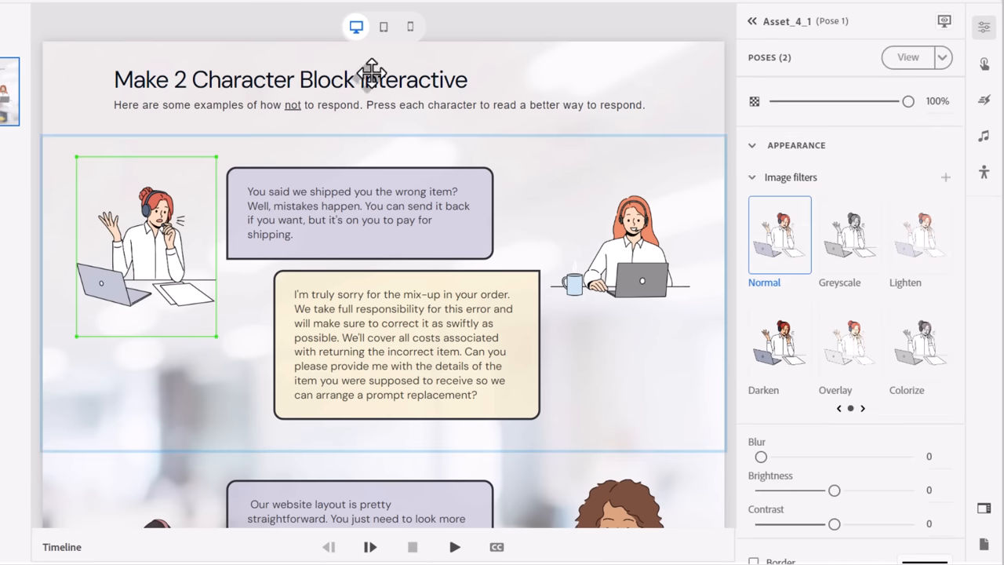
# - Add a Click/Tap interaction on the left character with a Show action
pyautogui.click(983, 62)
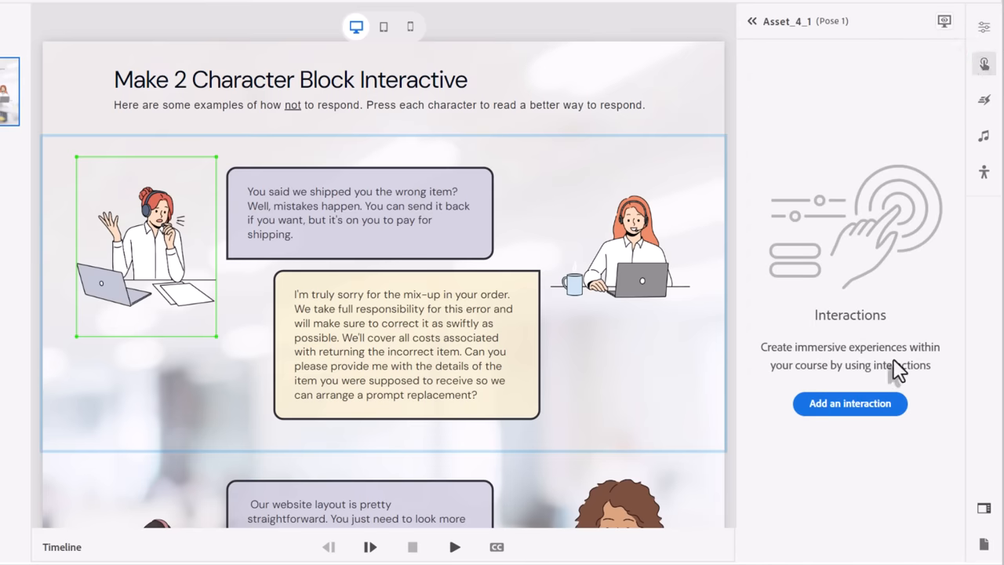
pyautogui.click(850, 403)
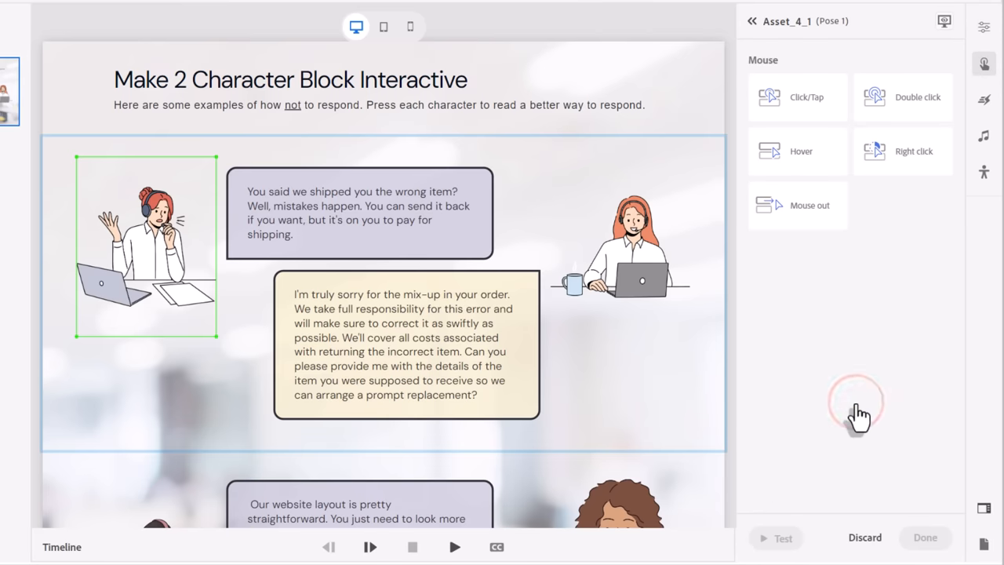
pyautogui.moveTo(818, 165)
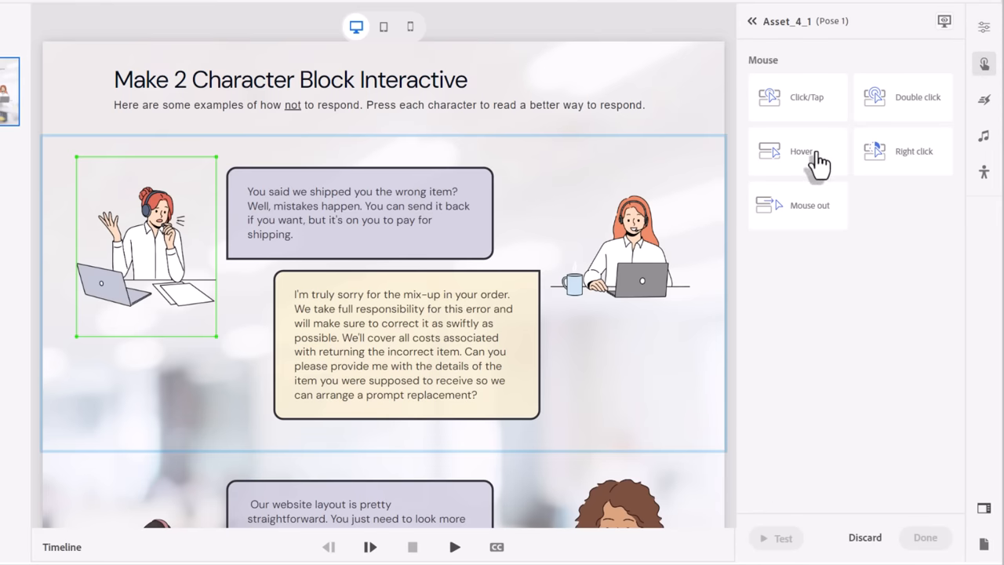
pyautogui.moveTo(797, 102)
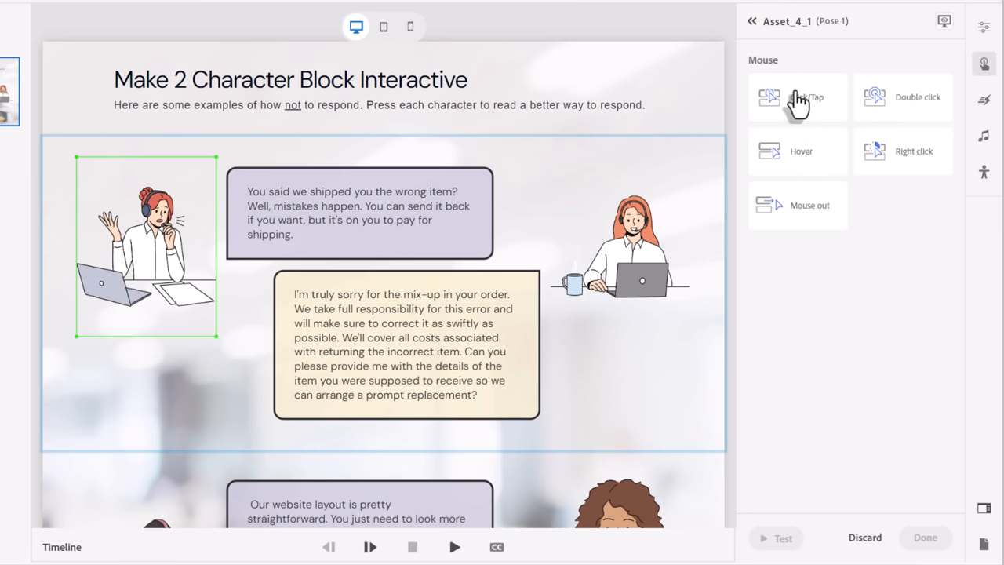
pyautogui.click(797, 97)
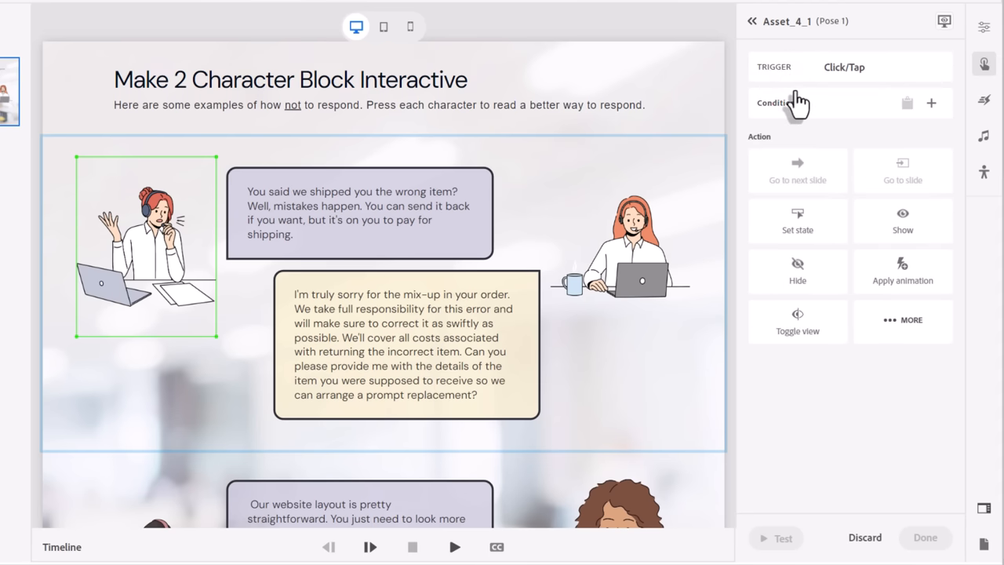
pyautogui.moveTo(800, 106)
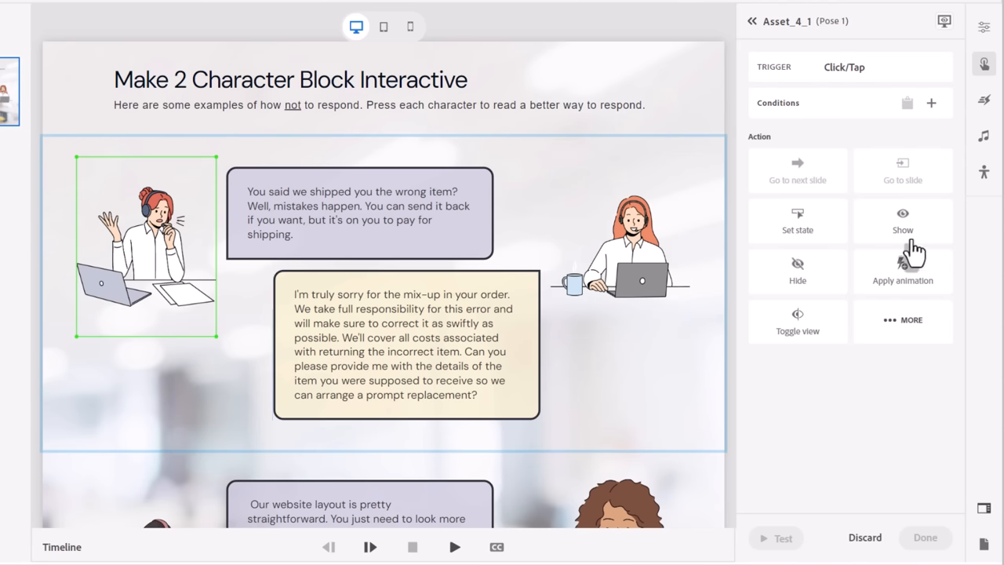
pyautogui.click(901, 220)
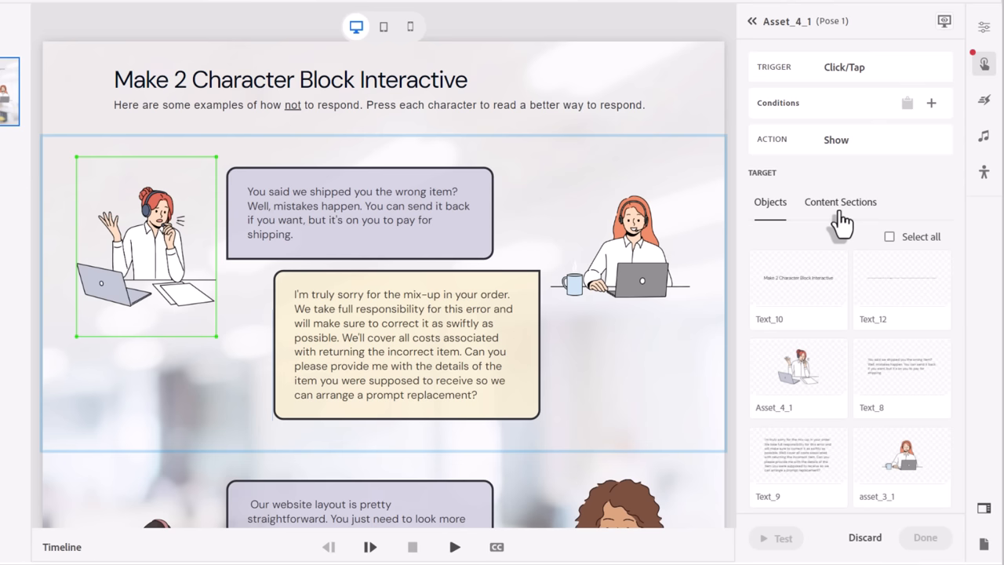
# - Target the yellow speech card and asset_3_1 for the Show action and continue
pyautogui.click(841, 201)
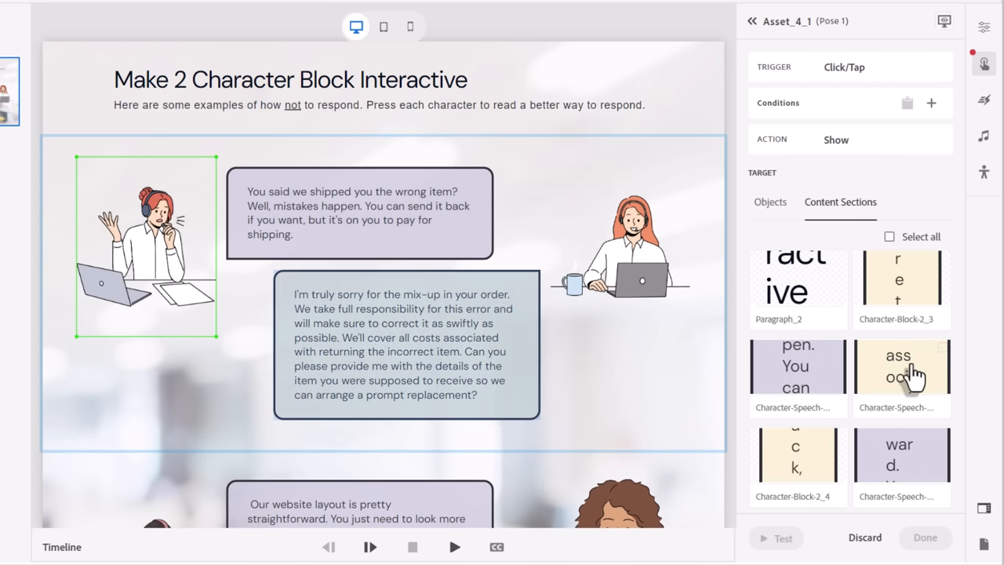
pyautogui.moveTo(909, 381)
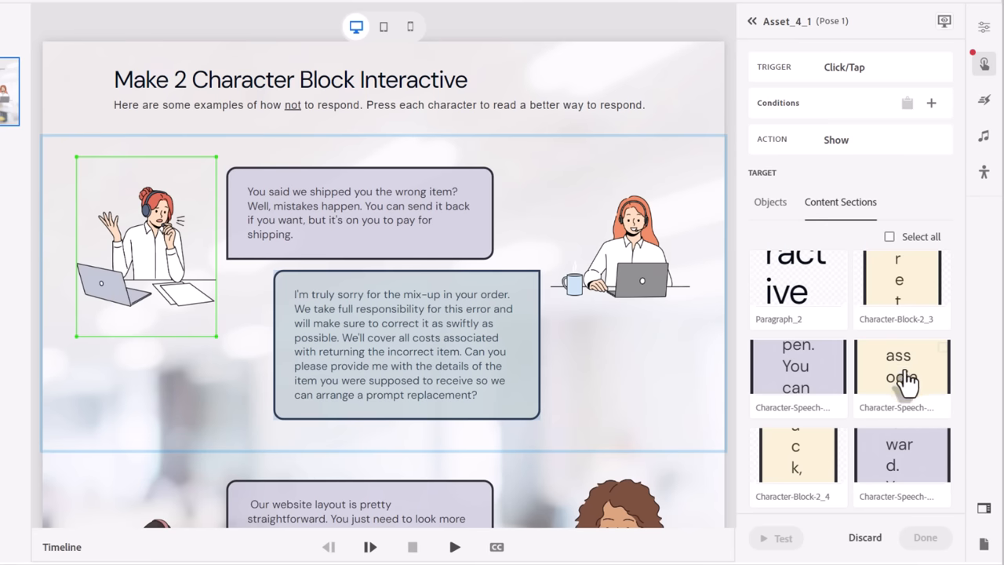
pyautogui.moveTo(908, 373)
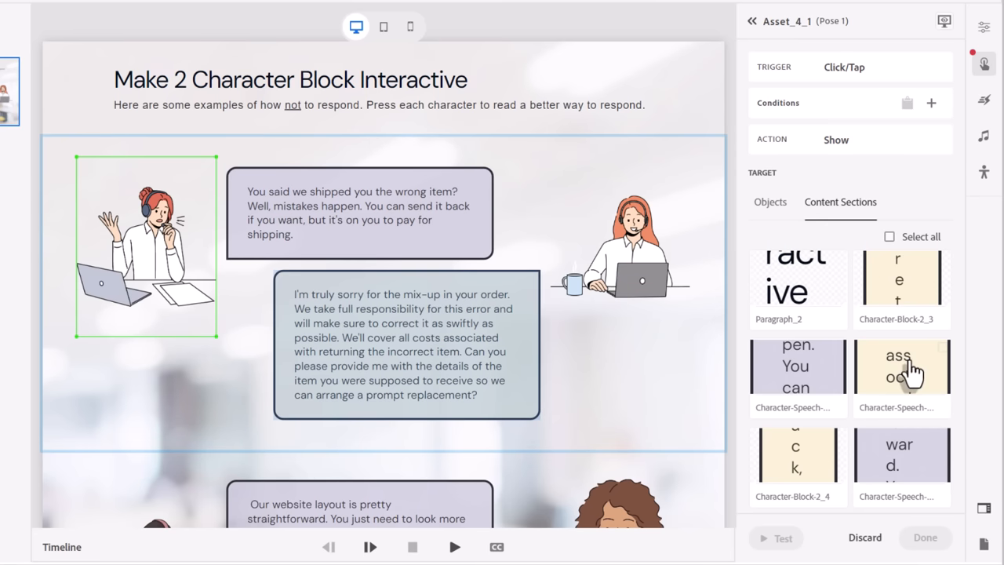
pyautogui.moveTo(944, 361)
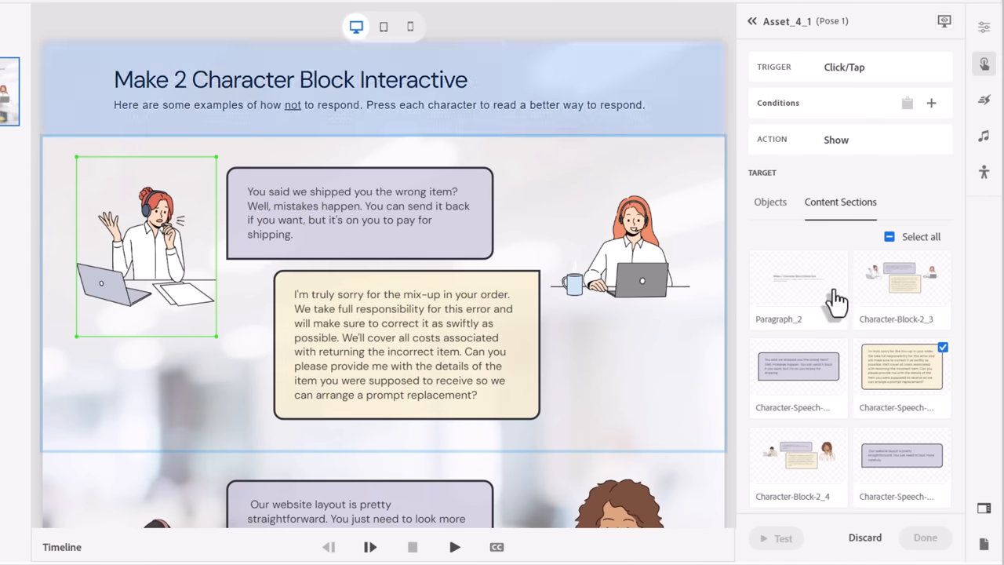
pyautogui.click(770, 201)
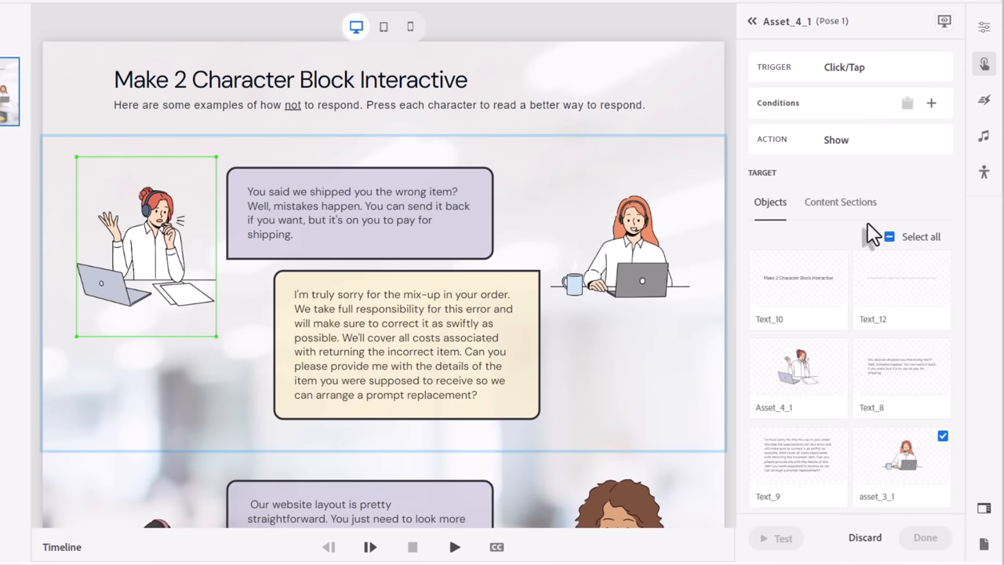
pyautogui.scroll(-3)
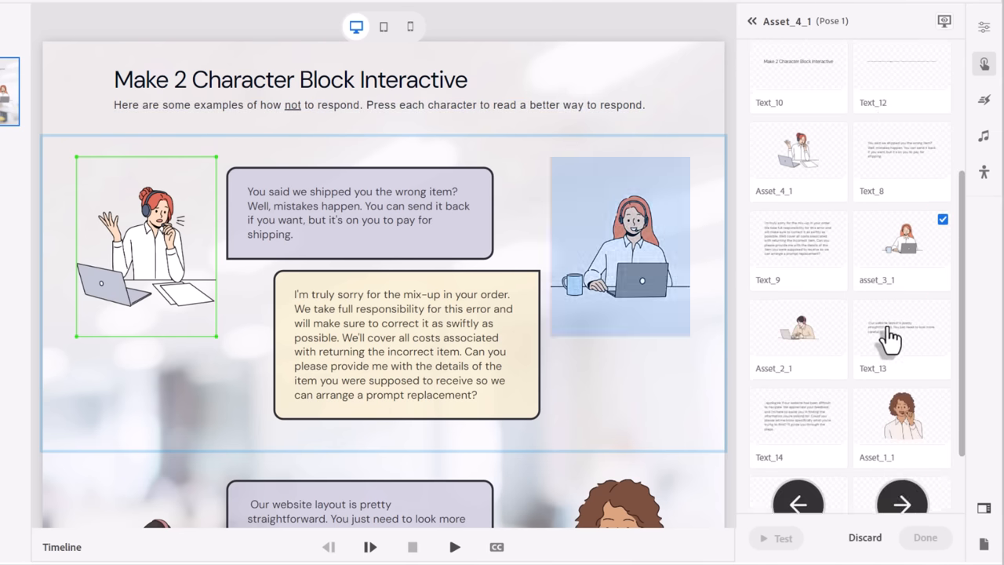
pyautogui.scroll(-3)
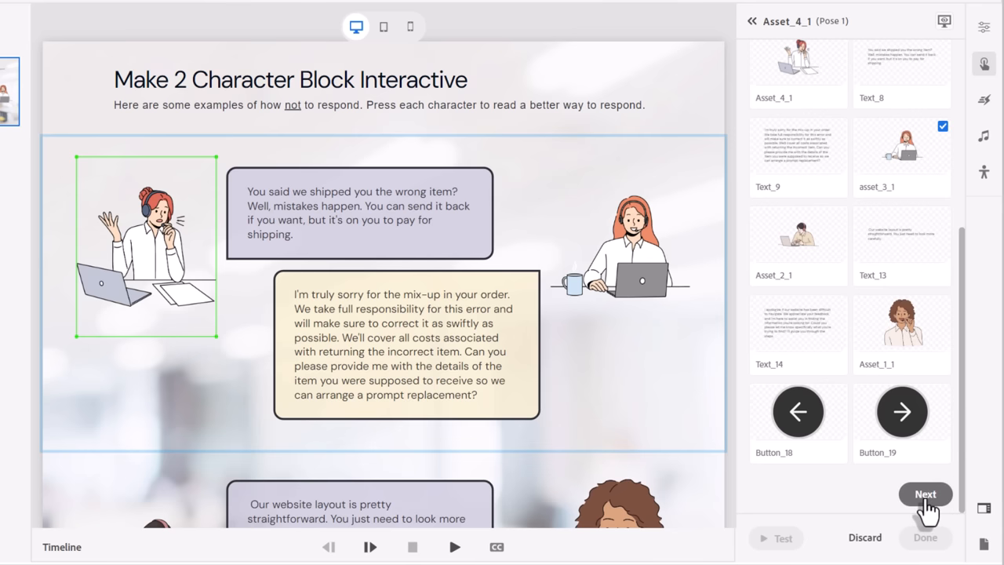
pyautogui.click(925, 494)
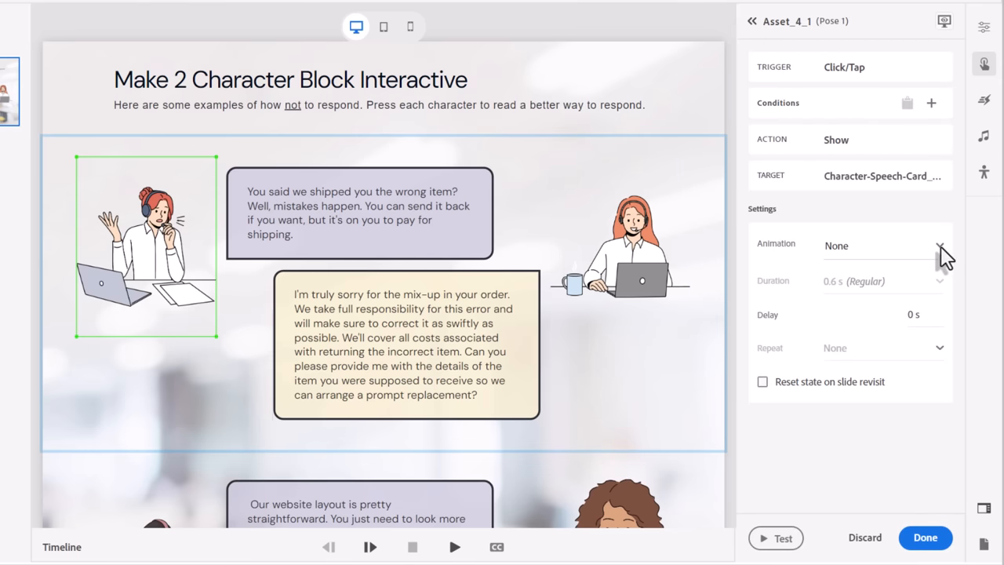
# - Give the shown items a Fade forward animation, save the Show action, and add another action
pyautogui.click(940, 244)
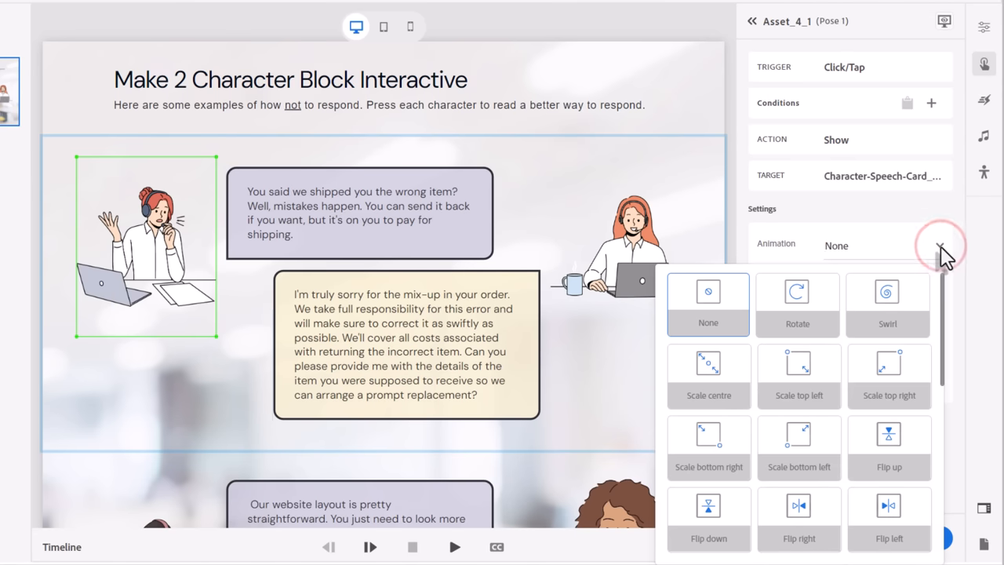
pyautogui.scroll(-3)
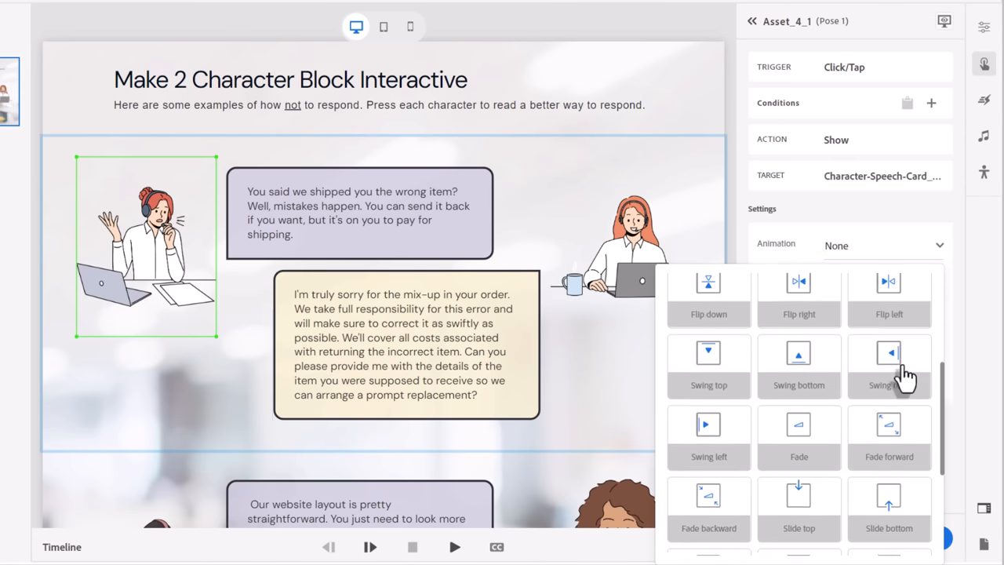
pyautogui.moveTo(887, 432)
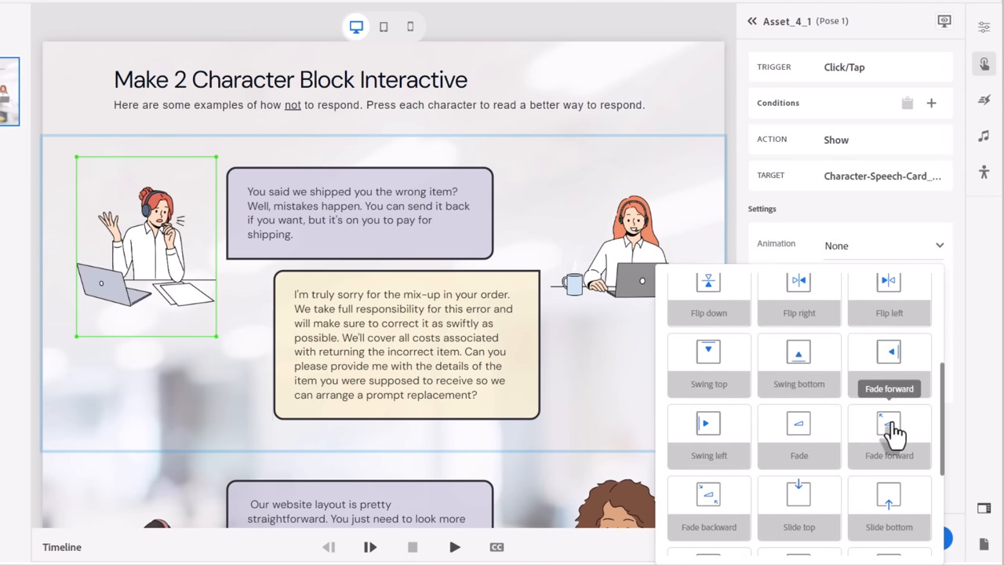
pyautogui.click(888, 424)
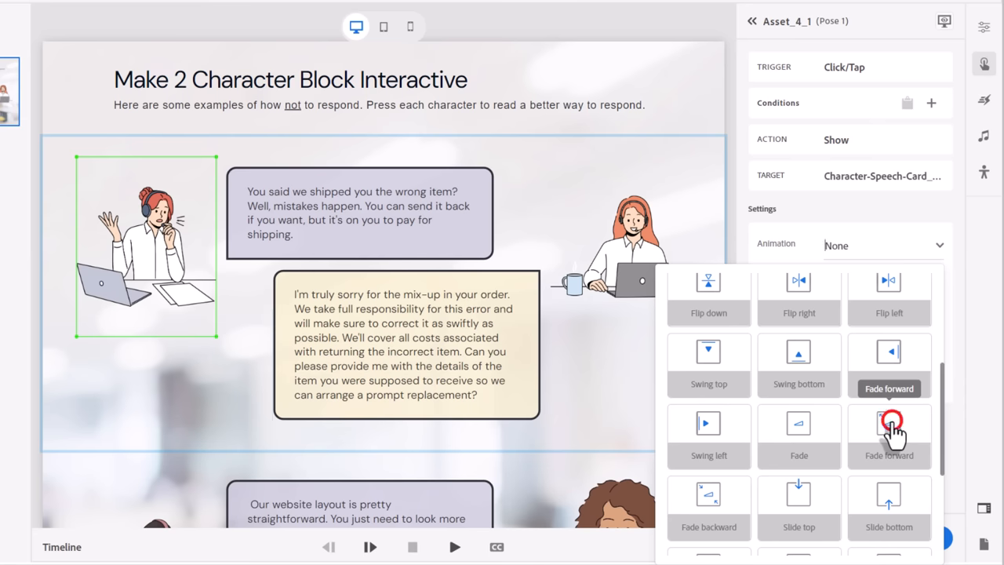
pyautogui.click(888, 436)
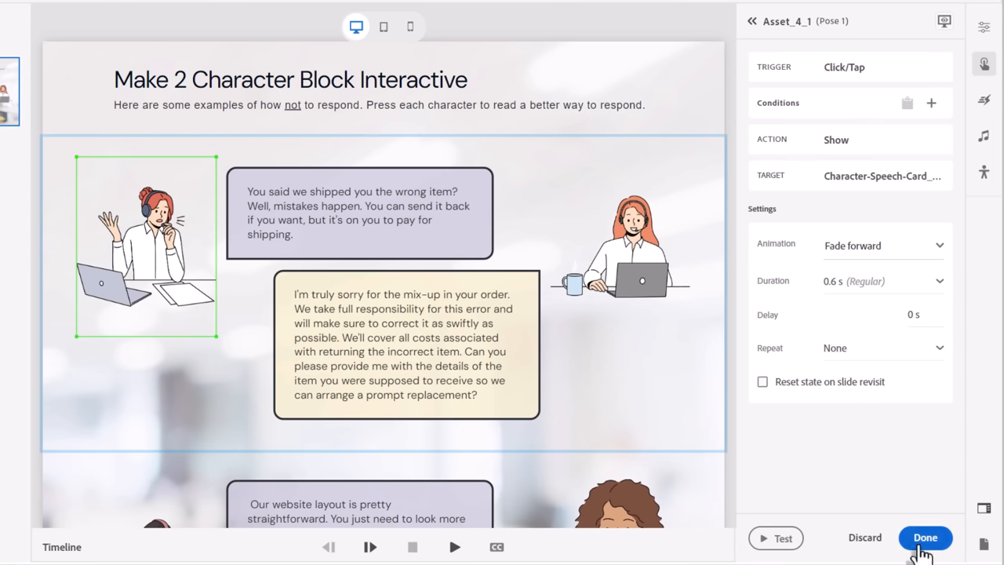
pyautogui.click(926, 536)
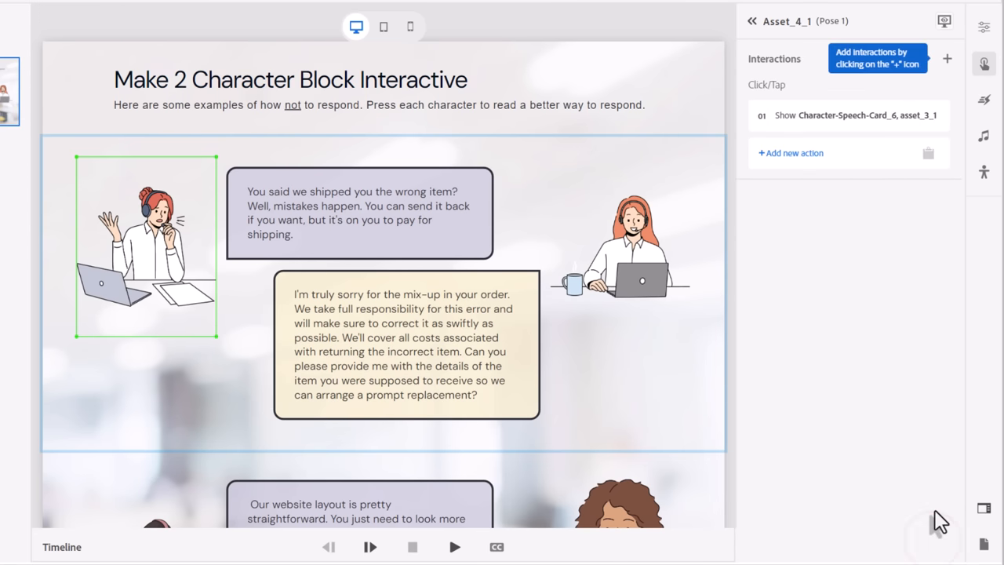
pyautogui.moveTo(154, 279)
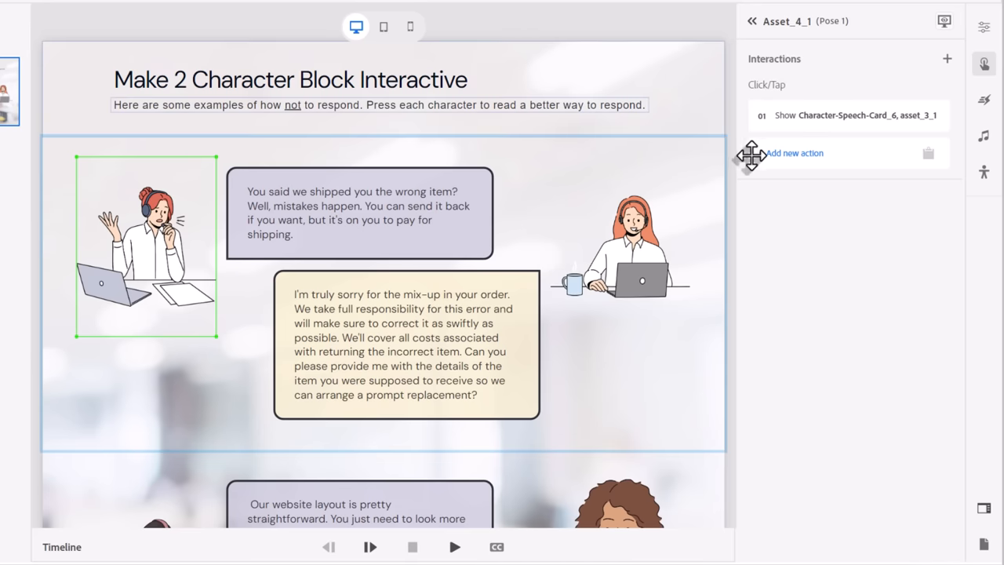
pyautogui.click(793, 153)
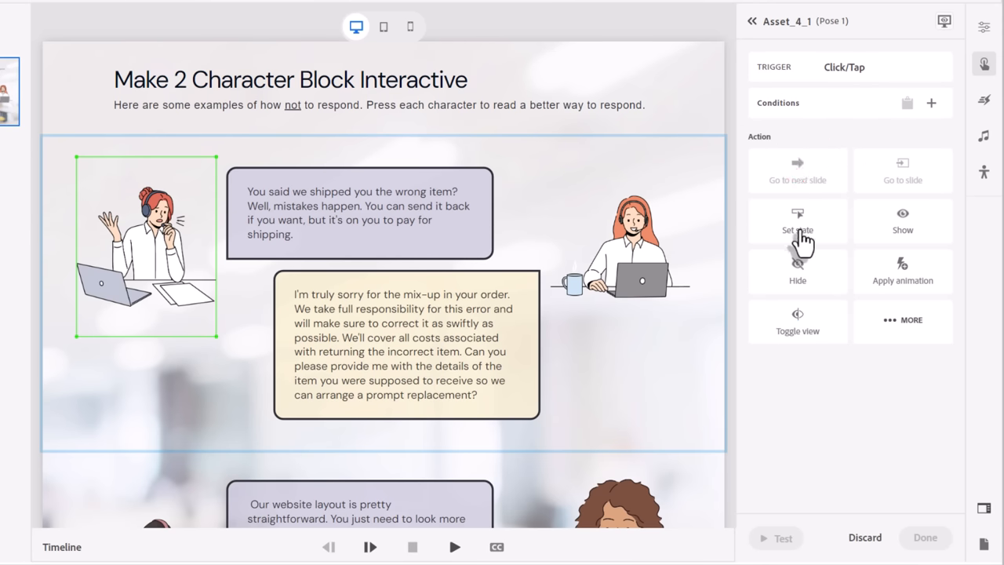
# - Add a Set state action putting Asset_4_1 into its disabled 1 state, then add a third action
pyautogui.click(796, 222)
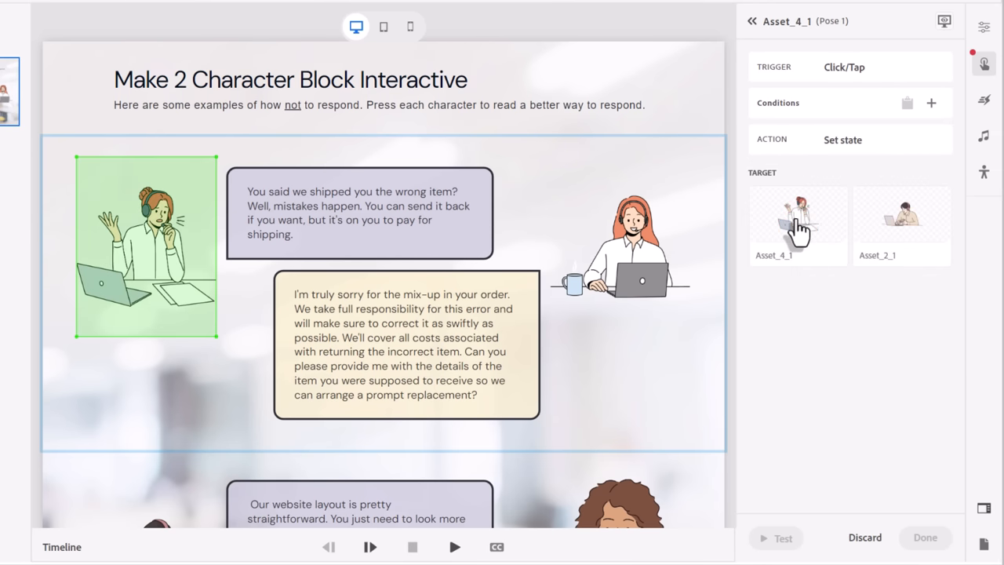
pyautogui.click(796, 223)
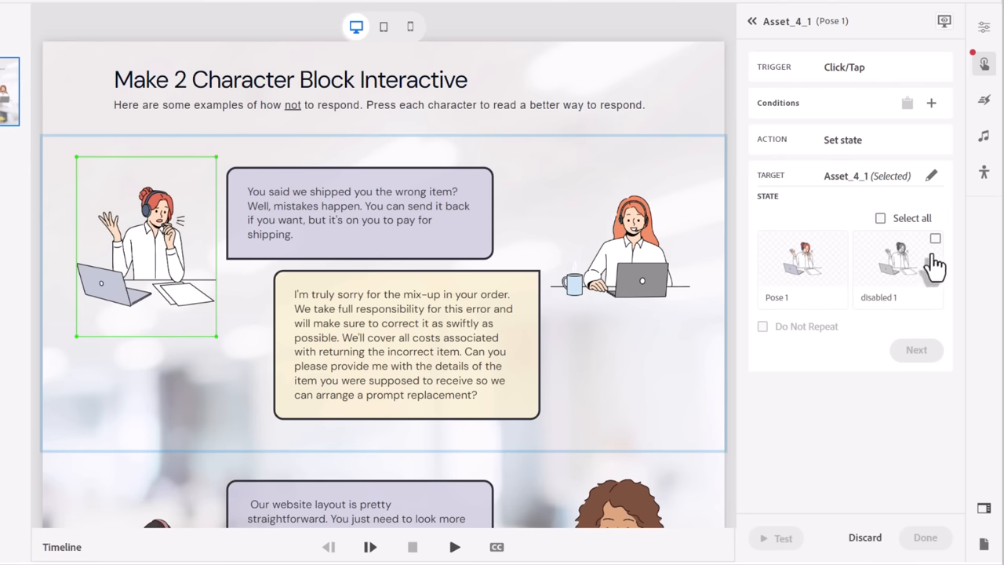
pyautogui.click(935, 238)
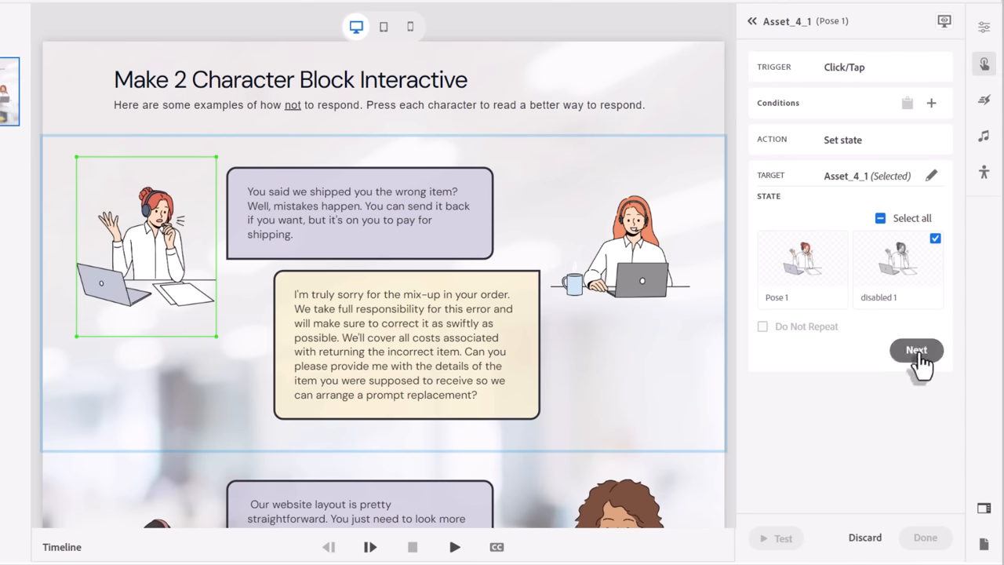
pyautogui.click(916, 350)
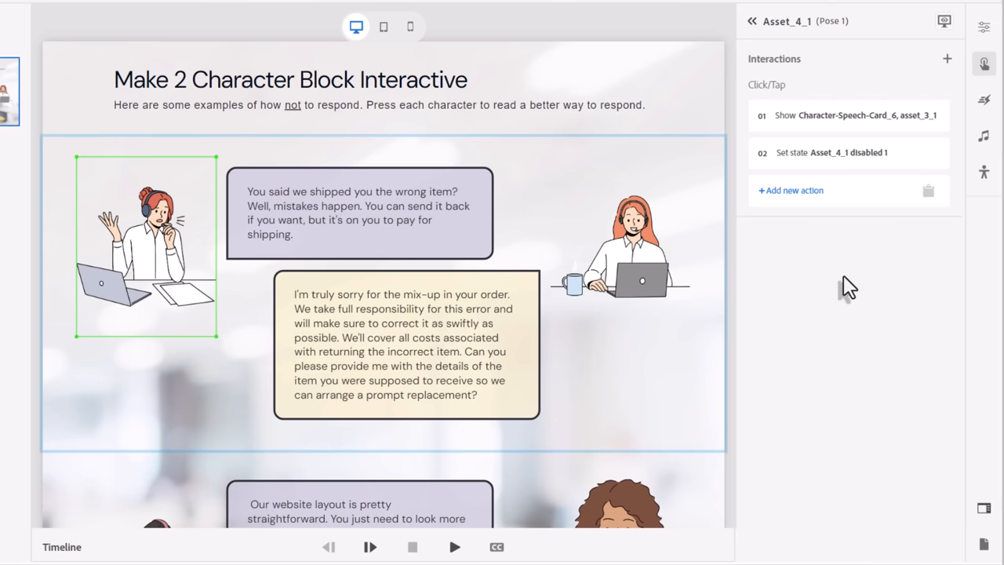
pyautogui.moveTo(808, 203)
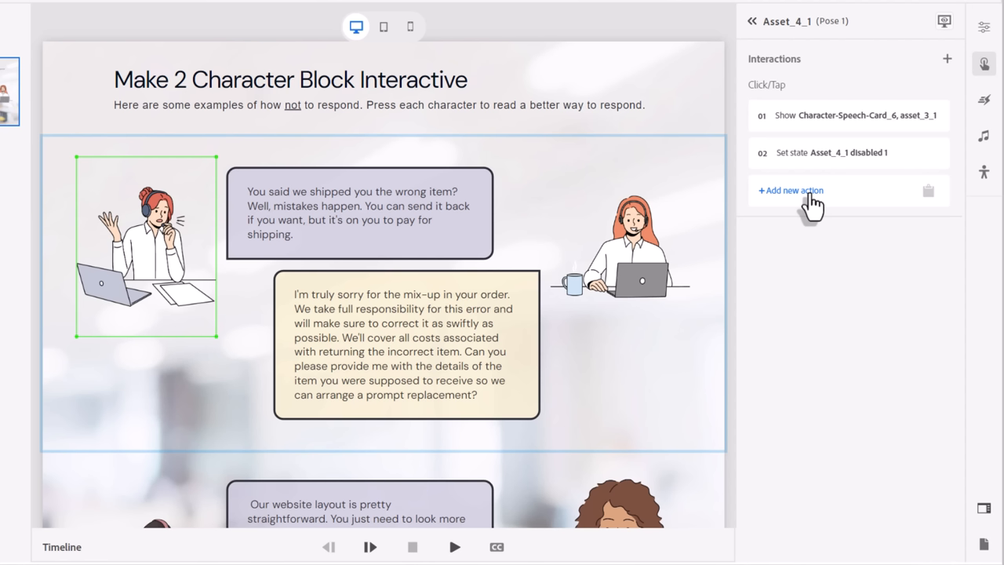
pyautogui.click(791, 189)
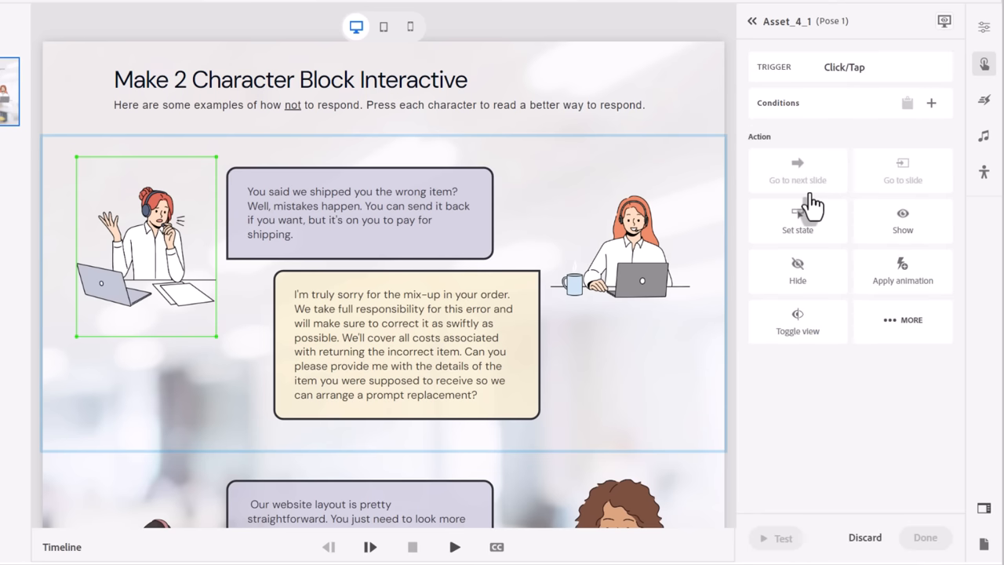
# - Choose a Disable action targeting Asset_4_1 from the additional action types
pyautogui.click(903, 321)
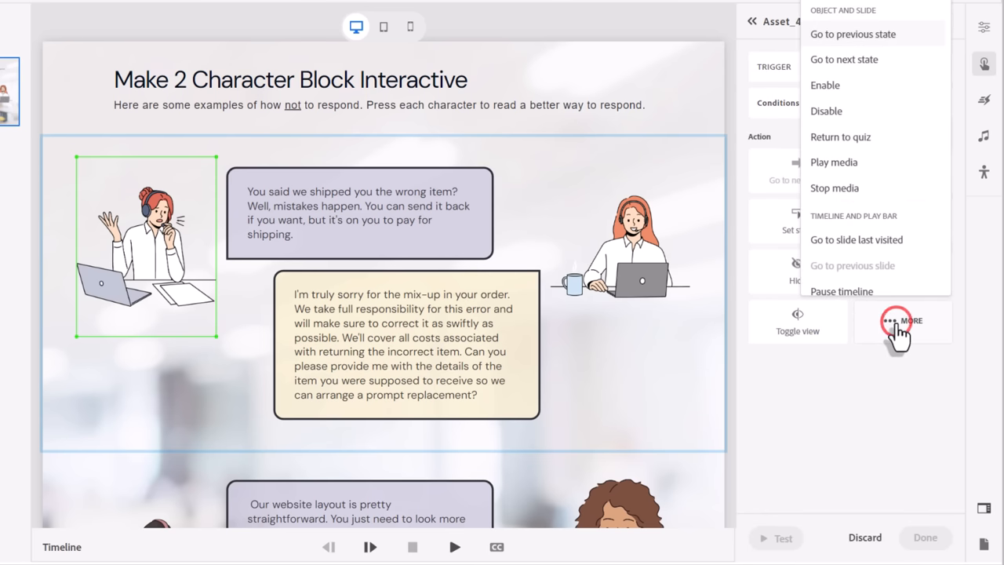
pyautogui.moveTo(878, 179)
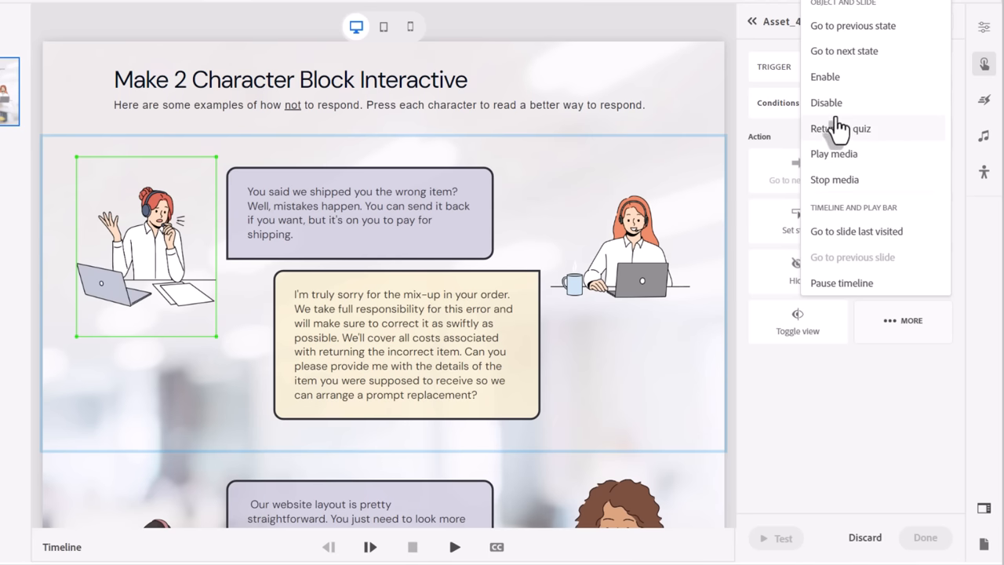
pyautogui.click(825, 102)
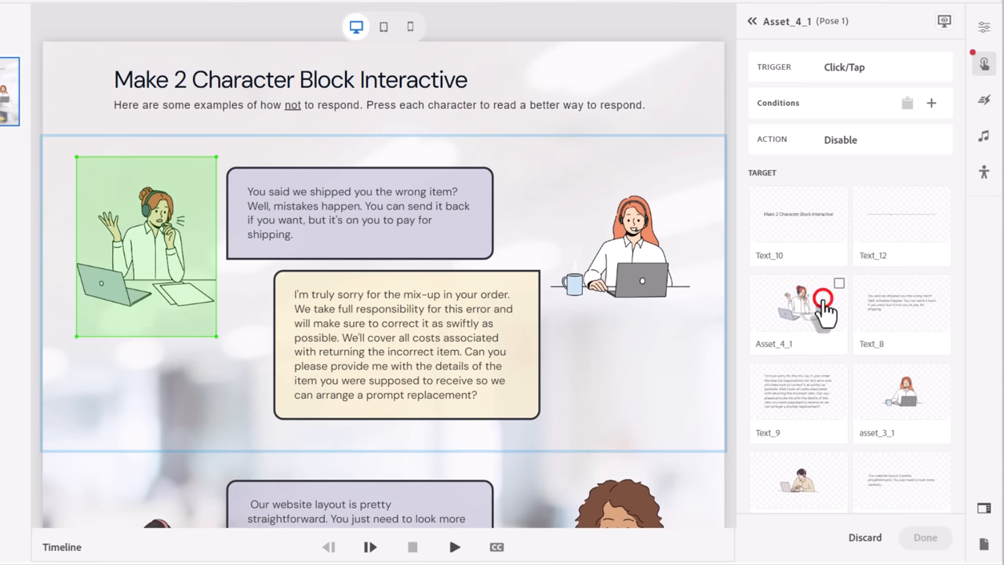
pyautogui.click(839, 283)
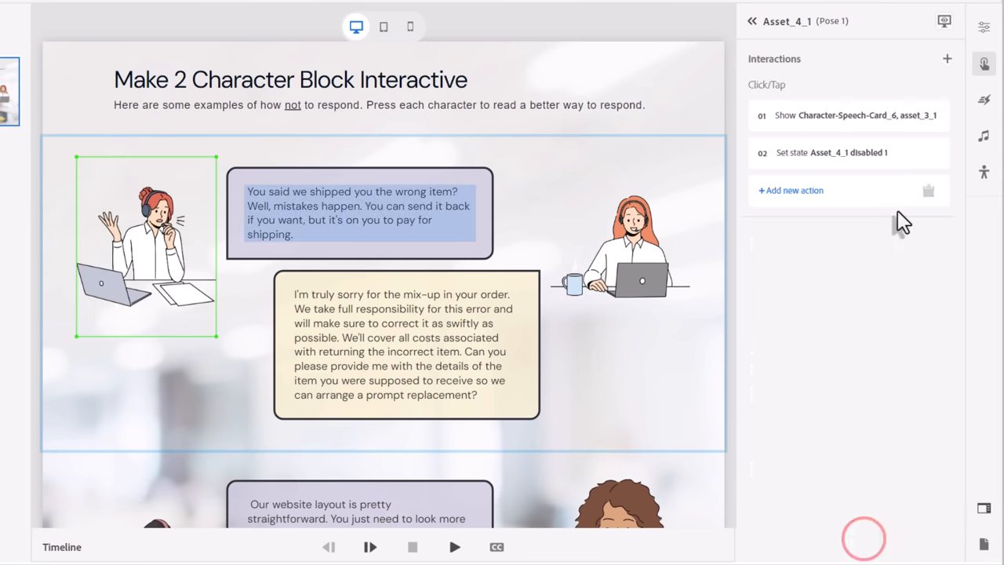
pyautogui.moveTo(881, 361)
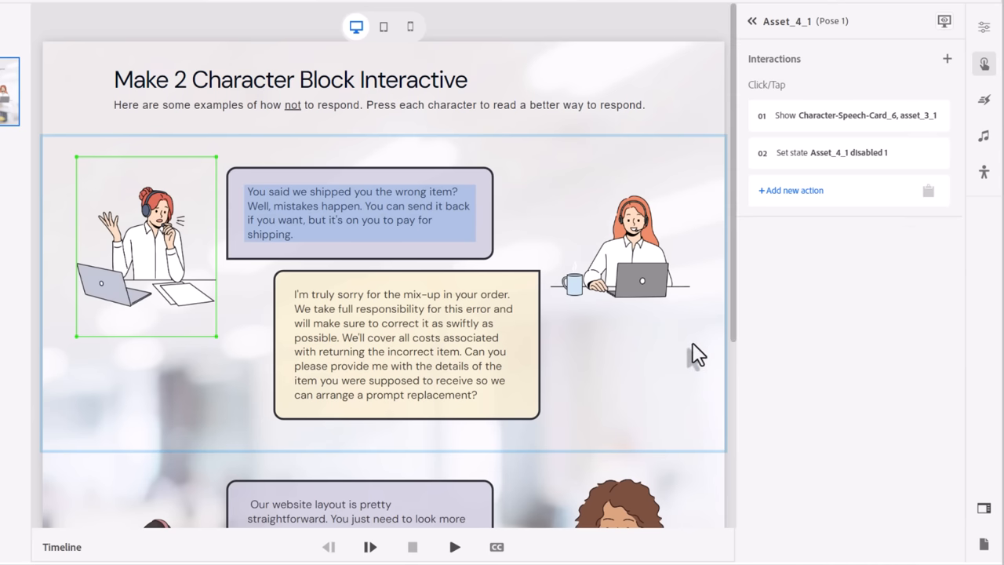
pyautogui.scroll(-3)
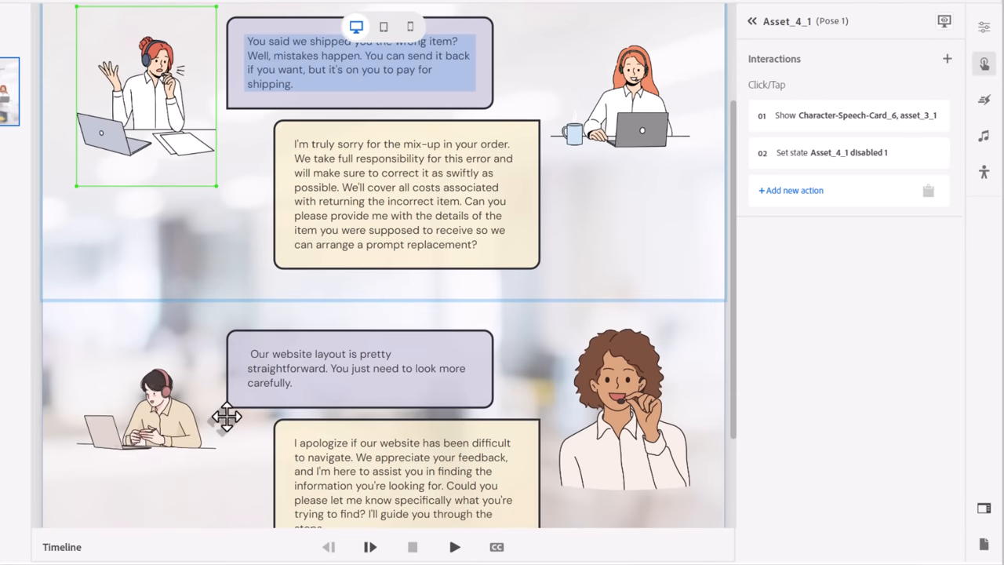
pyautogui.moveTo(138, 219)
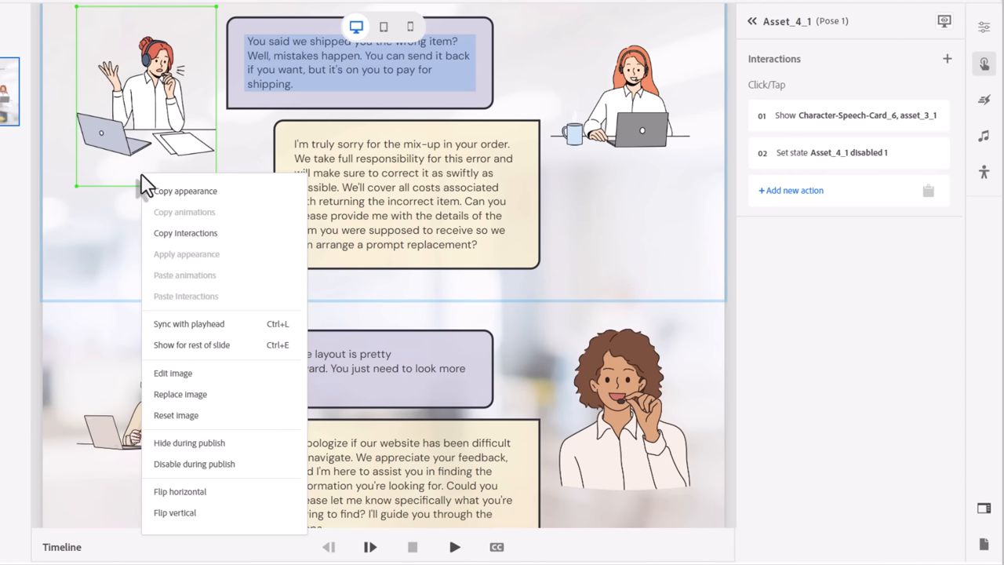
pyautogui.moveTo(174, 241)
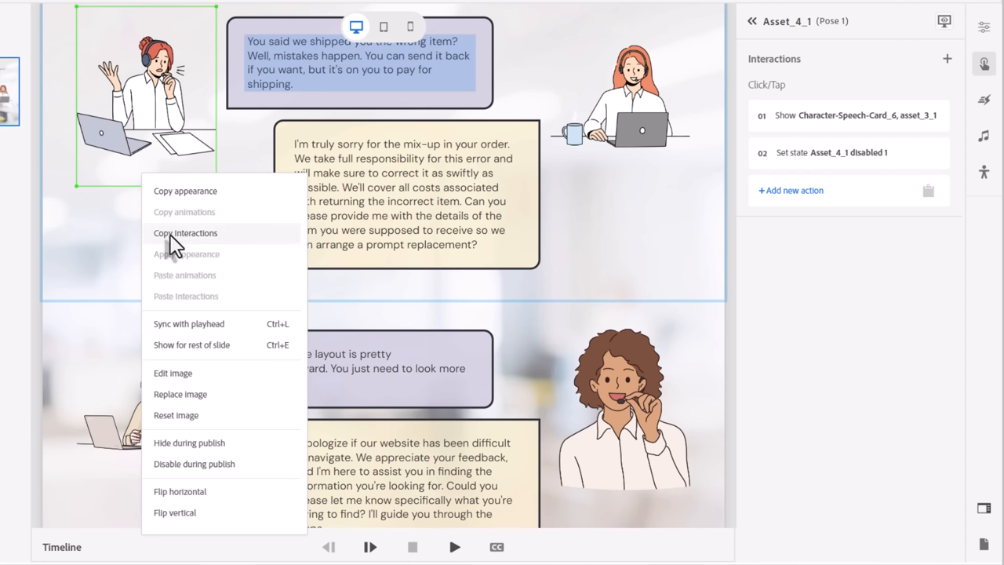
# - Copy Asset_4_1's interactions and paste them onto the lower-left character Asset_2_1
pyautogui.click(185, 232)
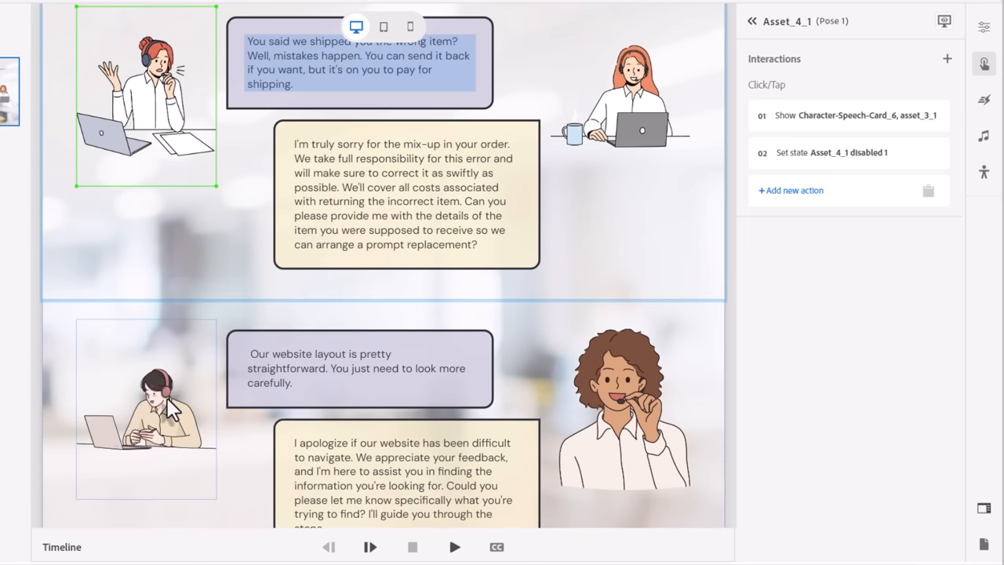
pyautogui.click(145, 408)
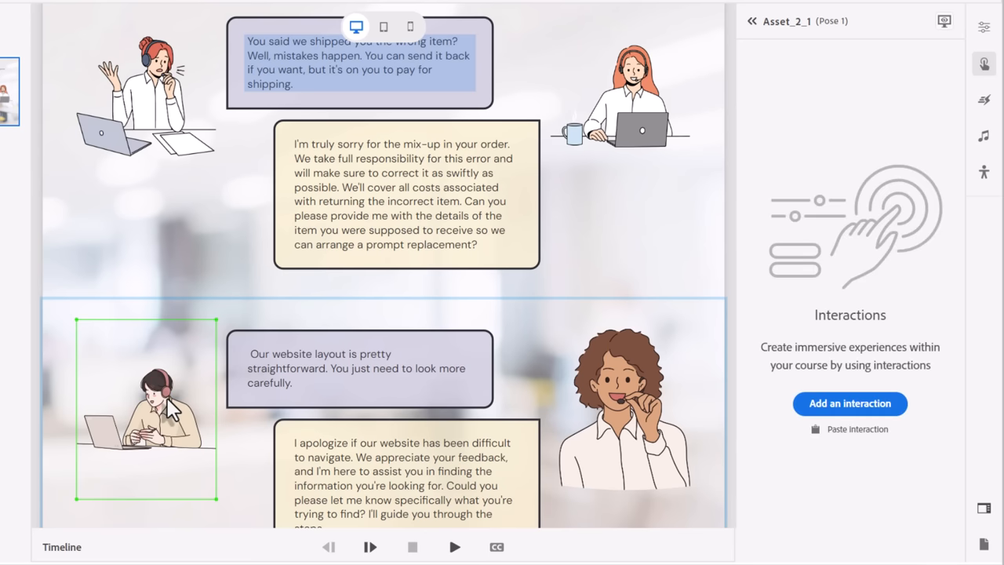
pyautogui.rightClick(146, 408)
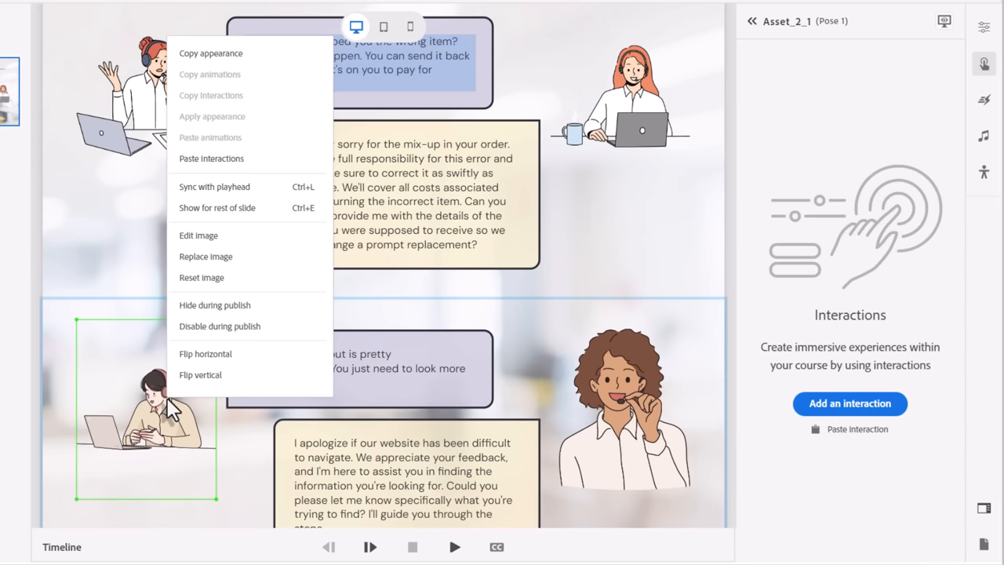
pyautogui.click(210, 157)
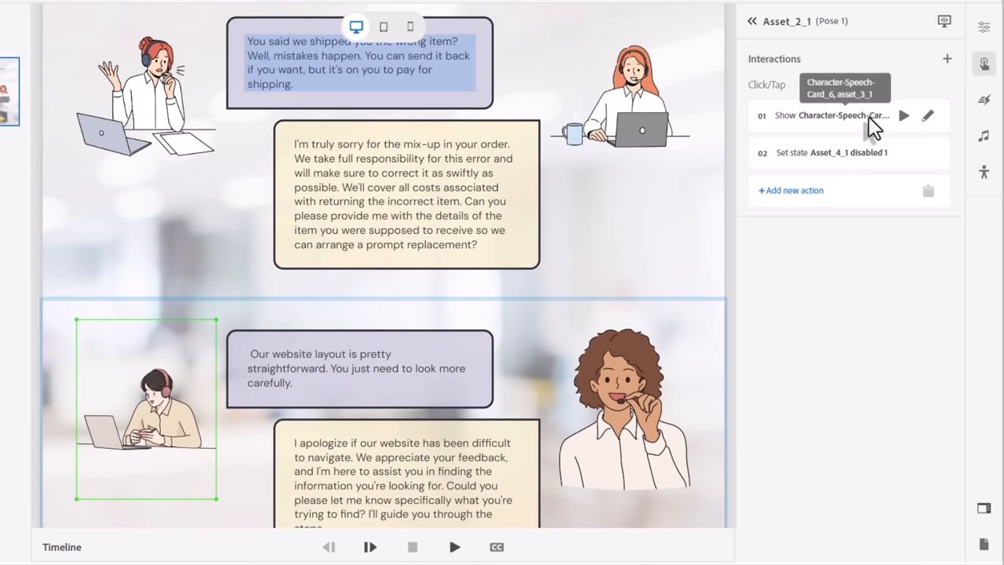
pyautogui.moveTo(939, 141)
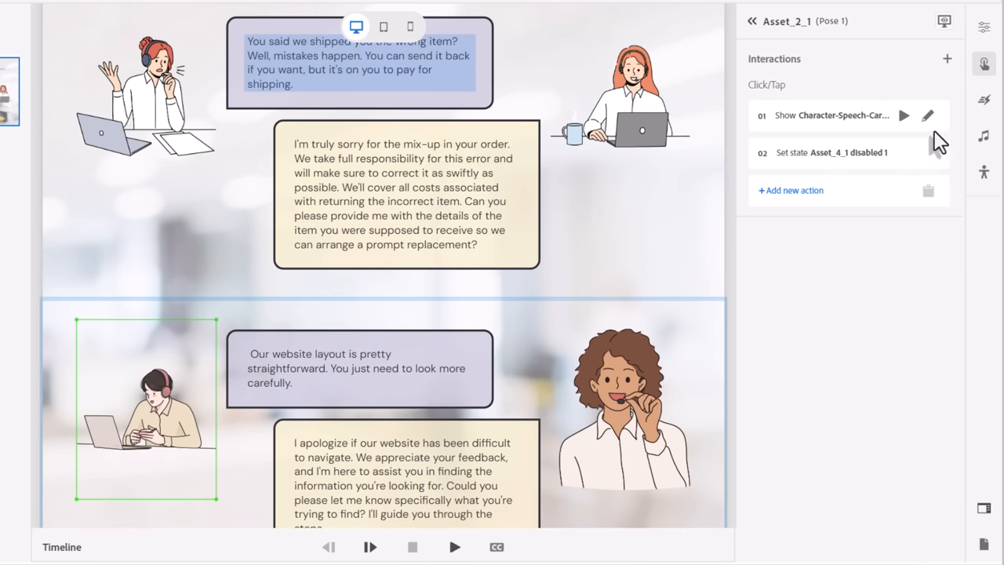
pyautogui.moveTo(928, 123)
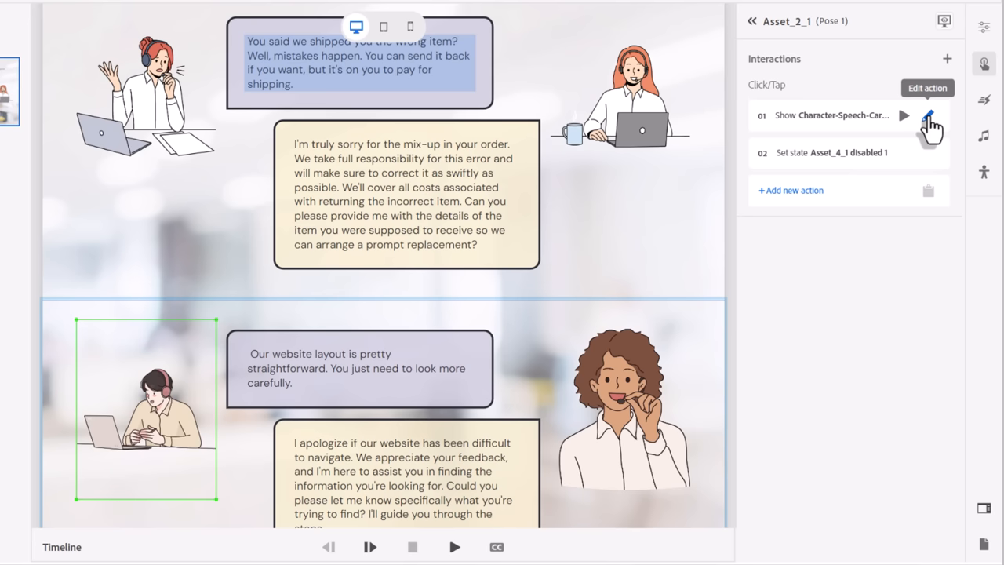
# - Re-target the pasted Show action to Character-Speech-Card_8 and Asset_1_1 and save it
pyautogui.click(928, 122)
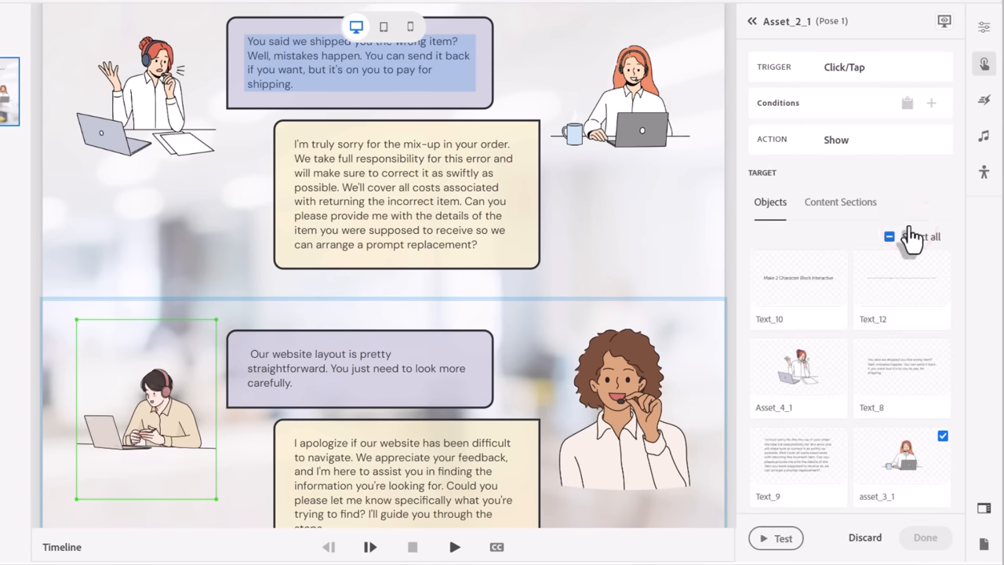
pyautogui.click(841, 200)
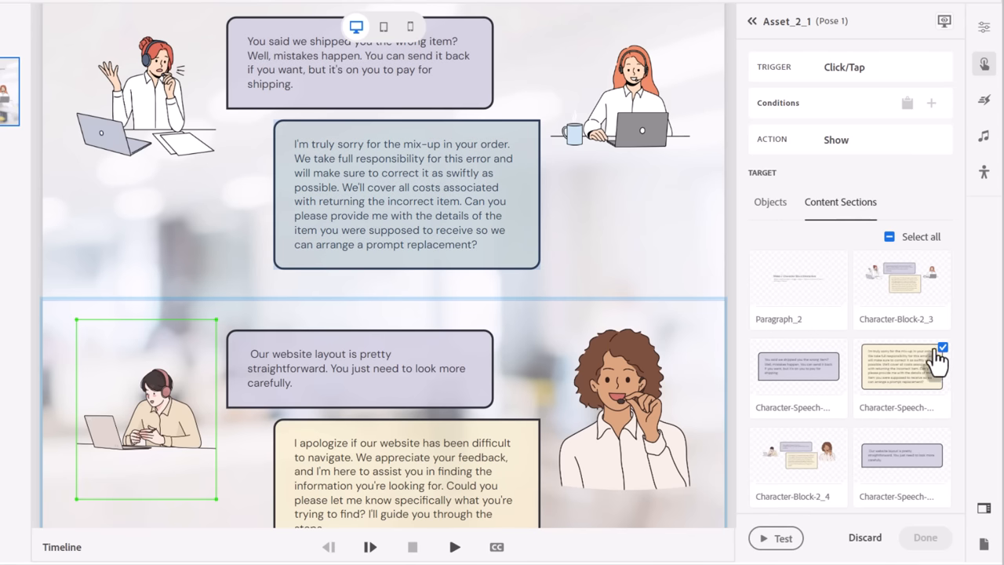
pyautogui.moveTo(949, 368)
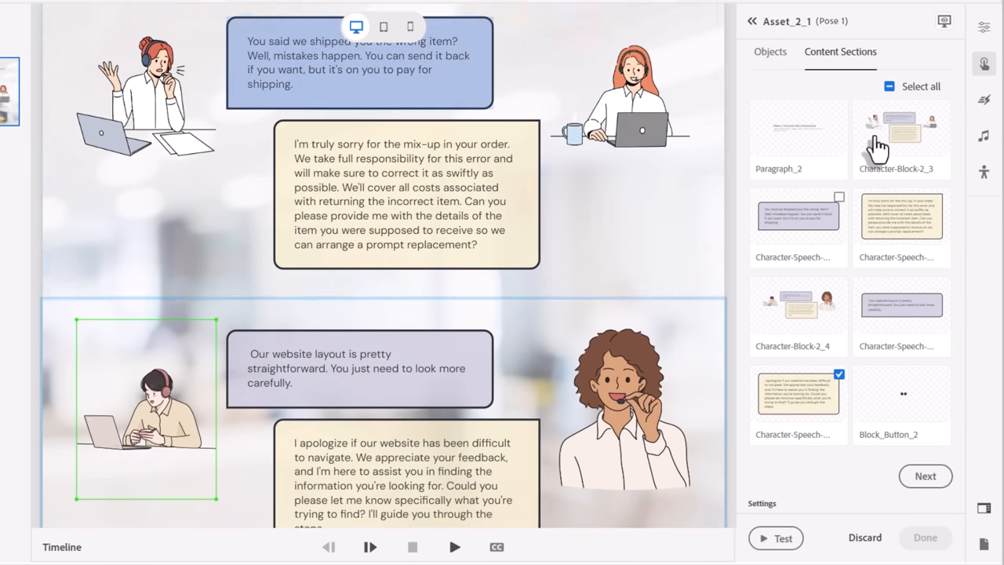
pyautogui.click(770, 57)
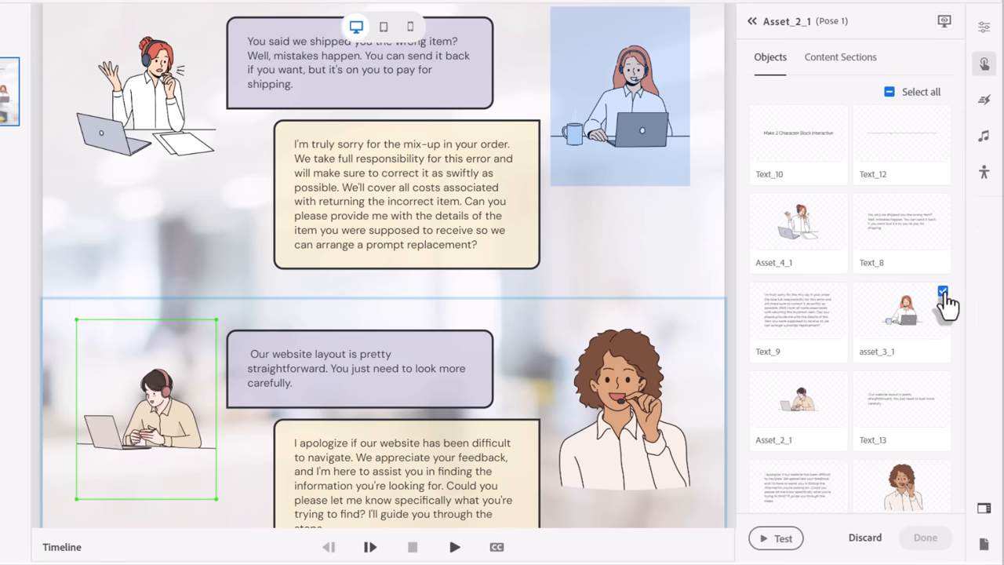
pyautogui.click(942, 291)
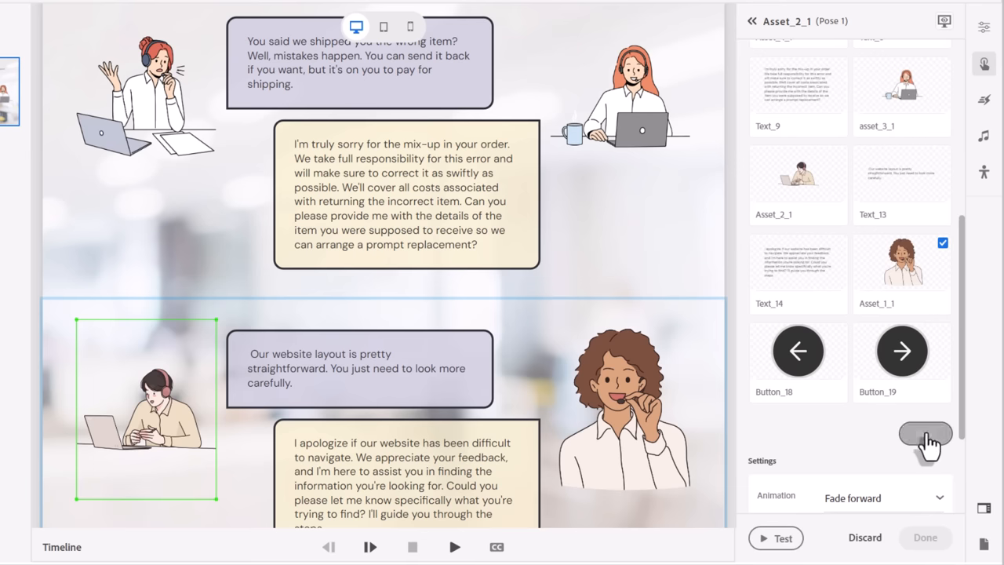
pyautogui.click(925, 439)
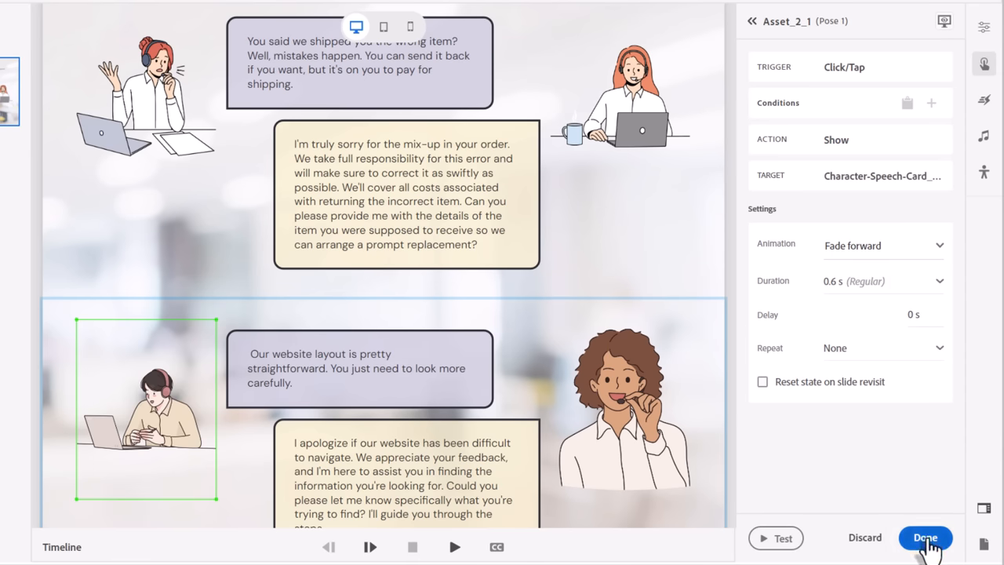
pyautogui.click(925, 536)
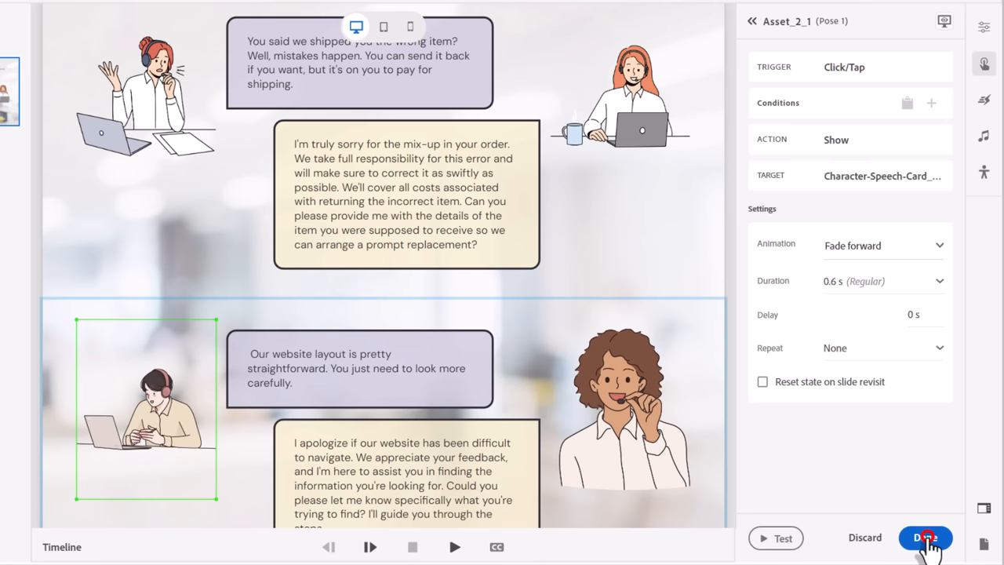
pyautogui.click(925, 536)
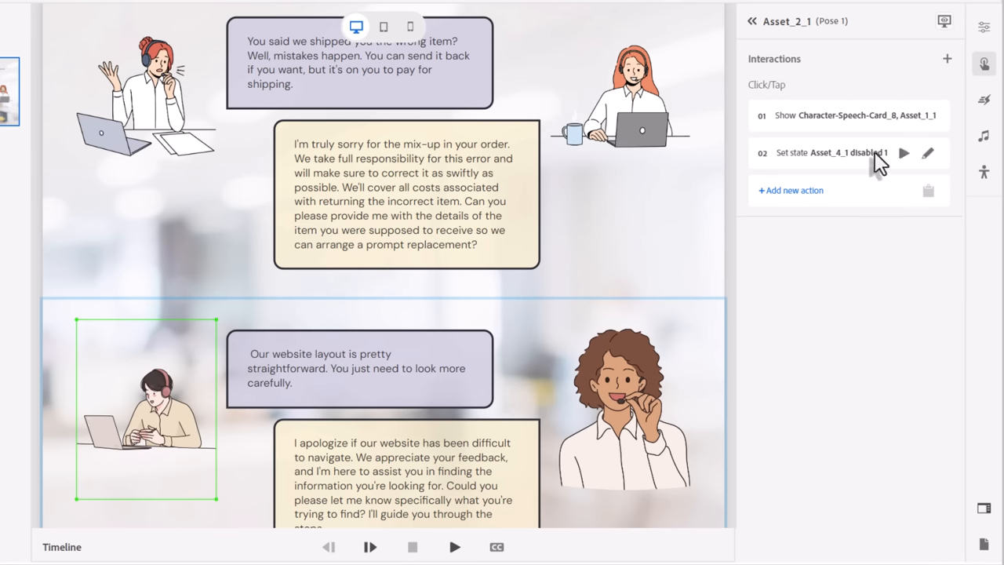
pyautogui.moveTo(928, 165)
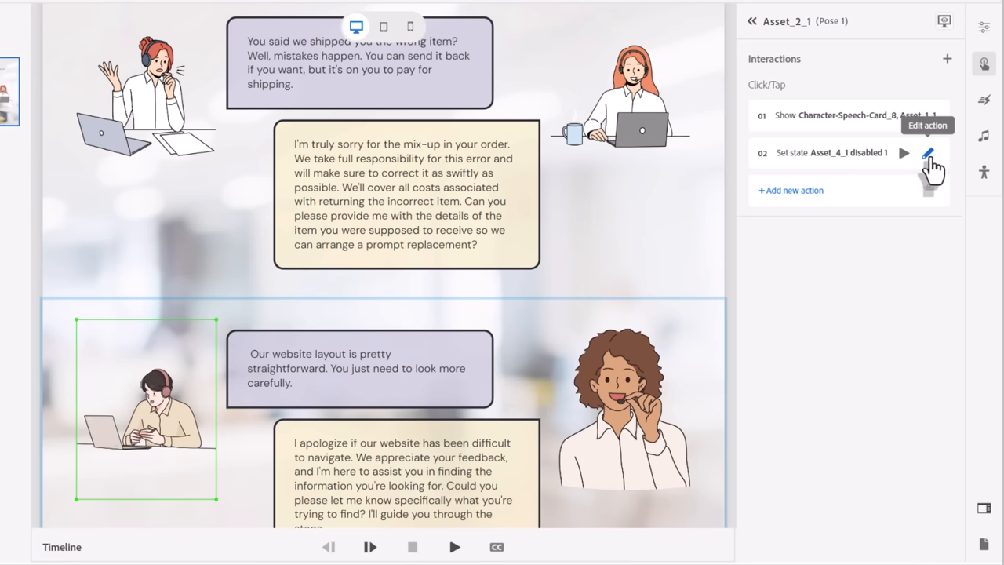
# - Re-target the pasted Set state action to Asset_2_1's disabled 1 state and save it
pyautogui.click(929, 153)
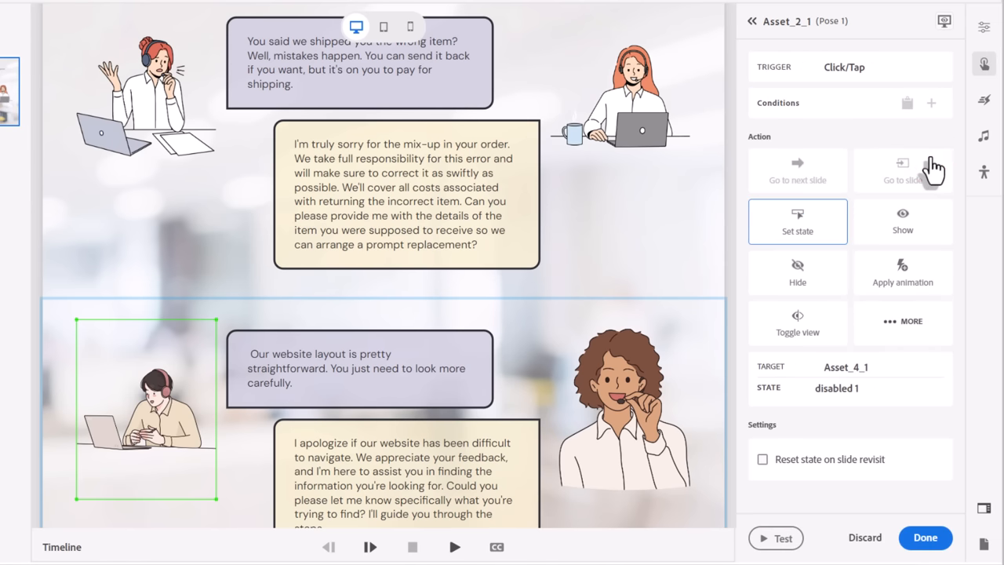
pyautogui.moveTo(933, 376)
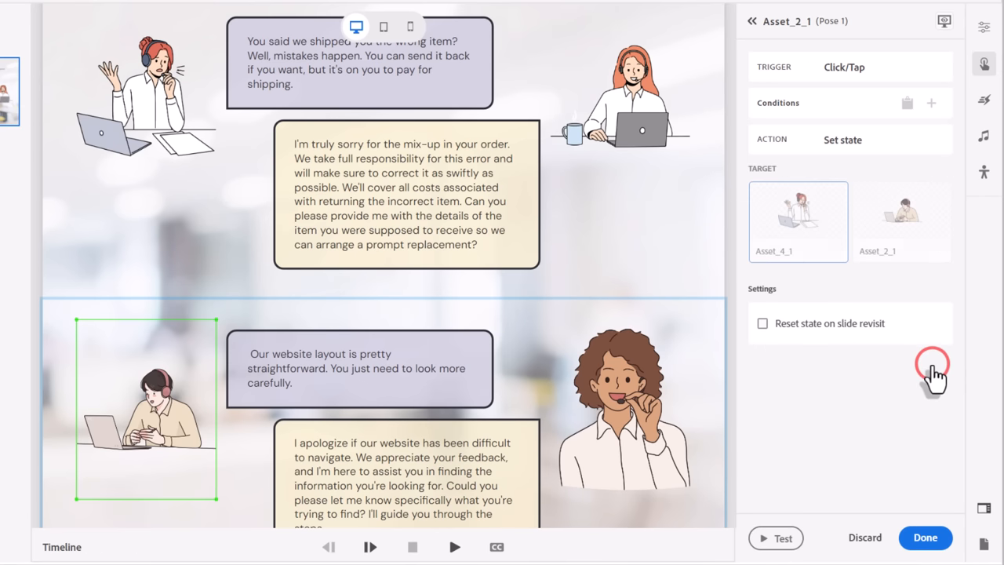
pyautogui.click(901, 223)
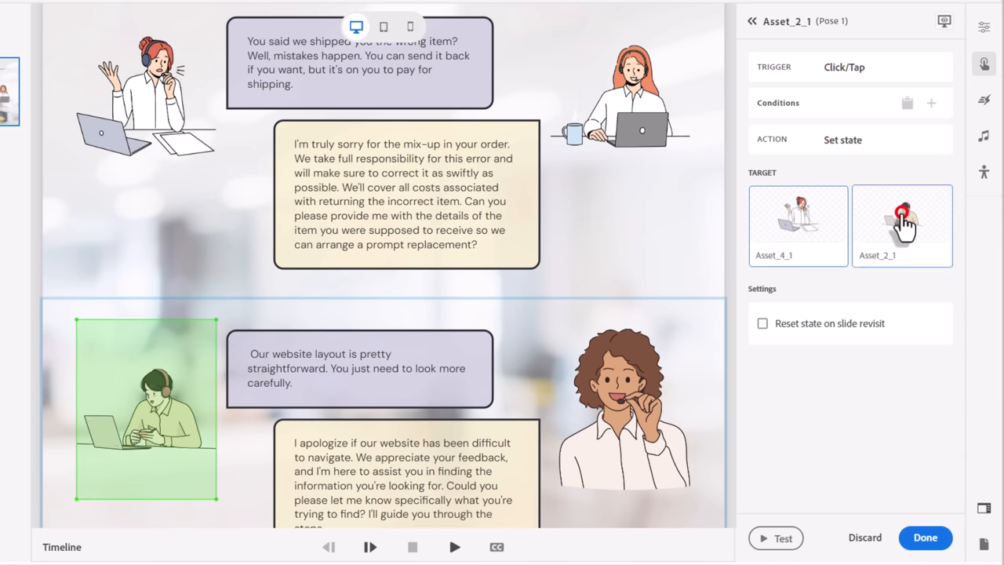
pyautogui.click(901, 226)
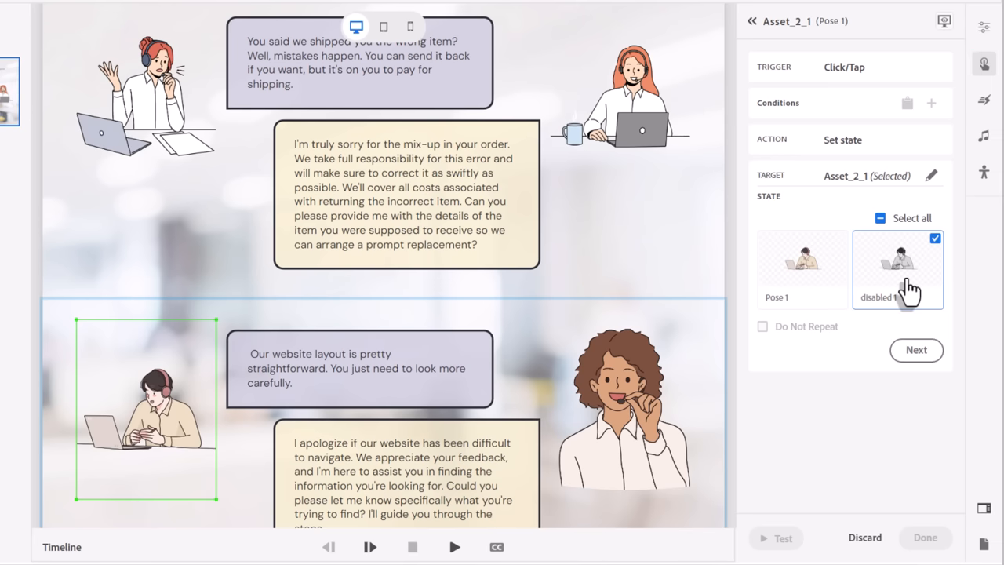
pyautogui.click(916, 350)
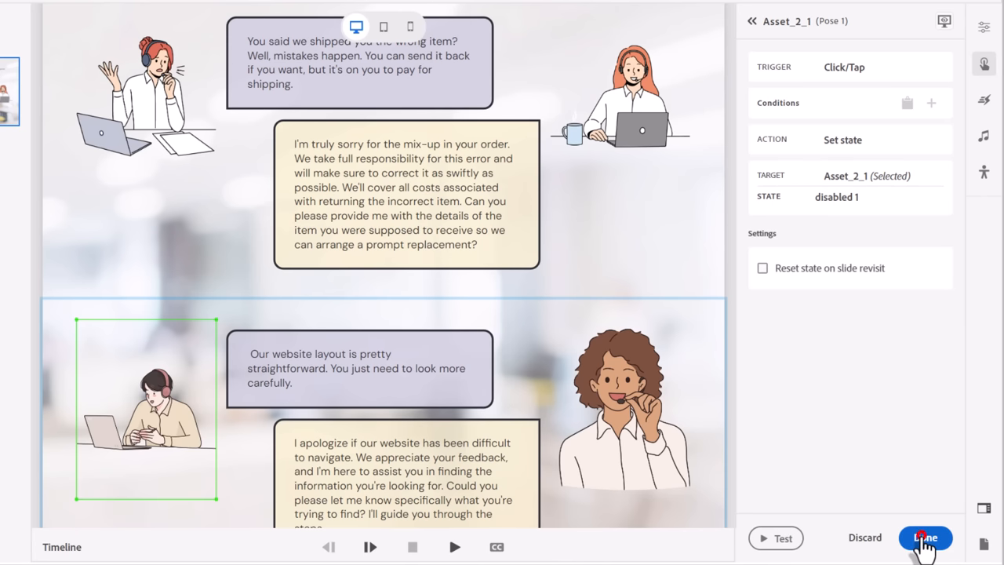
pyautogui.click(925, 536)
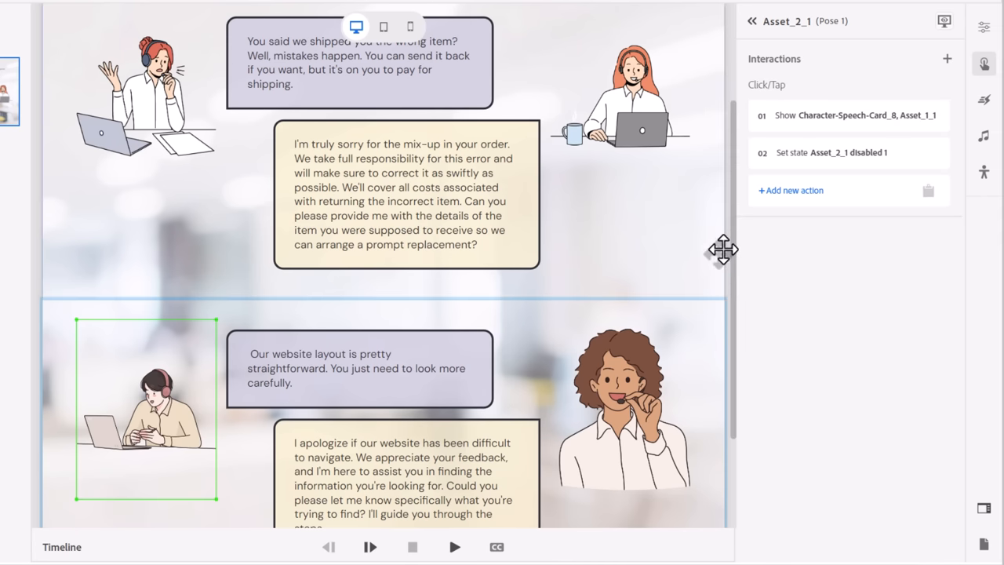
# - Add a new slide-level interaction to bring up its trigger choices
pyautogui.scroll(-3)
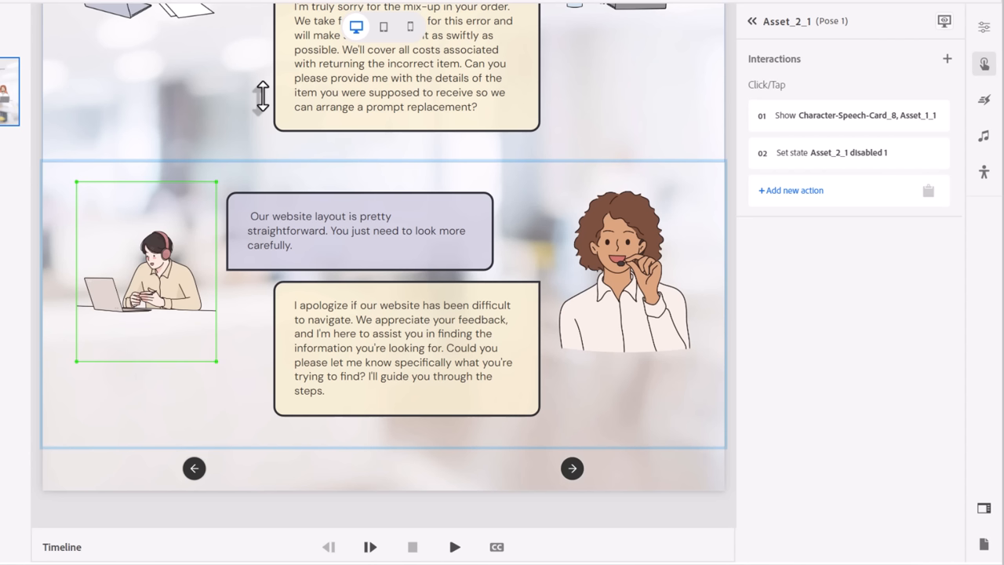
pyautogui.moveTo(17, 100)
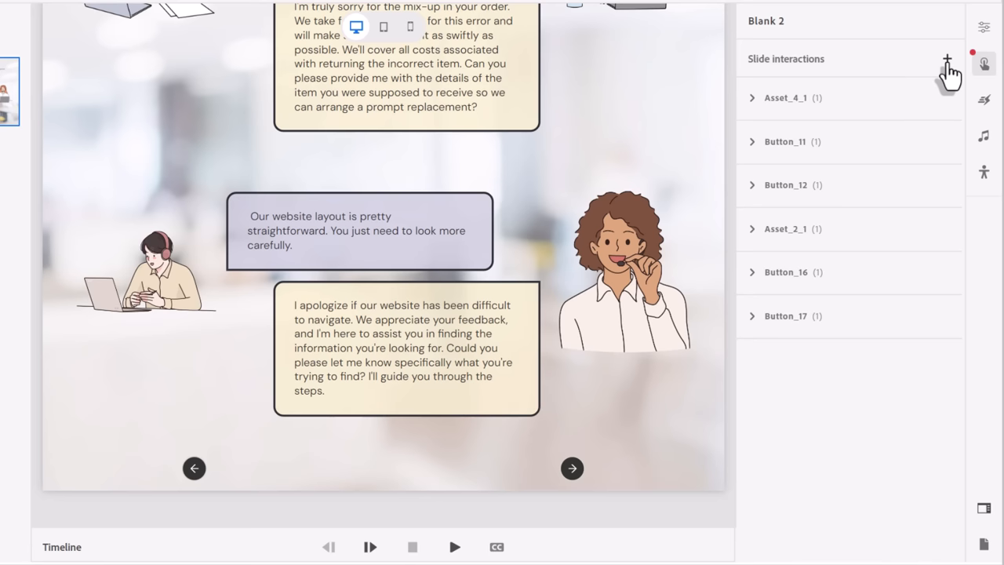
pyautogui.moveTo(900, 71)
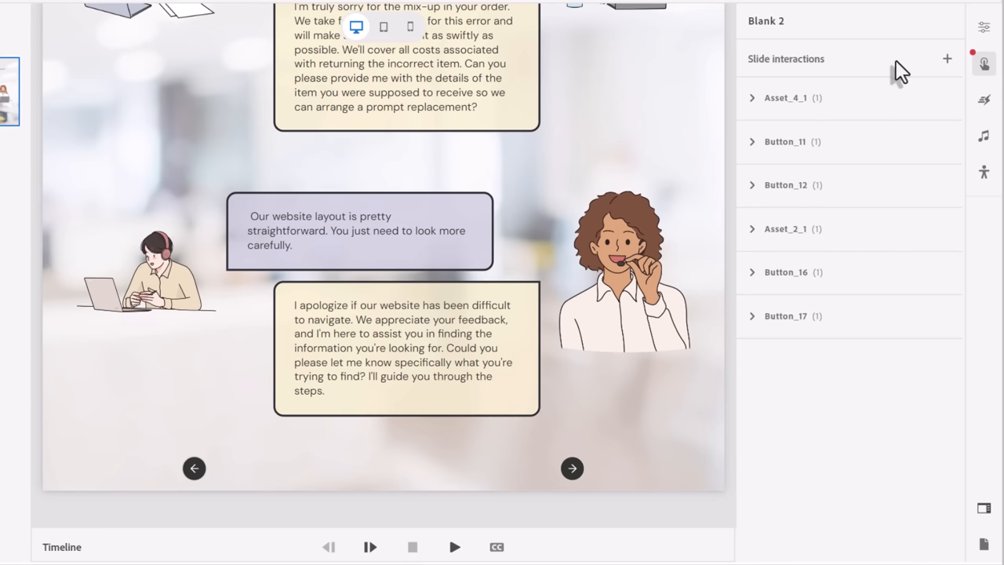
pyautogui.click(947, 58)
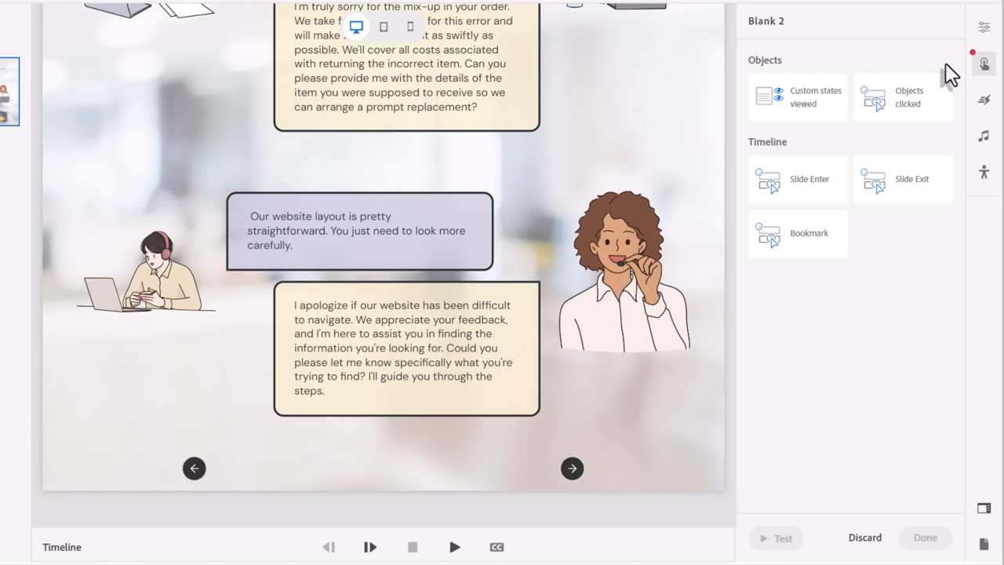
pyautogui.moveTo(830, 181)
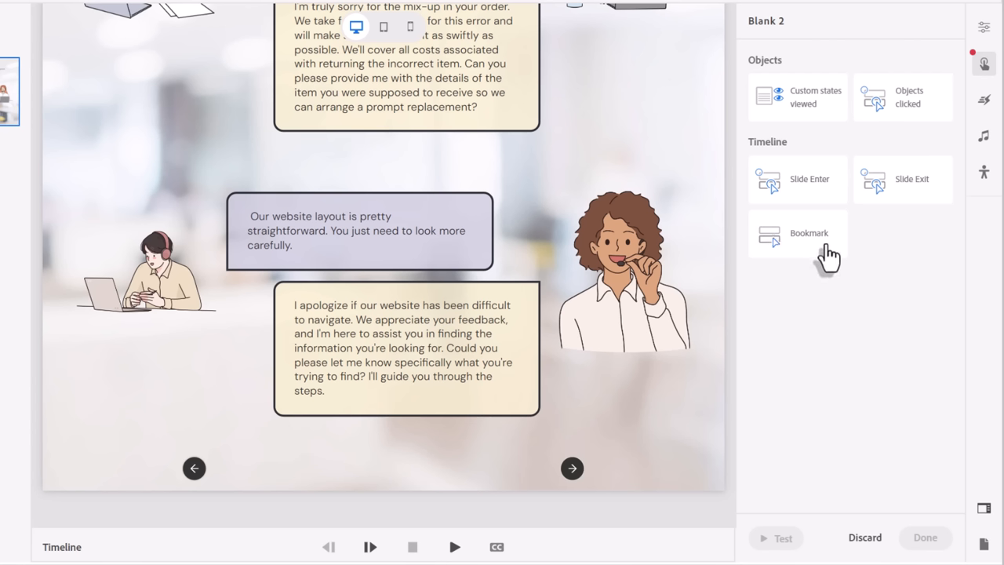
pyautogui.moveTo(906, 122)
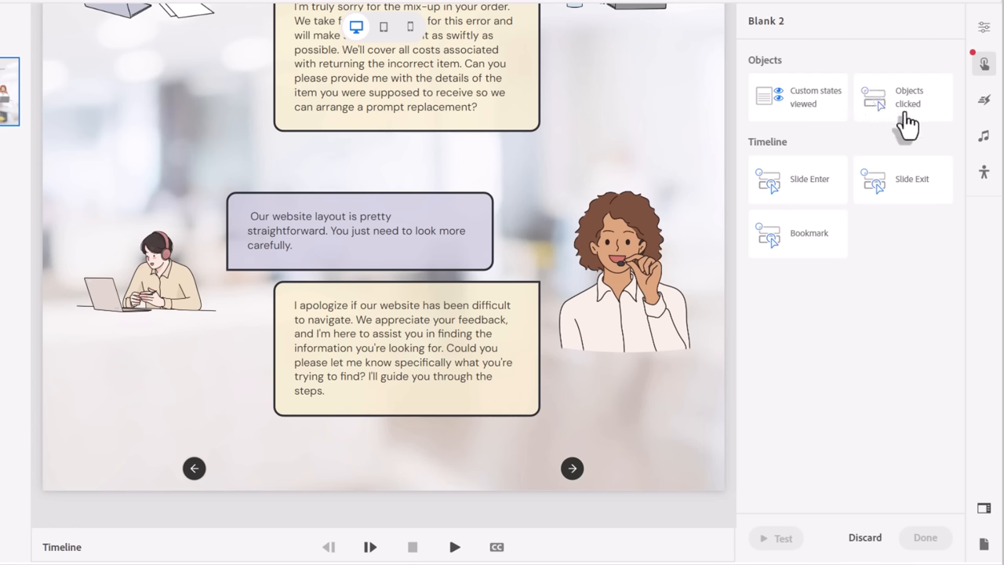
pyautogui.moveTo(812, 110)
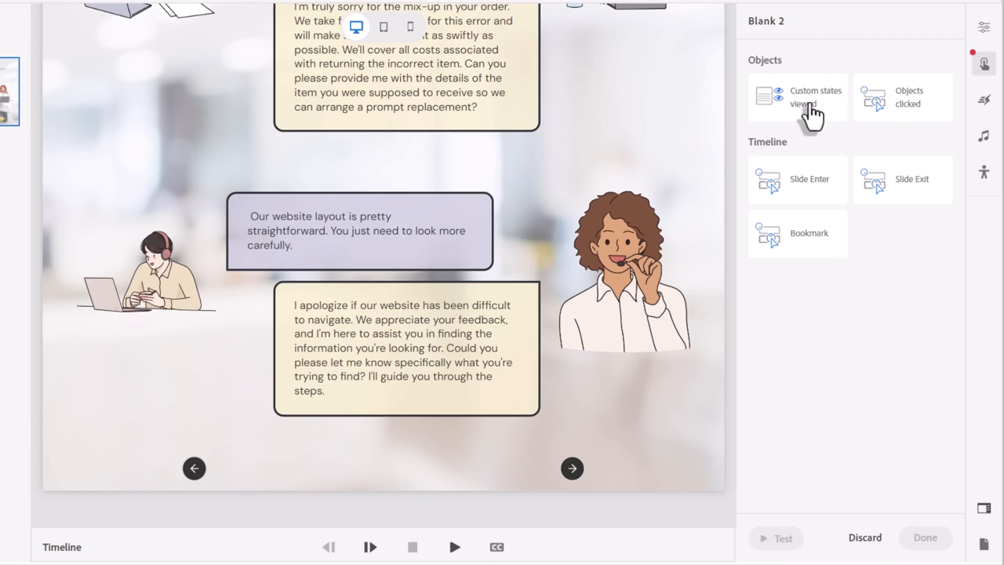
pyautogui.moveTo(906, 110)
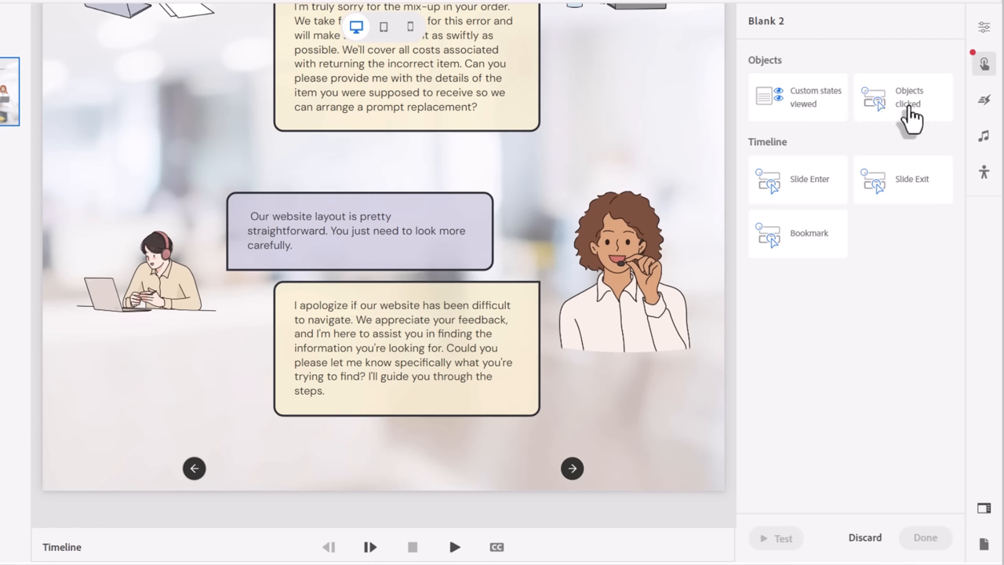
# - Trigger the interaction on Objects clicked with both character assets as the required objects
pyautogui.click(902, 98)
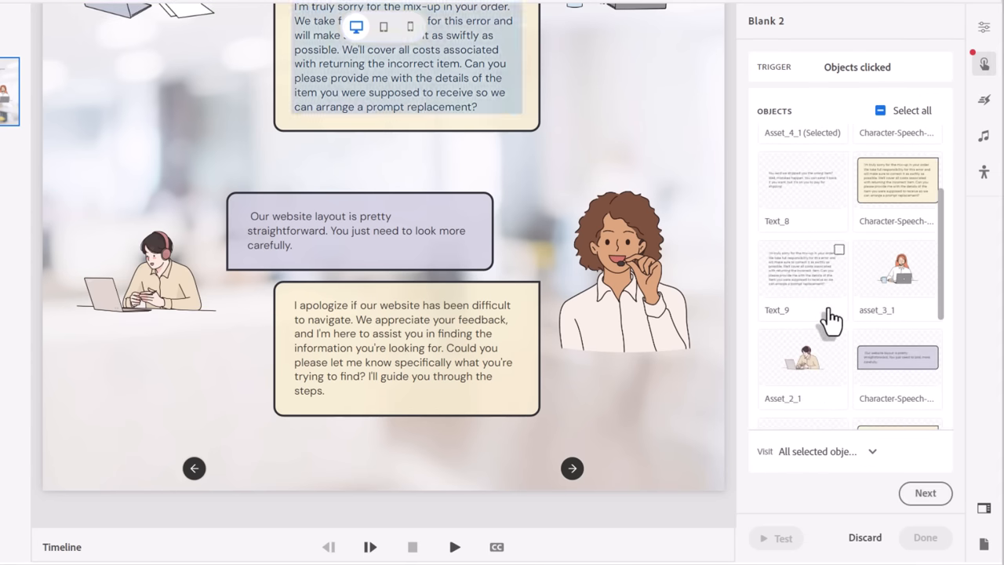
pyautogui.click(838, 339)
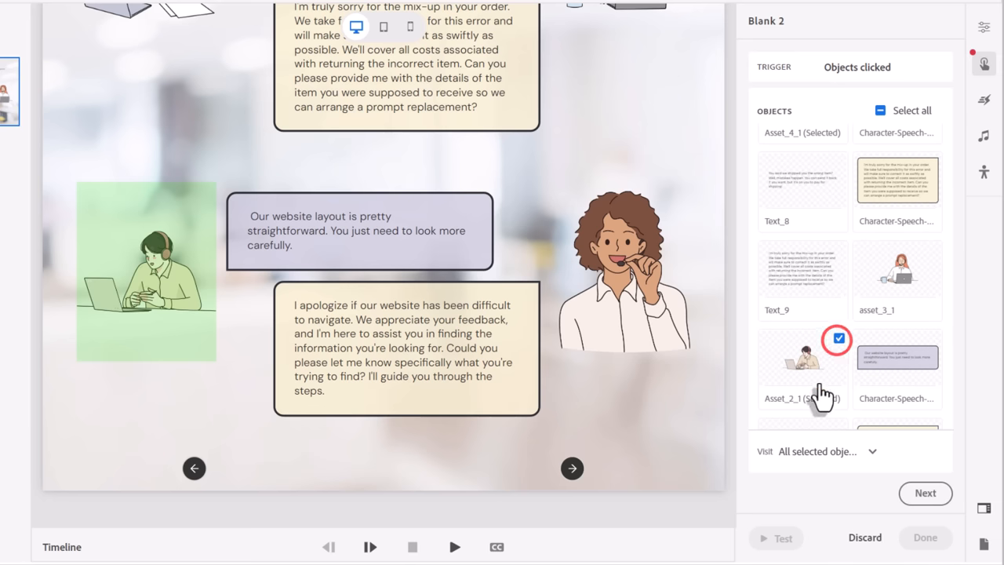
pyautogui.click(835, 339)
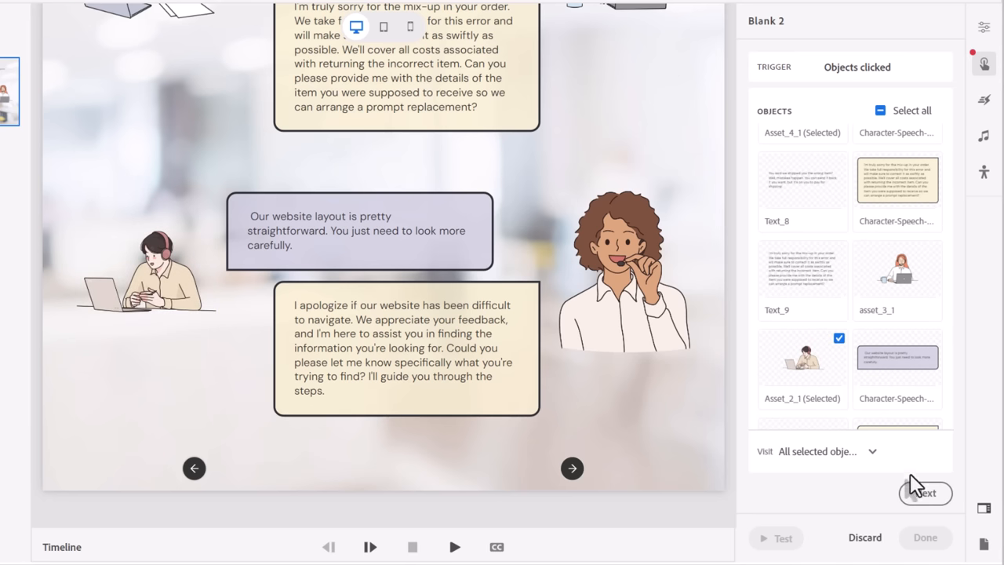
pyautogui.click(925, 492)
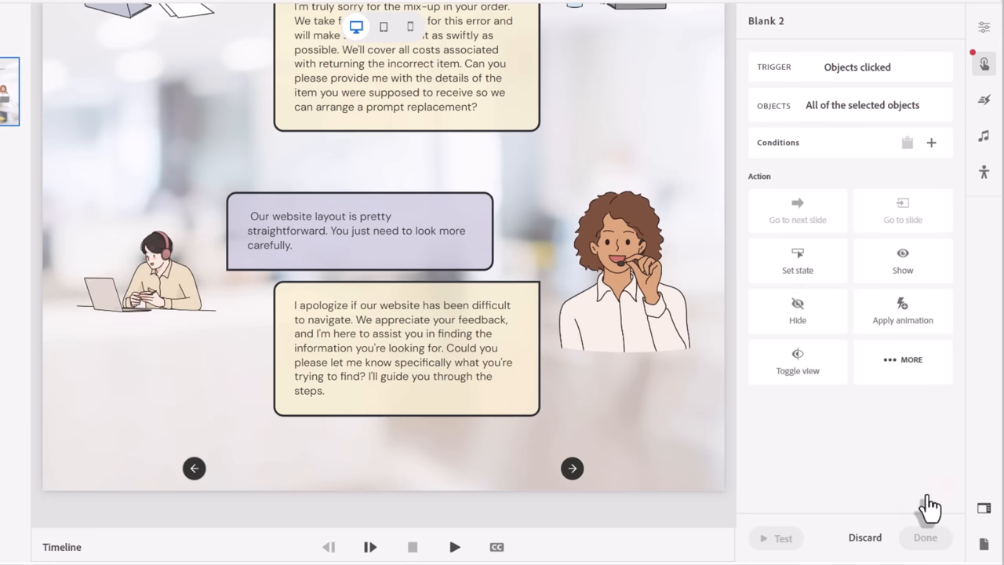
pyautogui.moveTo(902, 260)
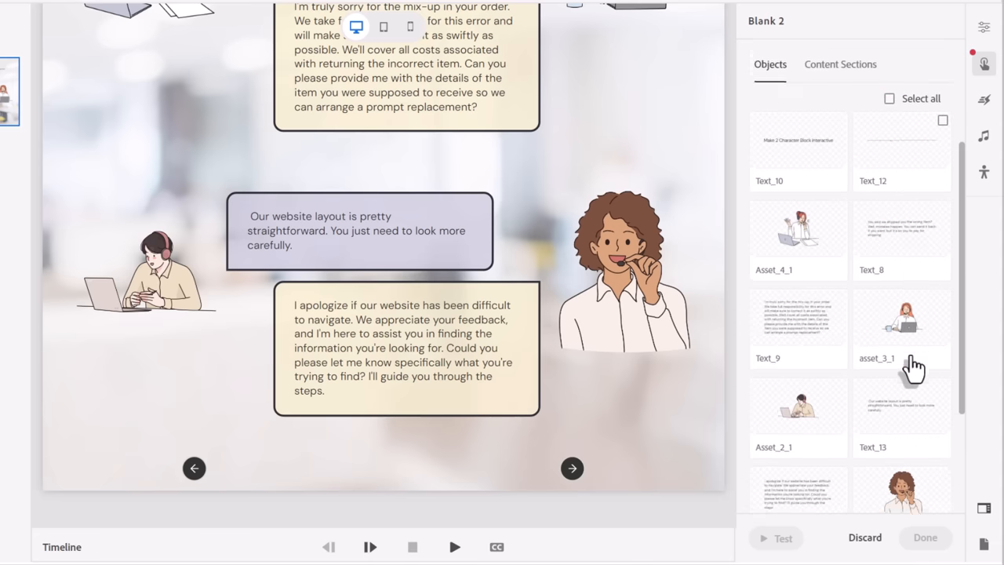
# - Set the action to Show the forward arrow Button_19 and save the slide interaction
pyautogui.scroll(-3)
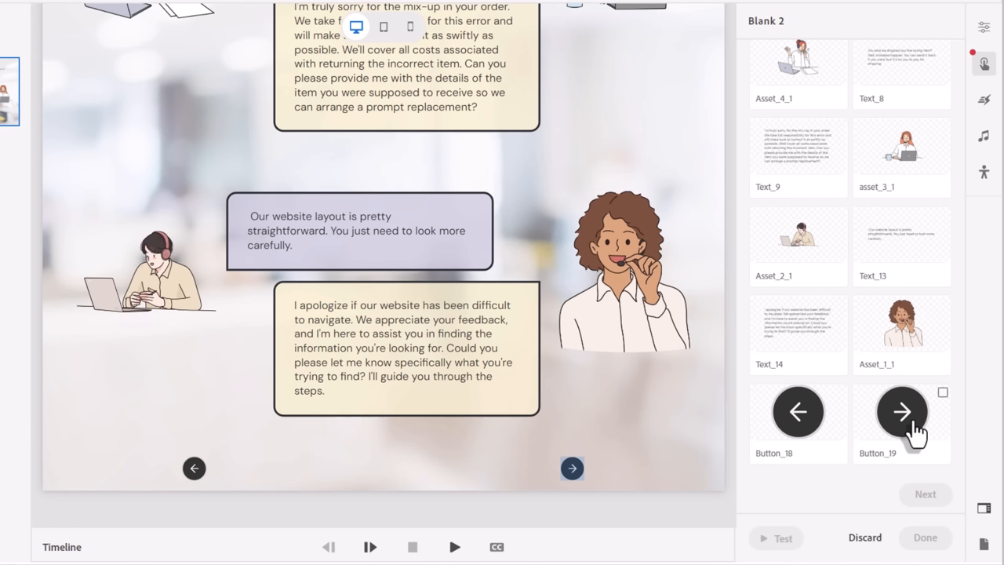
pyautogui.moveTo(872, 432)
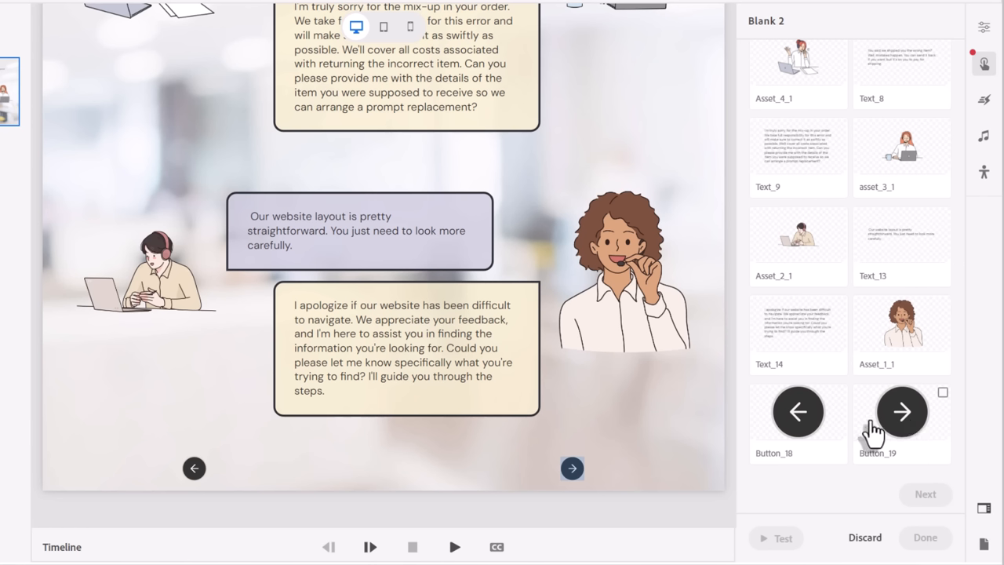
pyautogui.moveTo(878, 436)
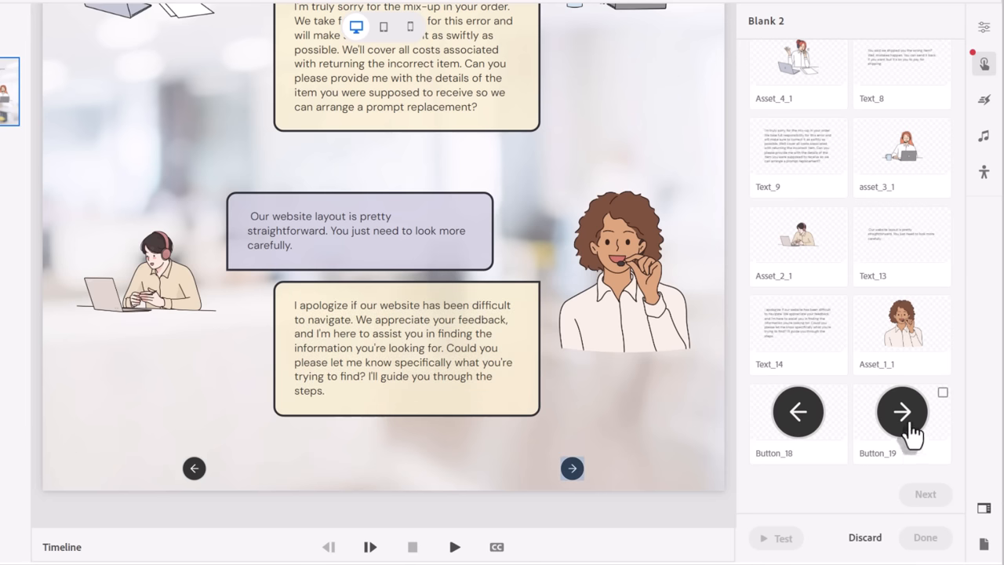
pyautogui.moveTo(910, 436)
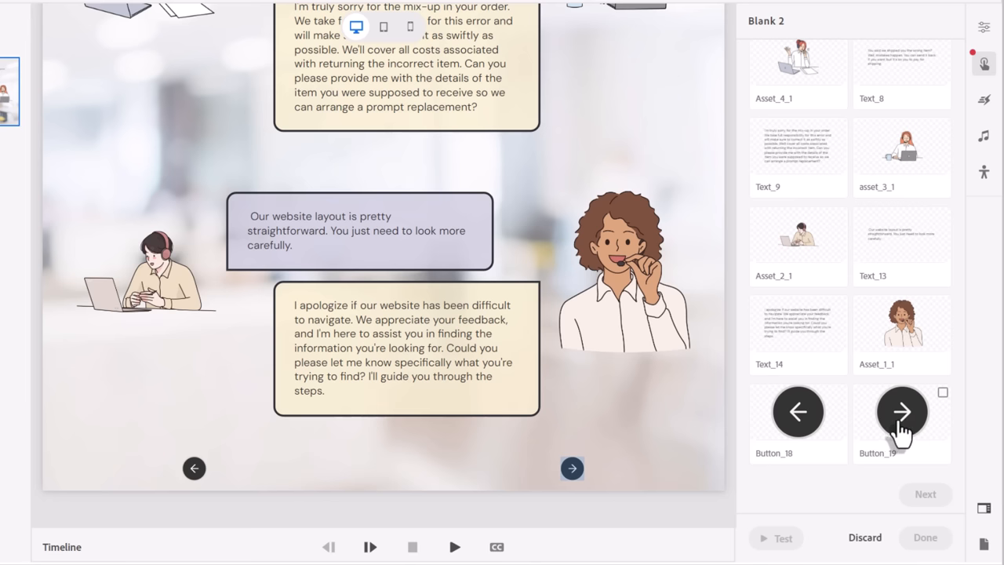
pyautogui.moveTo(902, 408)
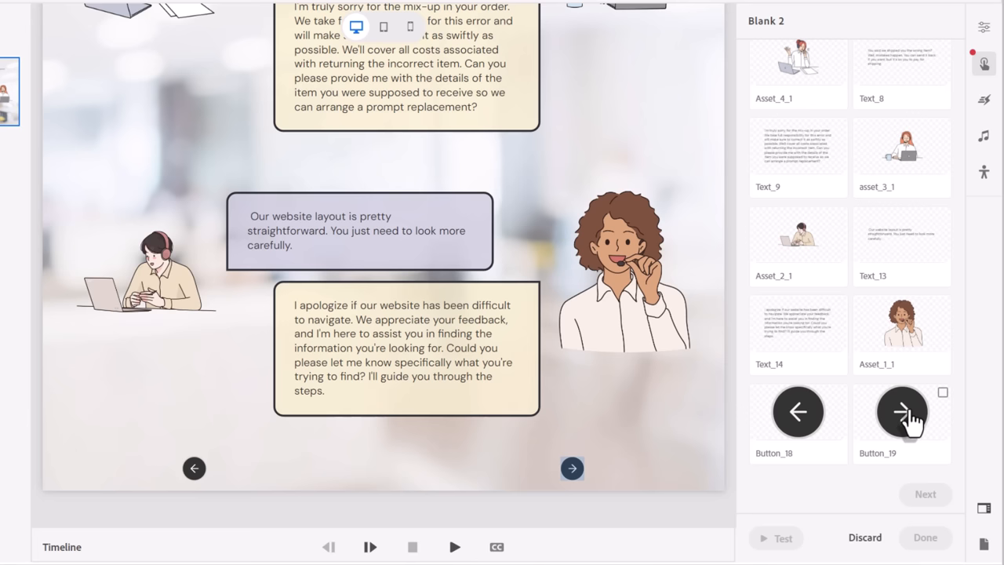
pyautogui.click(940, 392)
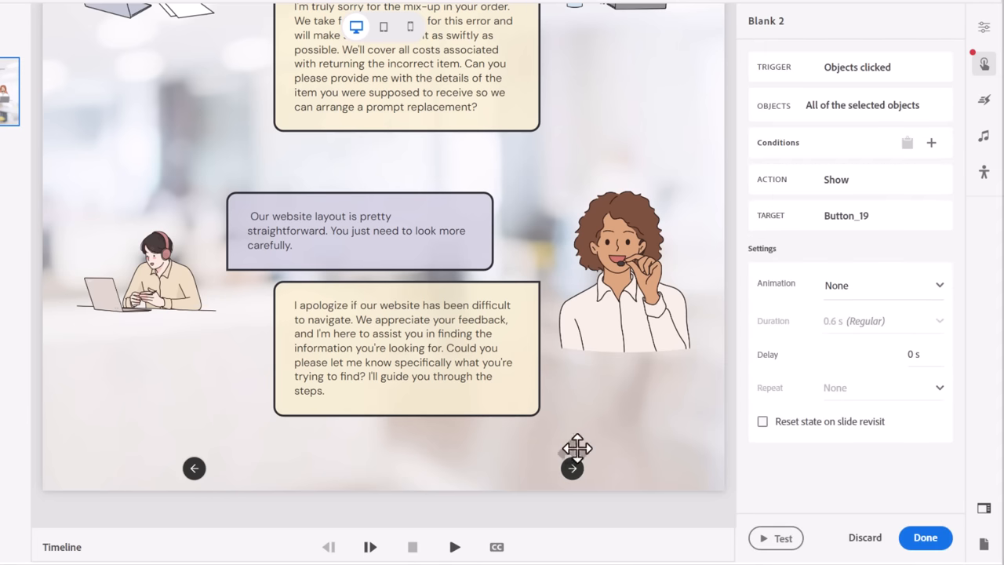
pyautogui.moveTo(882, 486)
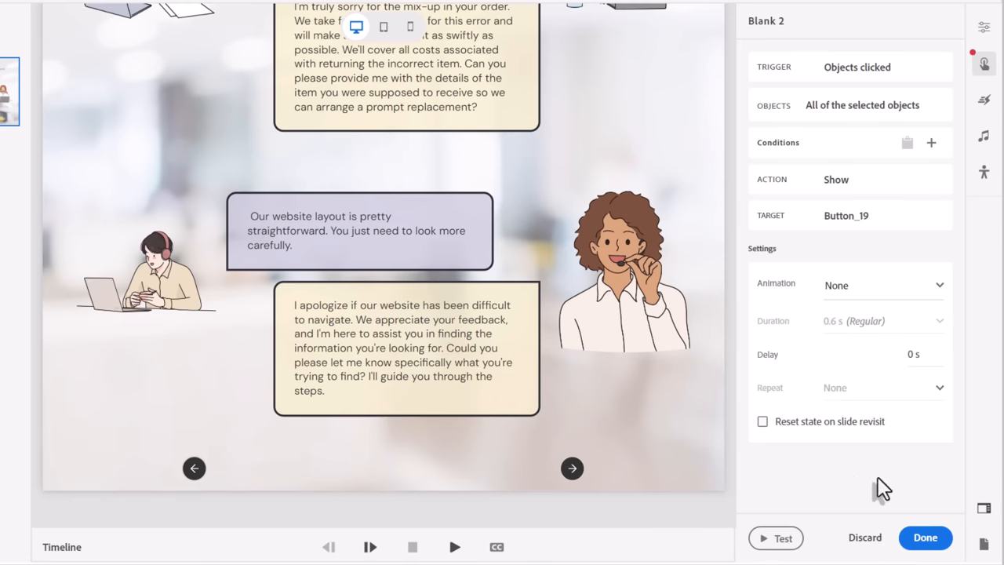
pyautogui.click(925, 536)
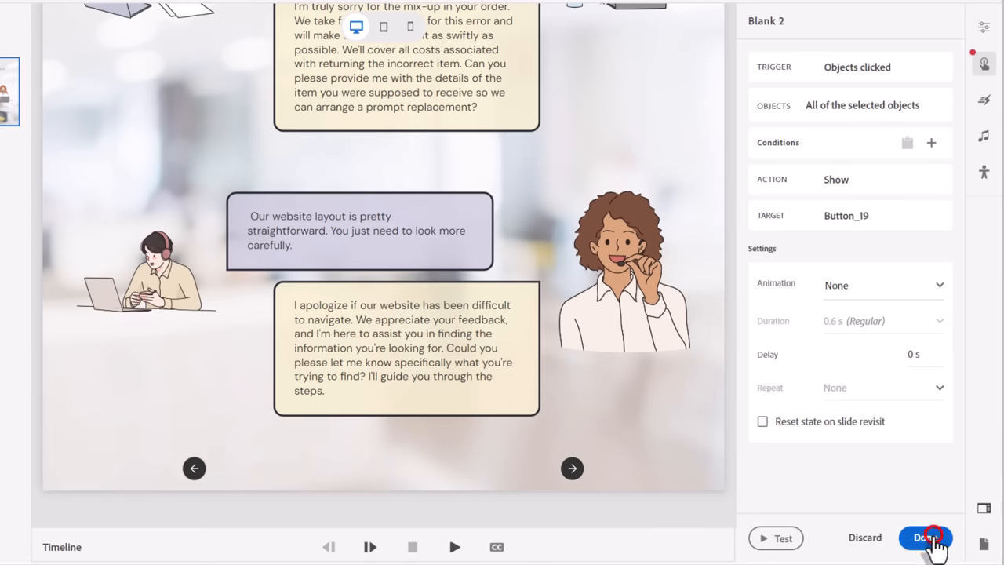
pyautogui.click(925, 536)
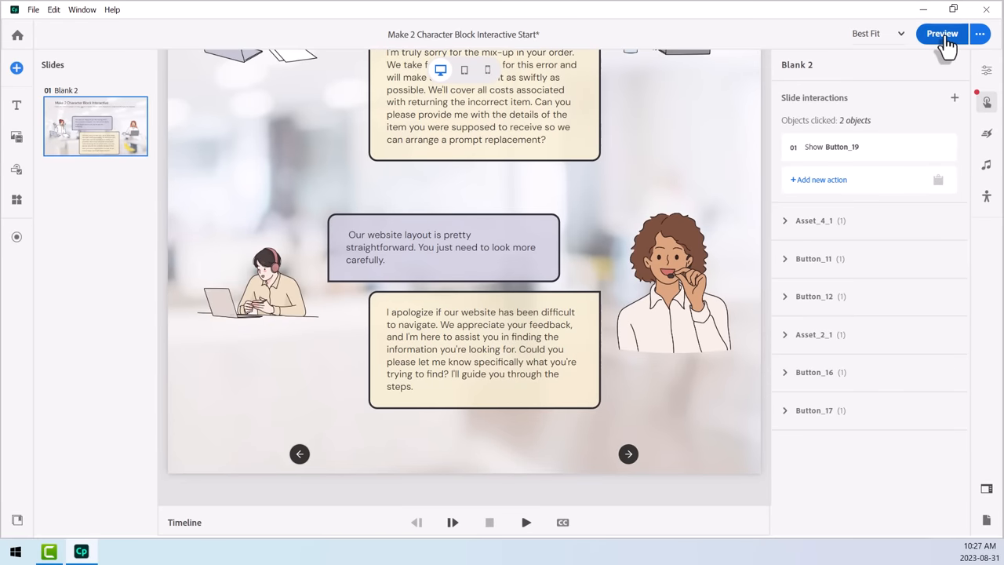
# - Play the slide in Preview to test clicking the two characters live
pyautogui.click(941, 35)
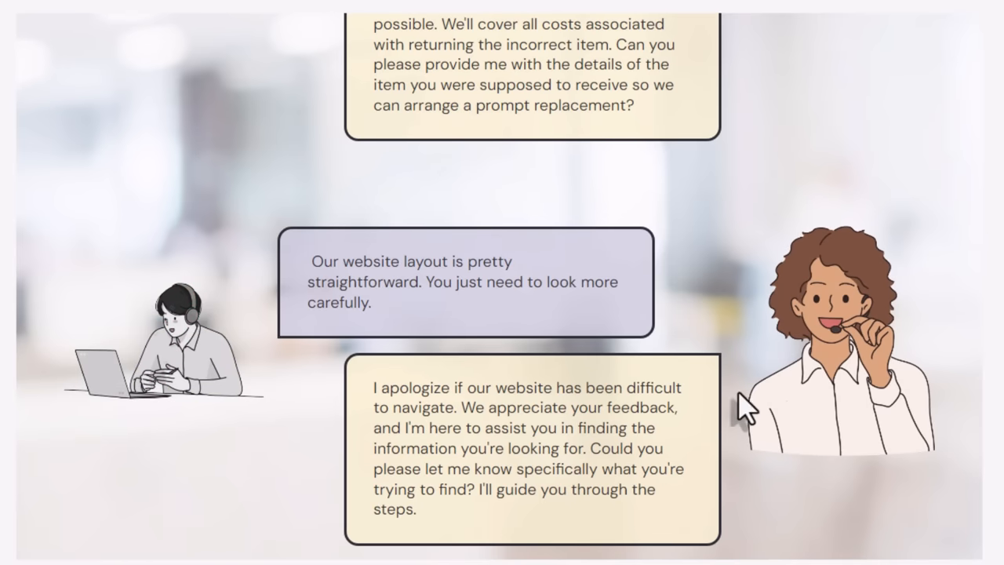
pyautogui.scroll(-3)
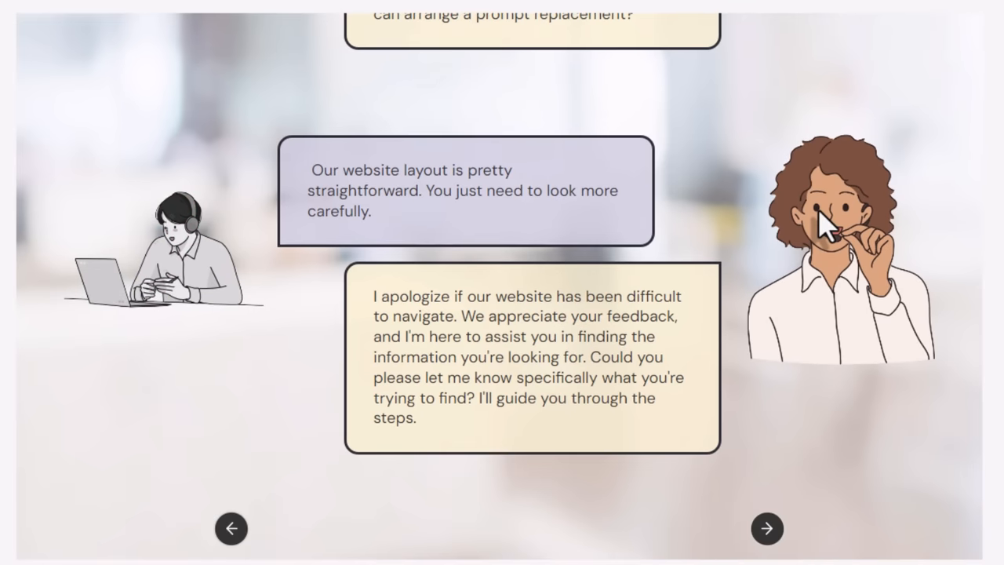